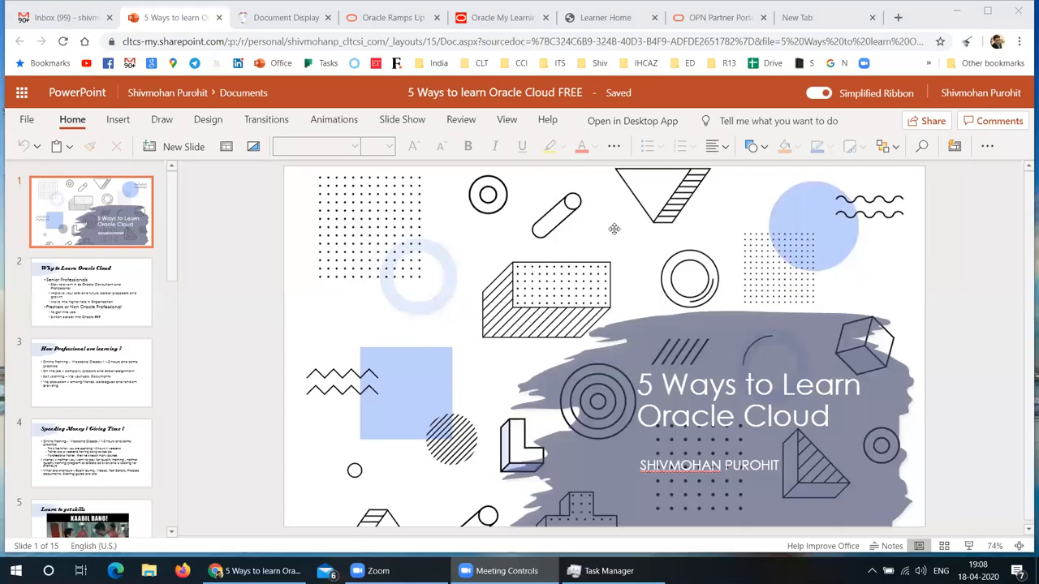
pyautogui.moveTo(284, 273)
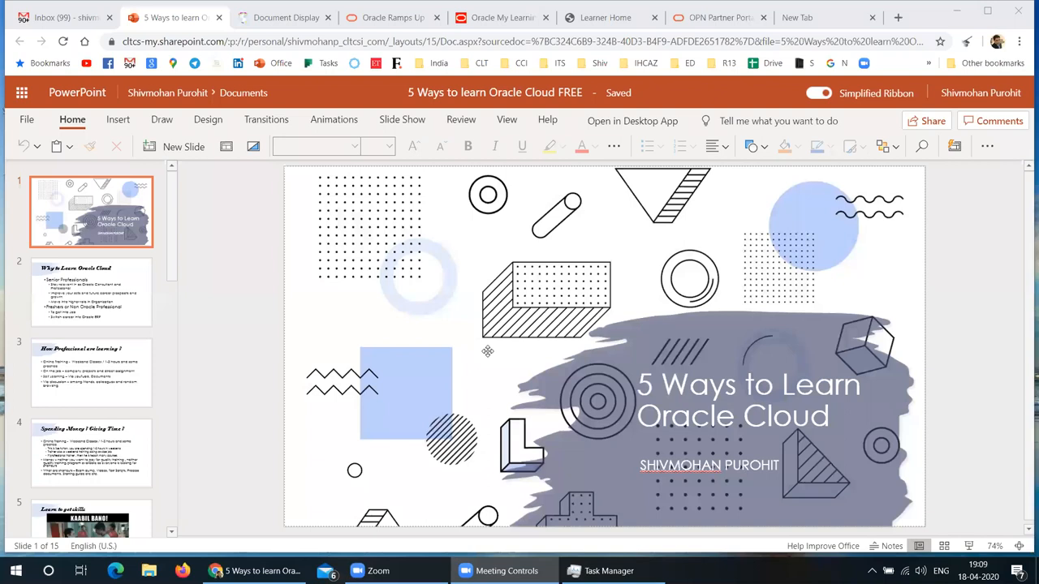
# Step: Show slide 2, 'Why to Learn Oracle Cloud', for senior professionals and freshers
pyautogui.click(91, 292)
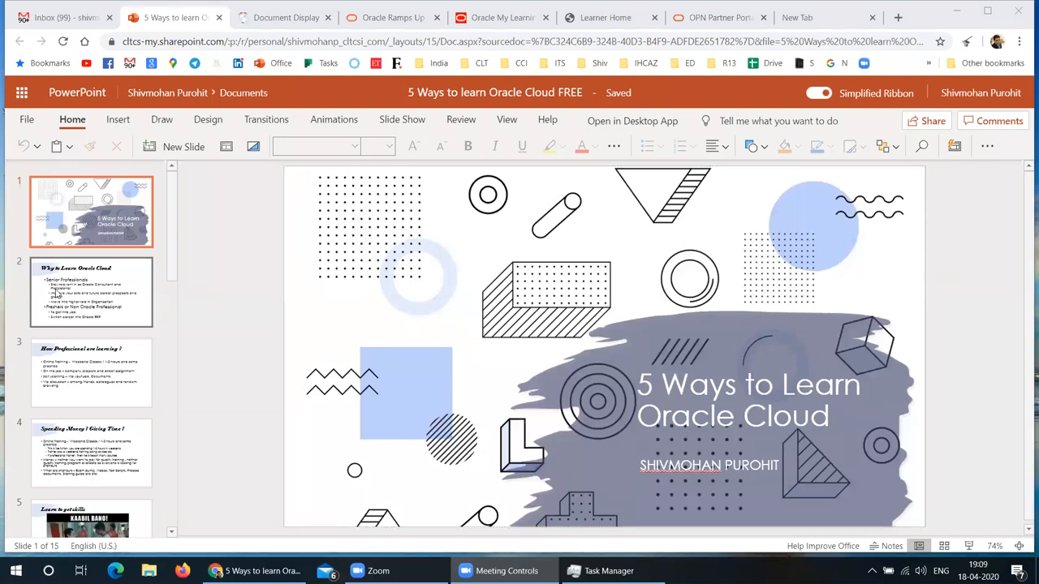
pyautogui.click(91, 292)
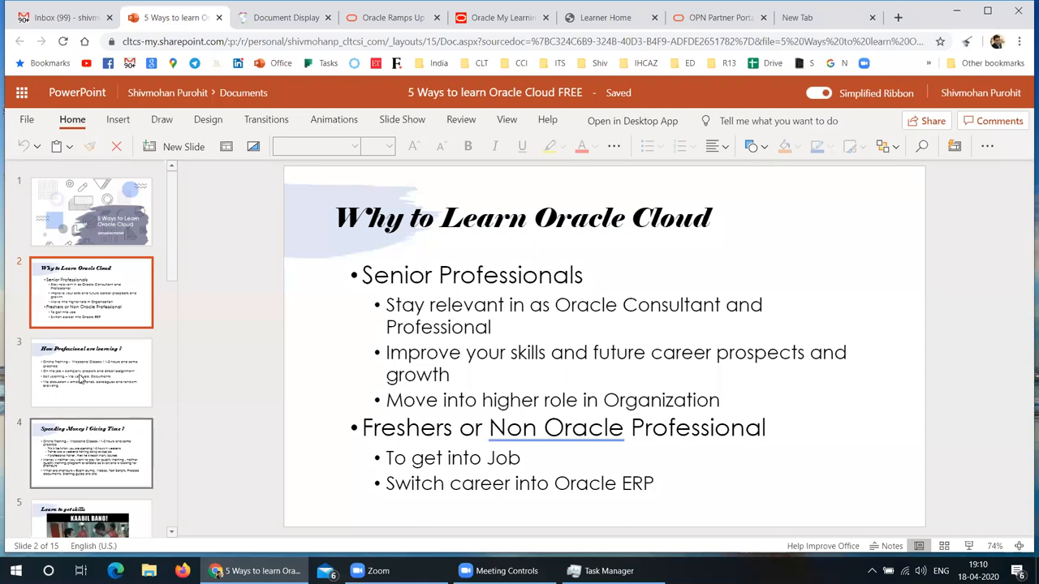
# Step: Show slide 3 listing online training, on-the-job, self learning and discussion
pyautogui.click(90, 371)
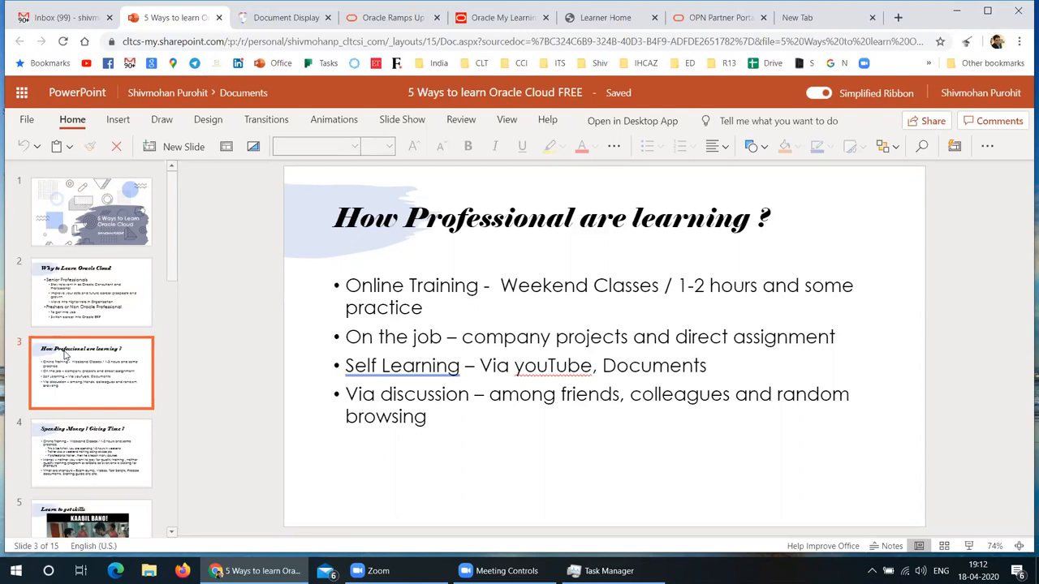
# Step: Show slide 4 covering paid training, money and shortcuts
pyautogui.click(91, 451)
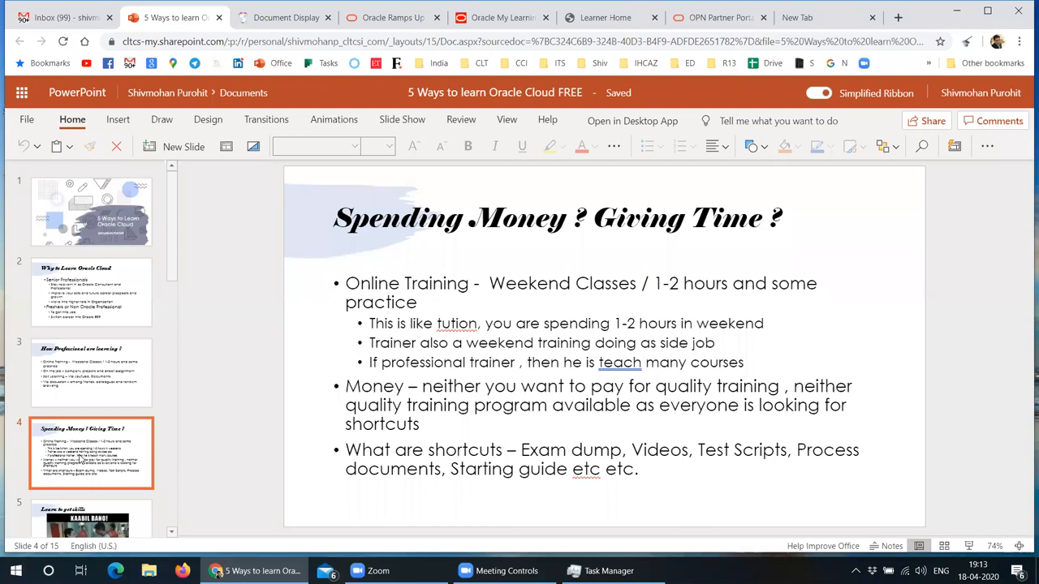
pyautogui.moveTo(132, 461)
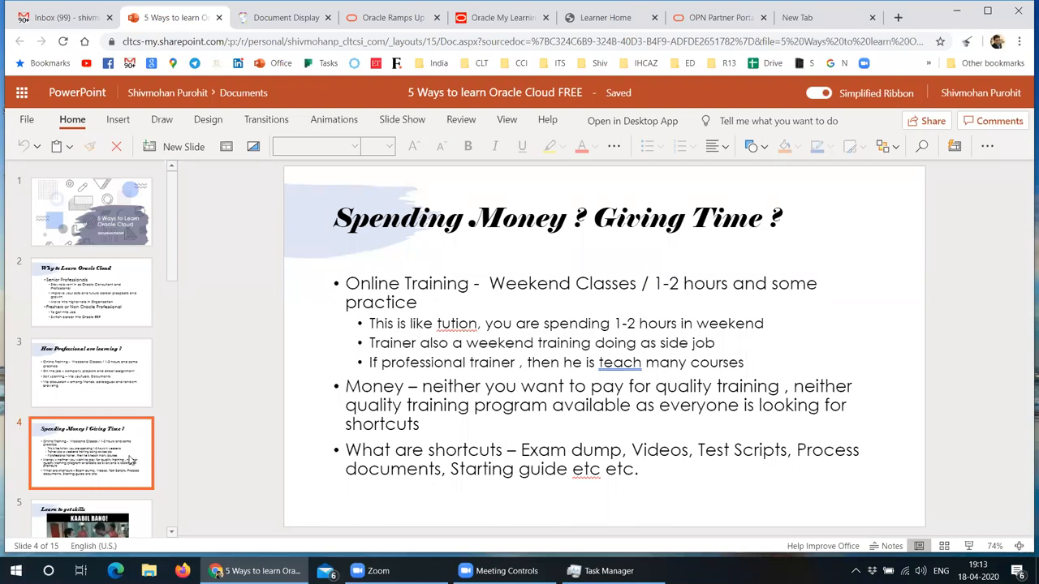
# Step: Show slide 5, 'Learn to get skills', with the Kaabil Bano! meme
pyautogui.click(91, 361)
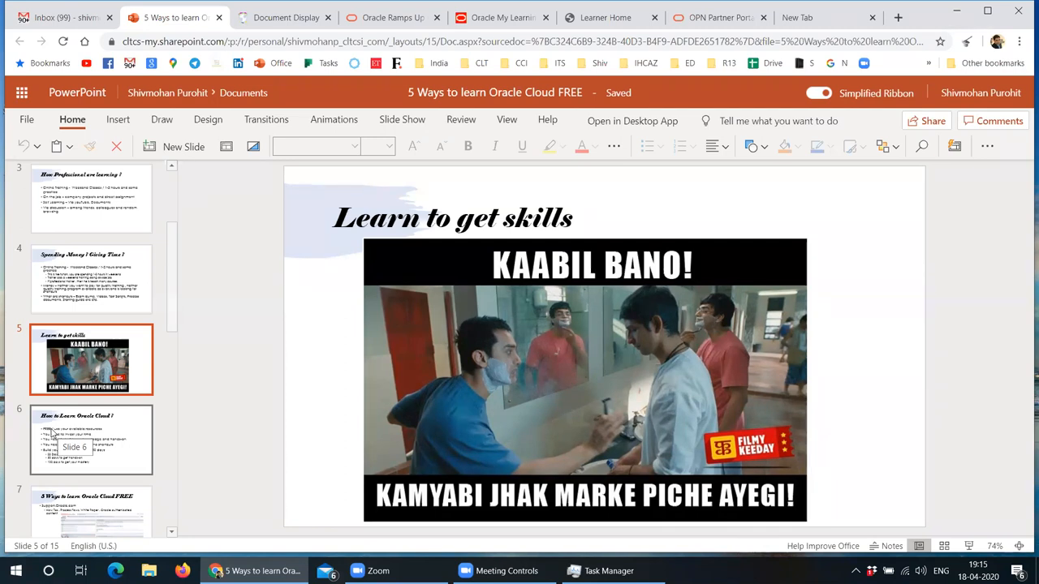
# Step: Show slide 6 outlining free resources and the 20/50/100-day plan
pyautogui.click(91, 440)
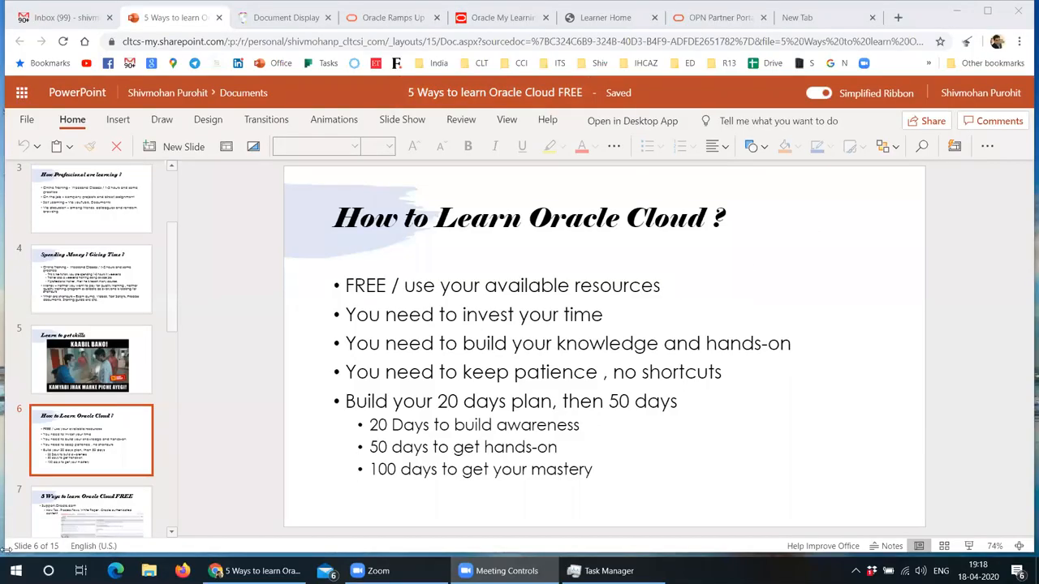
pyautogui.moveTo(133, 447)
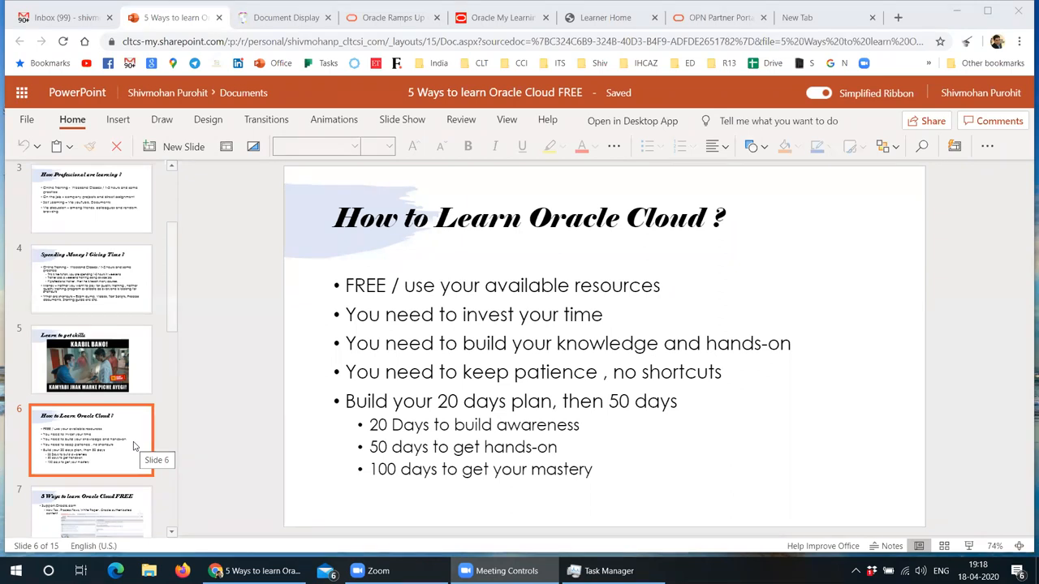
pyautogui.moveTo(68, 545)
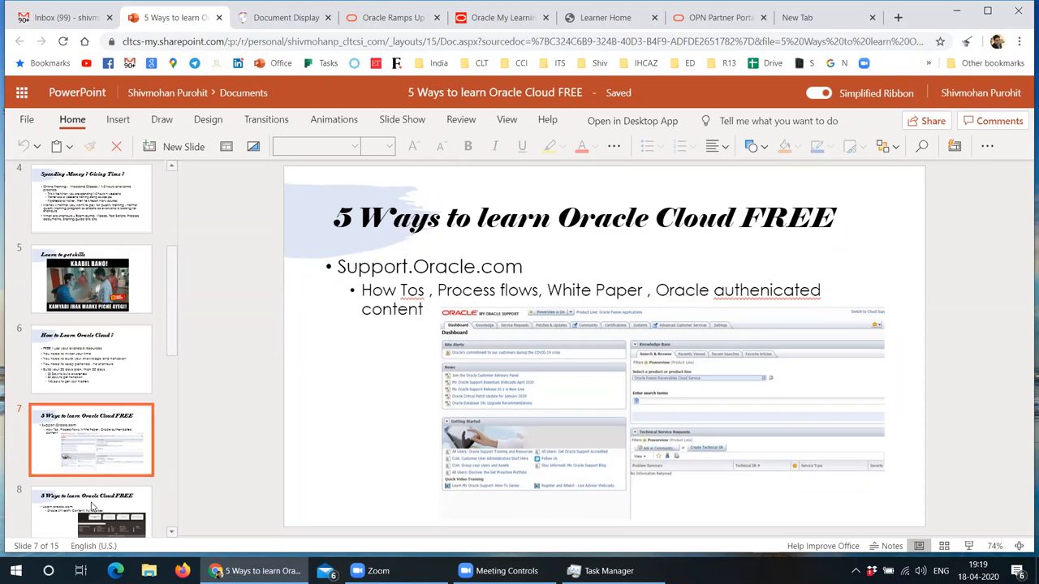
pyautogui.moveTo(97, 503)
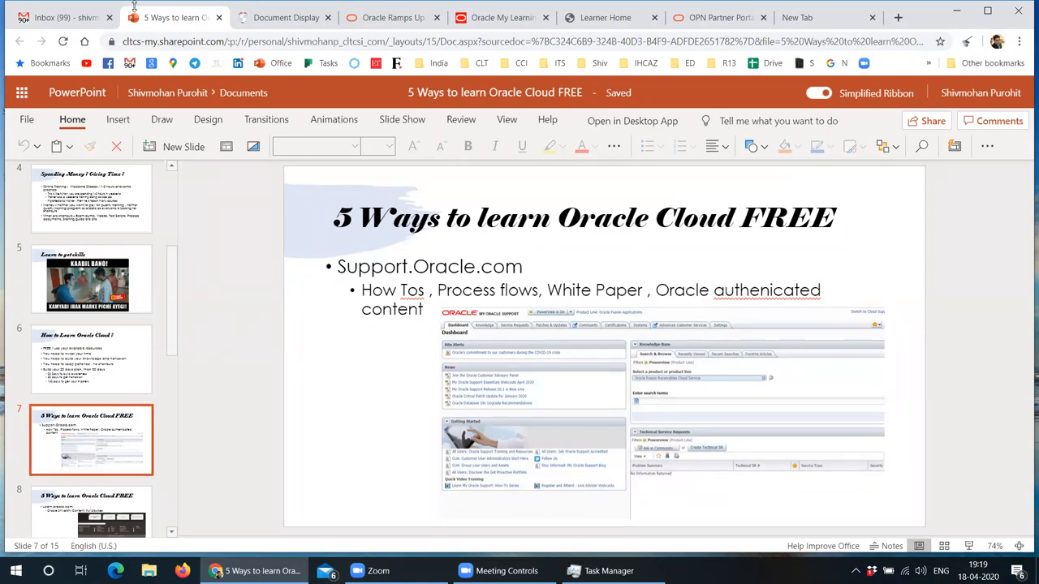
# Step: Switch from the deck to the My Oracle Support REST API document in the browser
pyautogui.click(284, 17)
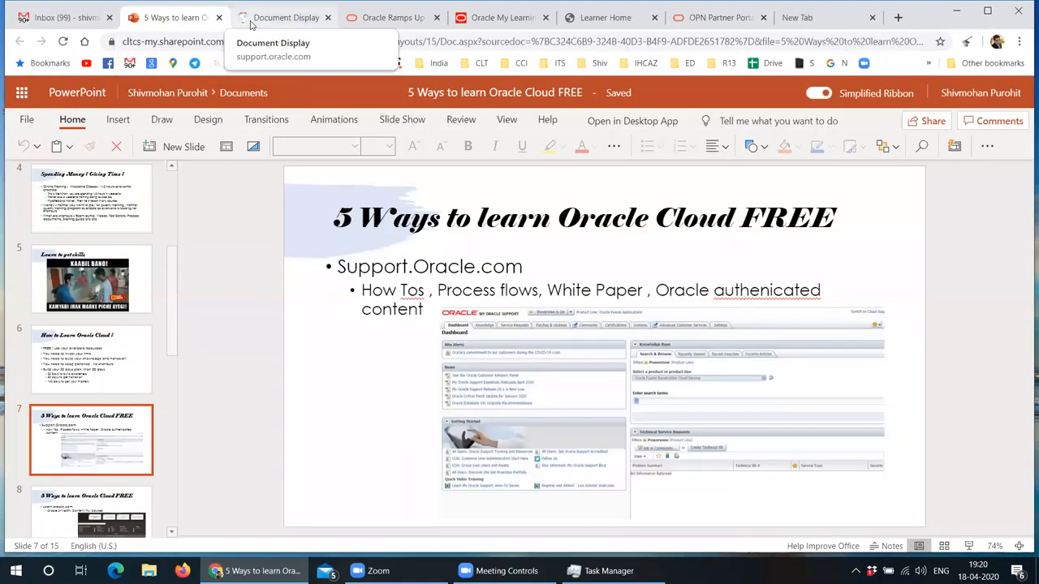
pyautogui.click(285, 16)
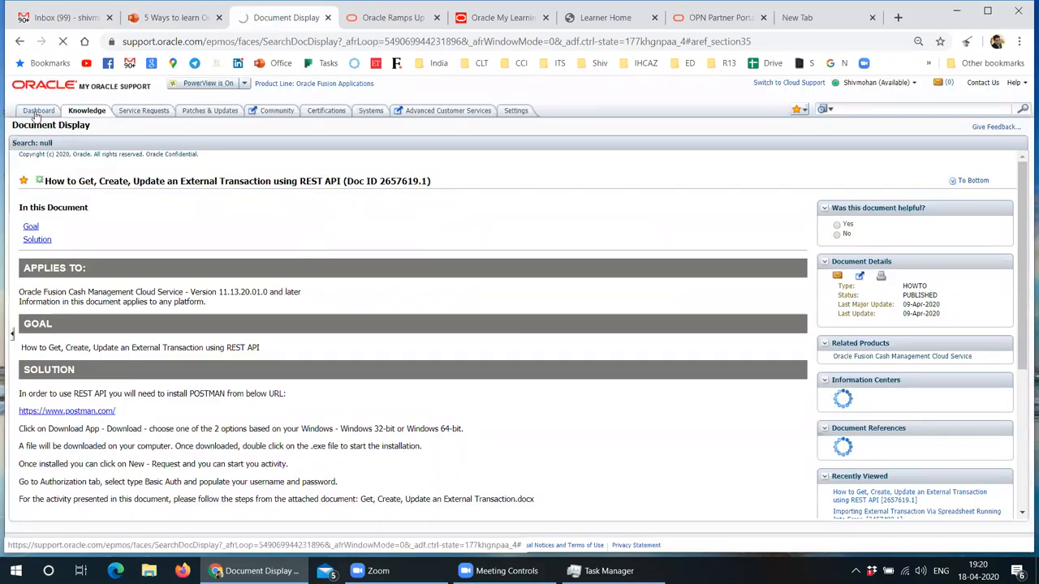
# Step: Search the dashboard for 'white paper' within Oracle Fusion Assets Cloud Service
pyautogui.click(39, 111)
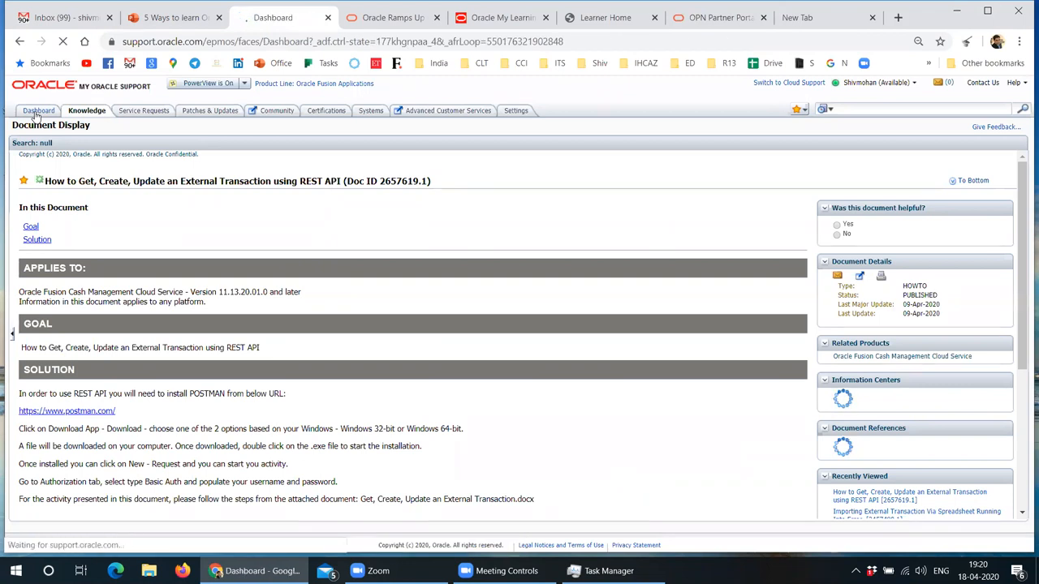
pyautogui.click(39, 110)
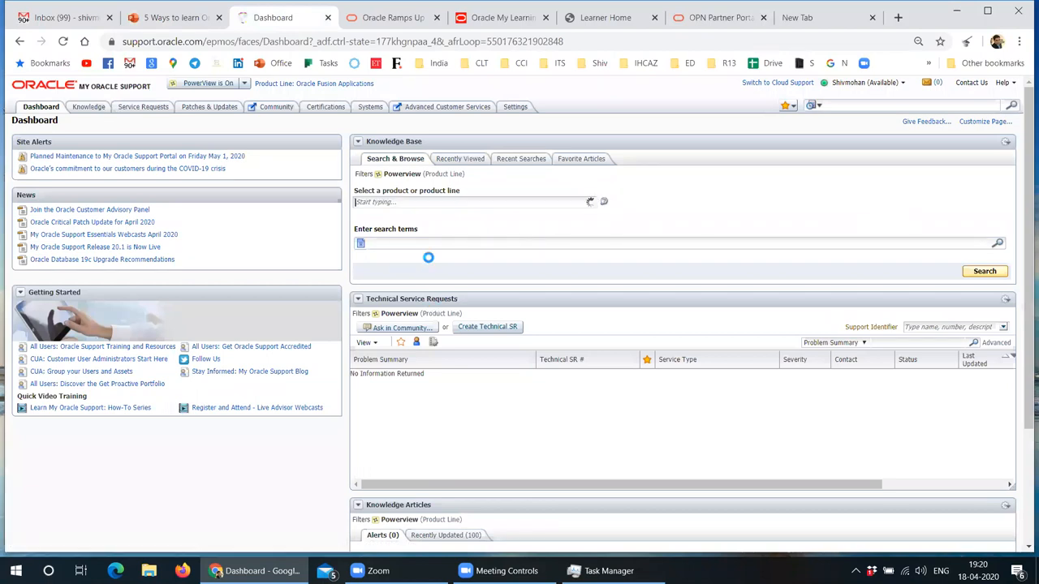
pyautogui.click(474, 201)
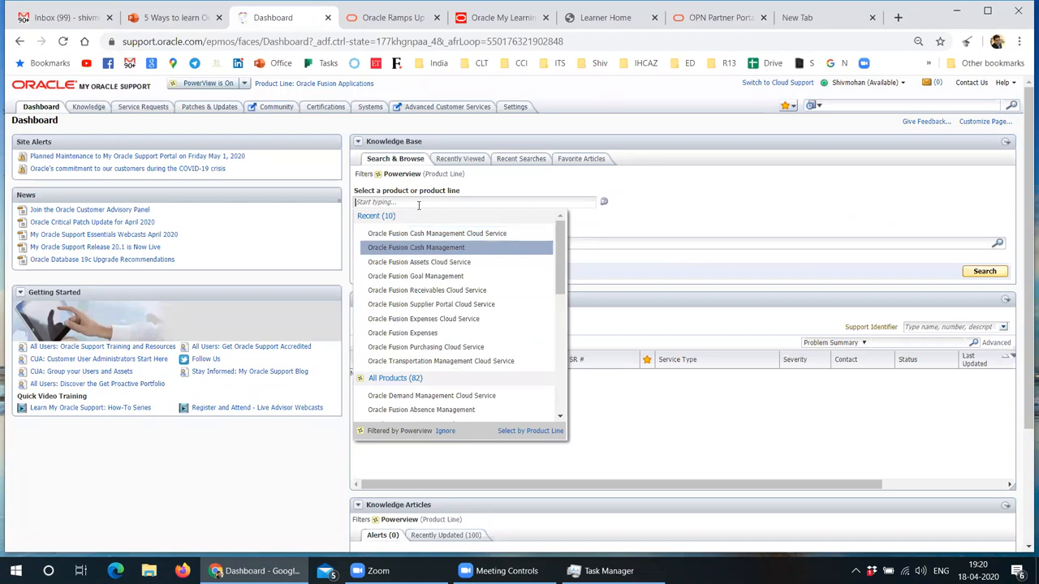
pyautogui.moveTo(427, 261)
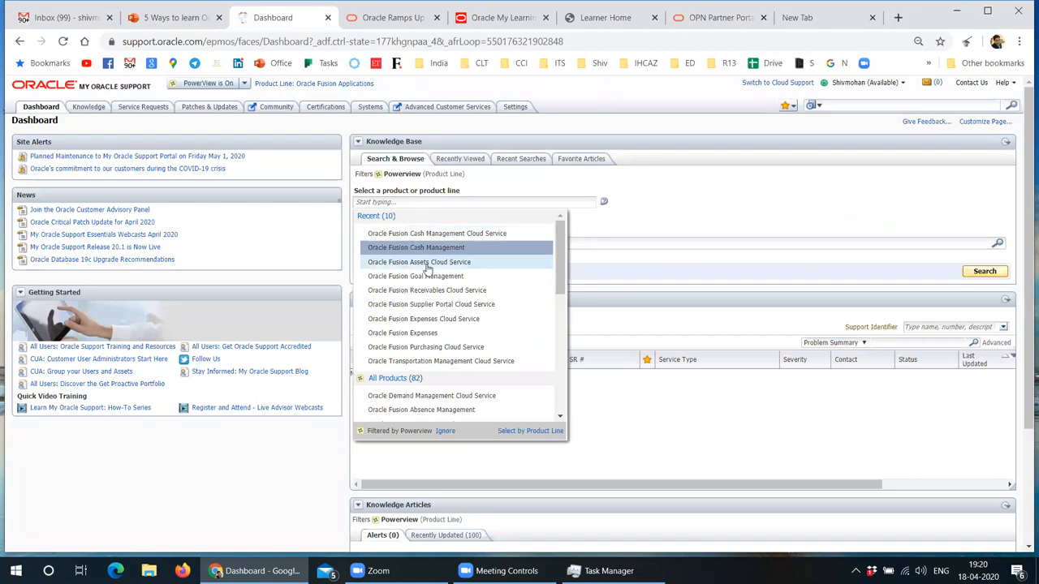
pyautogui.click(419, 261)
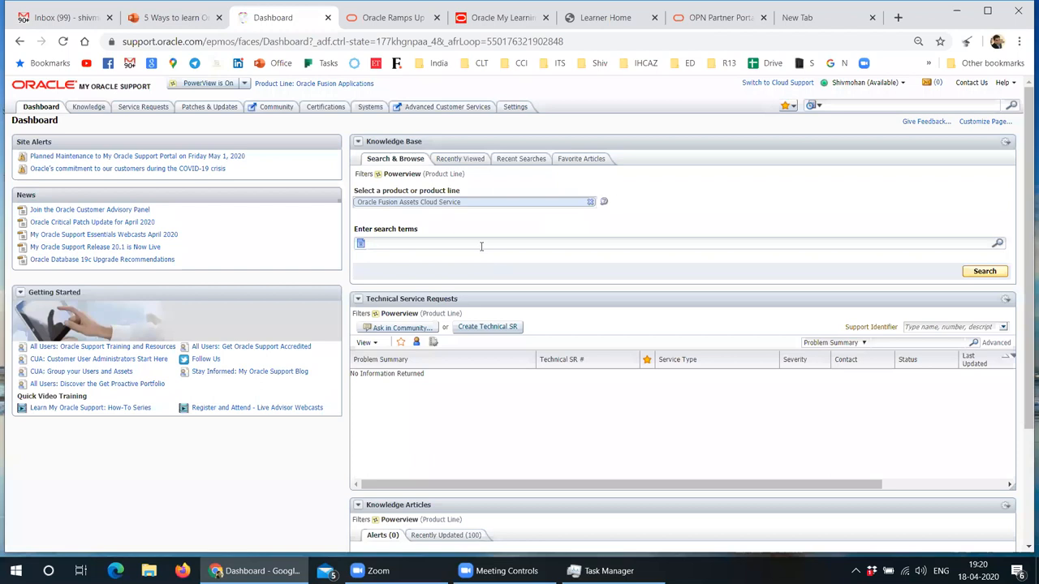
pyautogui.write('whitep')
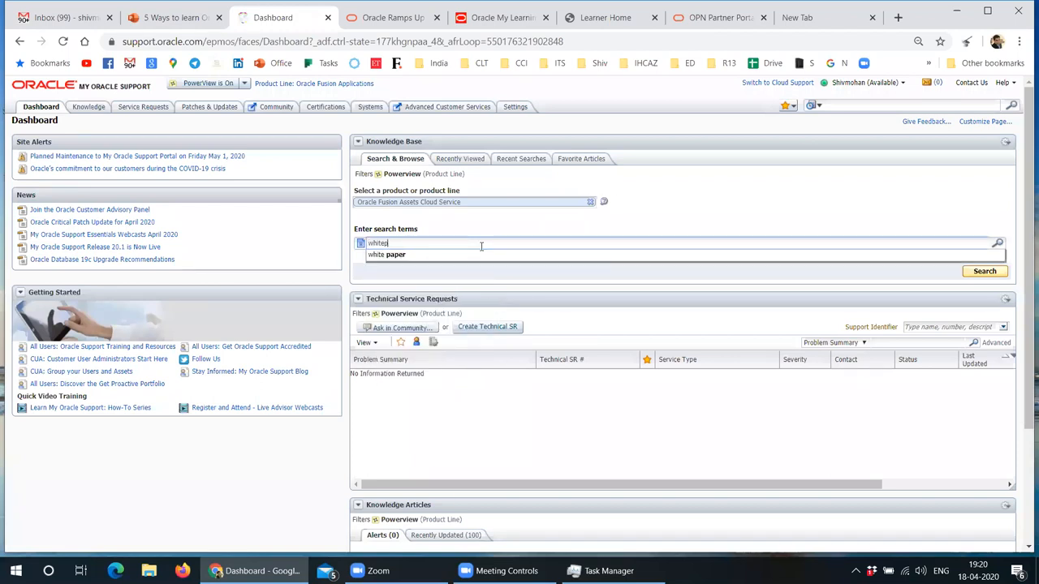
pyautogui.click(387, 253)
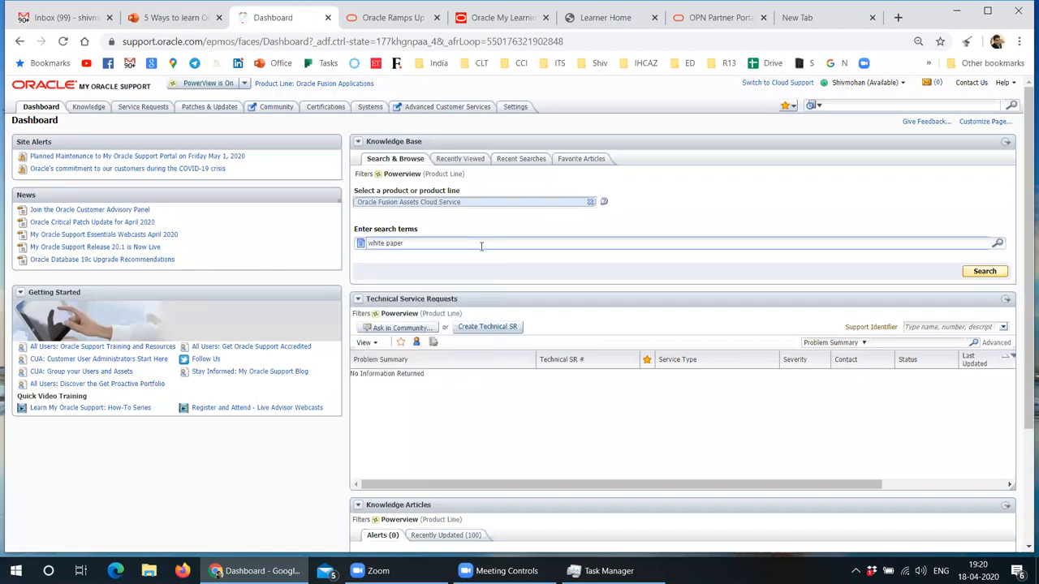
pyautogui.click(984, 271)
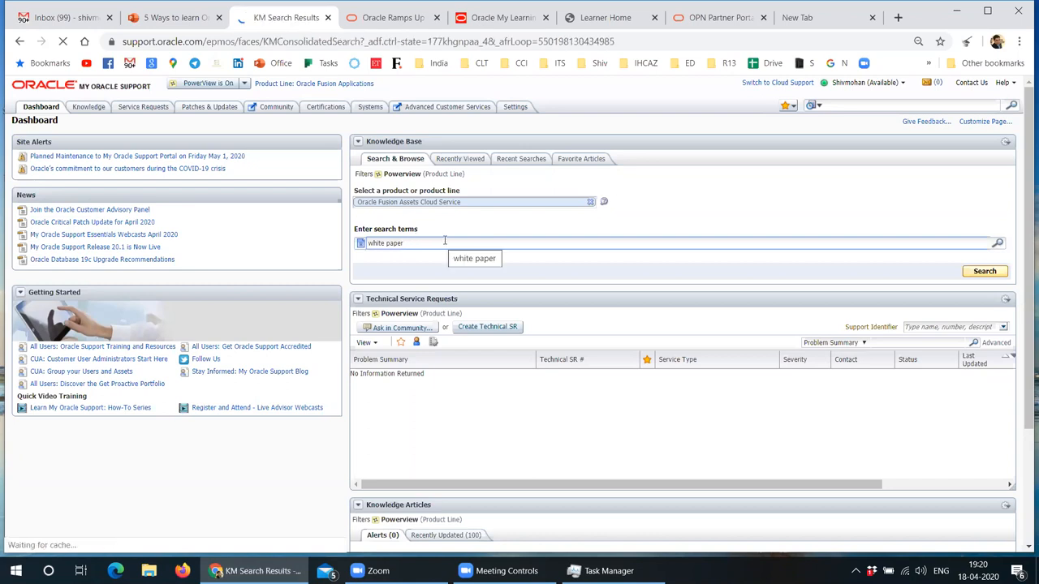
# Step: From the results, open the 'White Paper: Setup of Oracle Fusion Assets' document
pyautogui.click(983, 271)
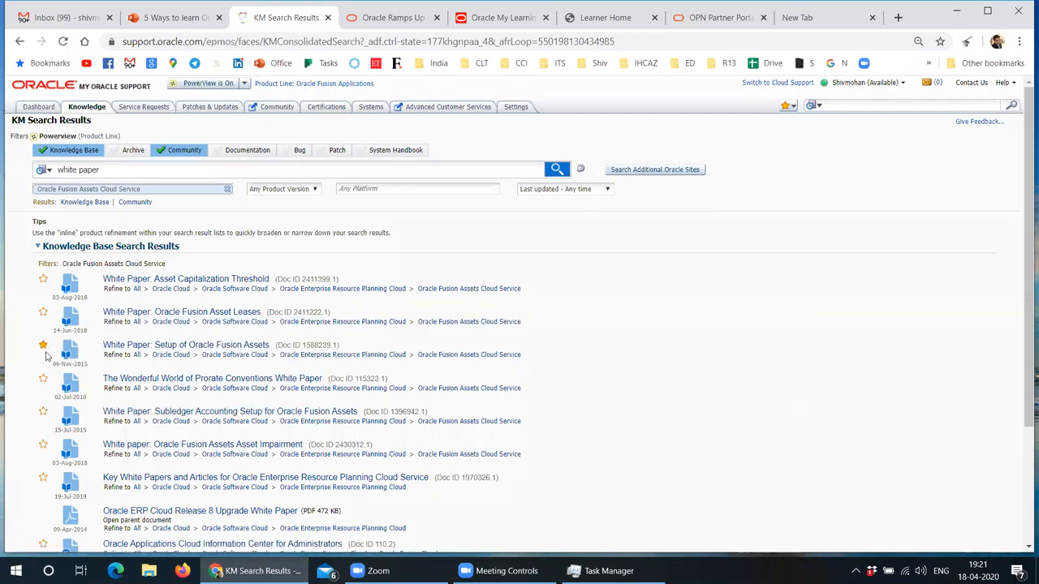
pyautogui.moveTo(185, 344)
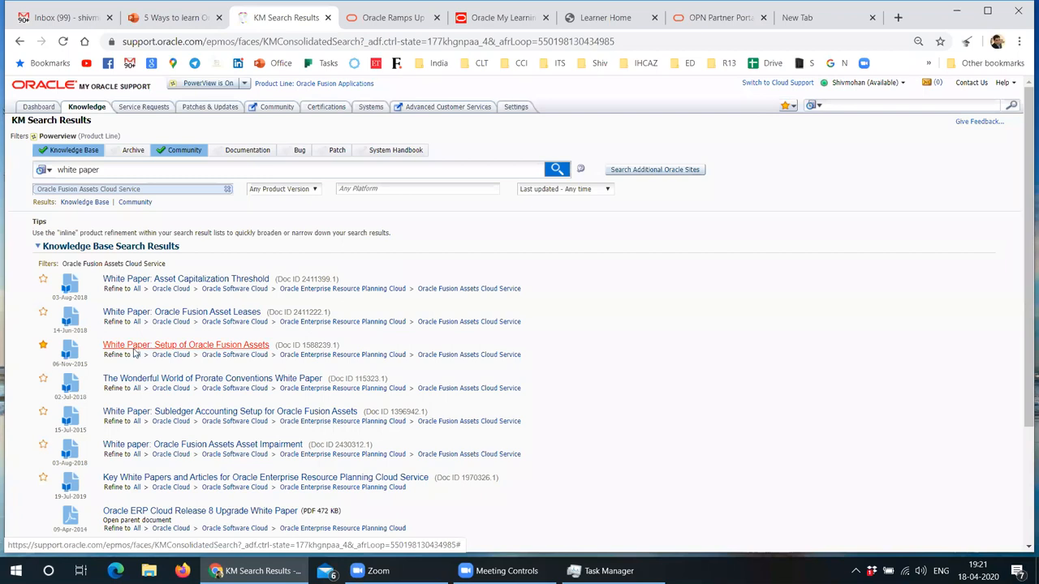
pyautogui.click(185, 344)
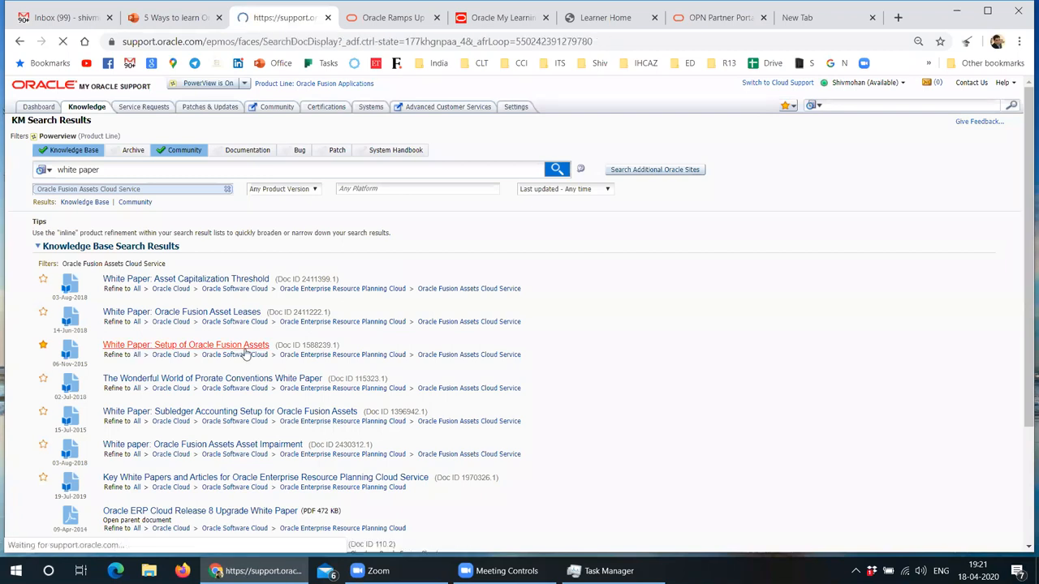
# Step: Review the white paper's Content section, then return to the deck on slide 7
pyautogui.click(185, 344)
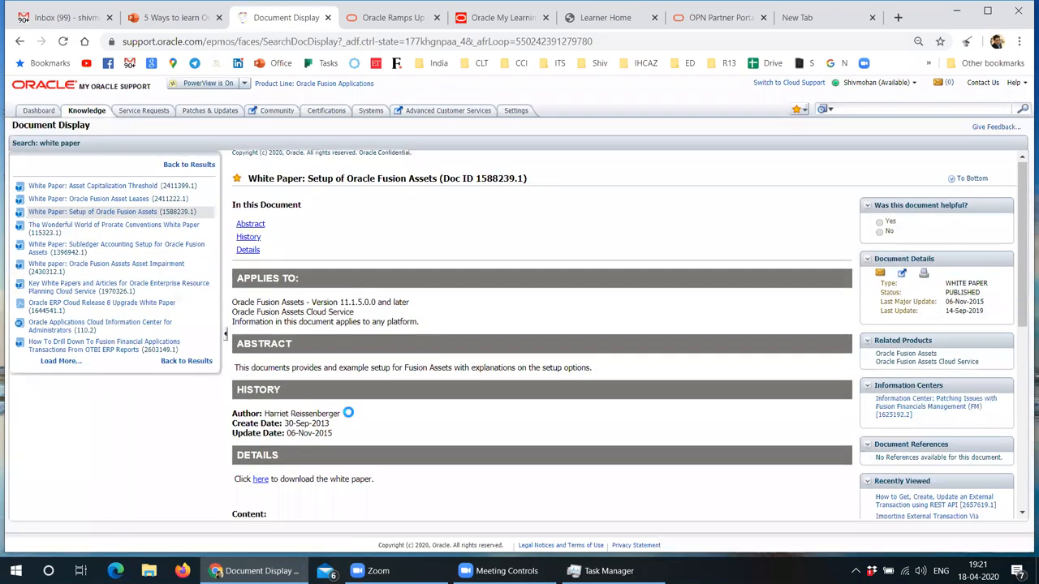
pyautogui.scroll(-3)
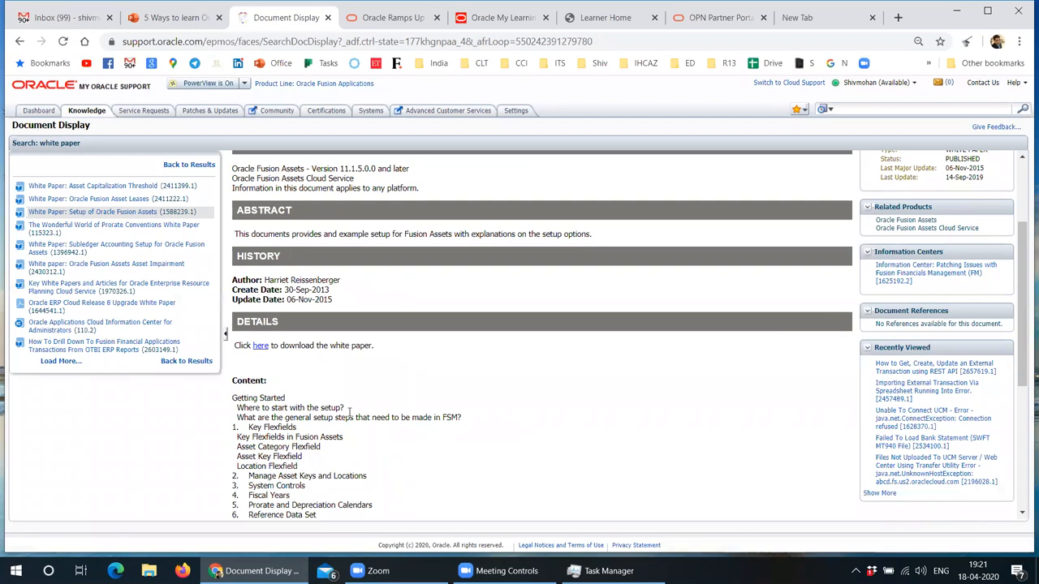
pyautogui.moveTo(386, 416)
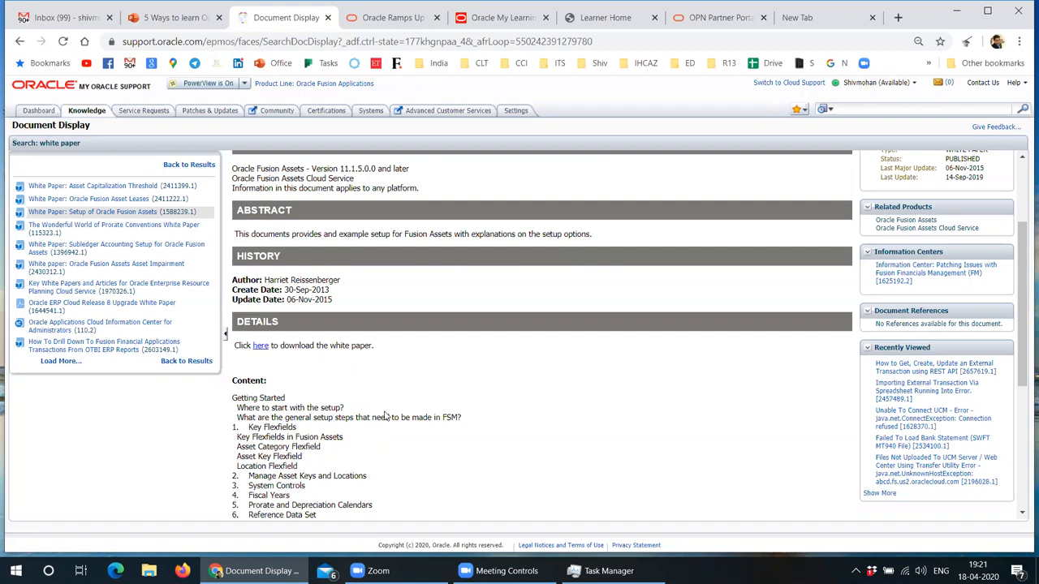
pyautogui.moveTo(354, 297)
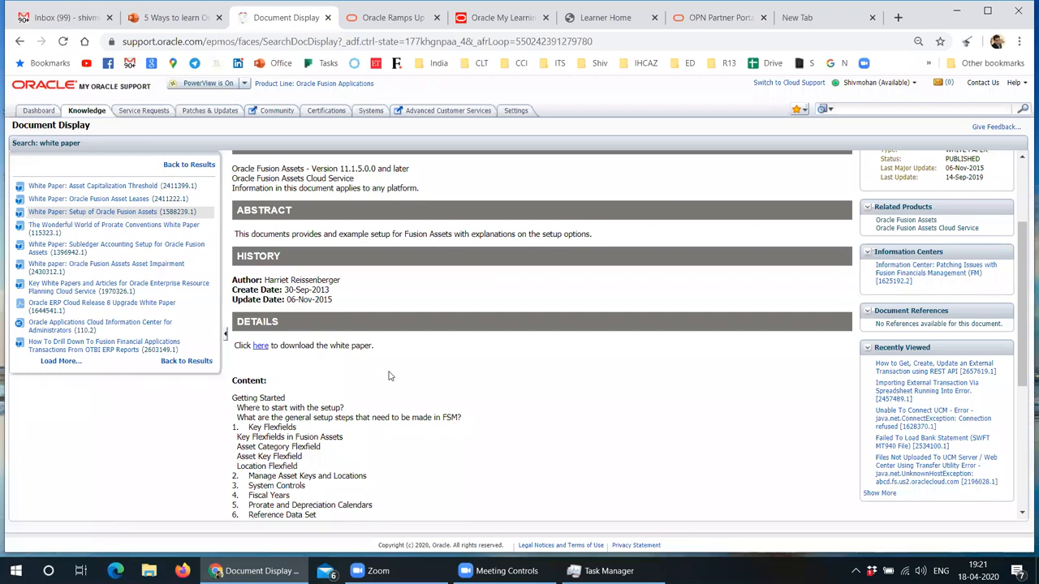
pyautogui.moveTo(377, 386)
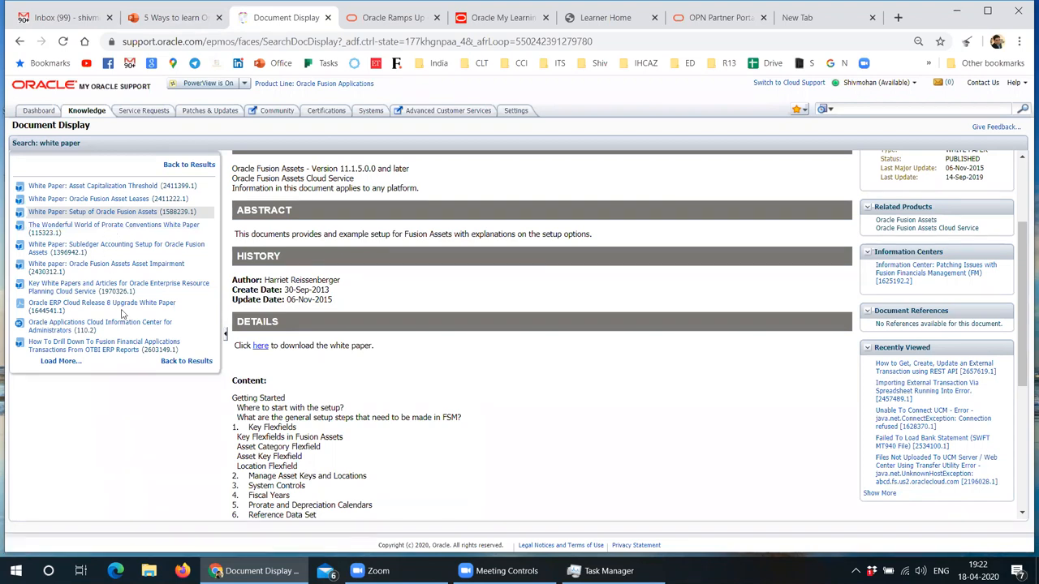
pyautogui.click(170, 16)
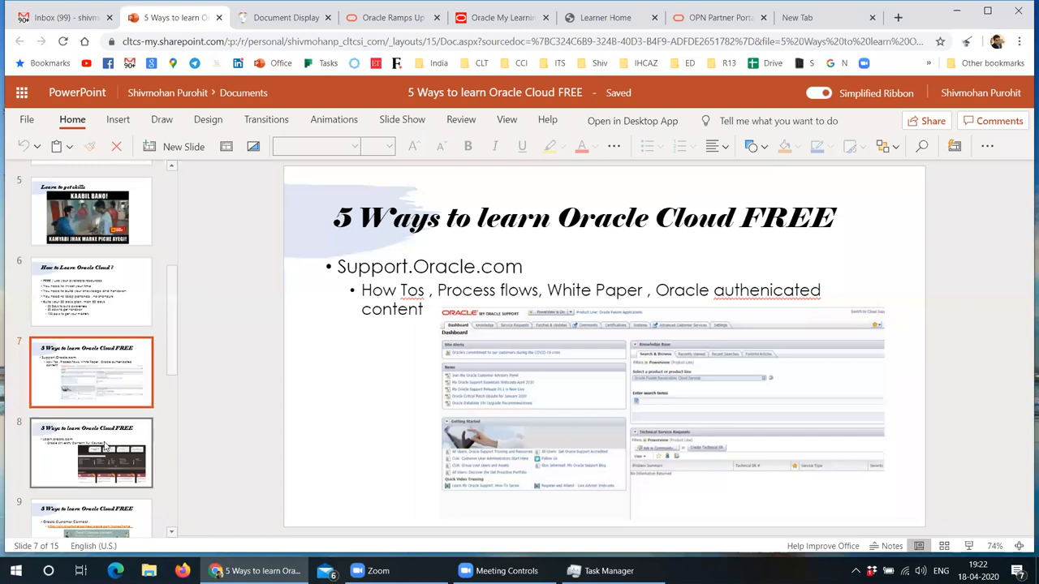
# Step: Present slide 7 on Support.Oracle.com before moving to Oracle My Learning
pyautogui.click(91, 452)
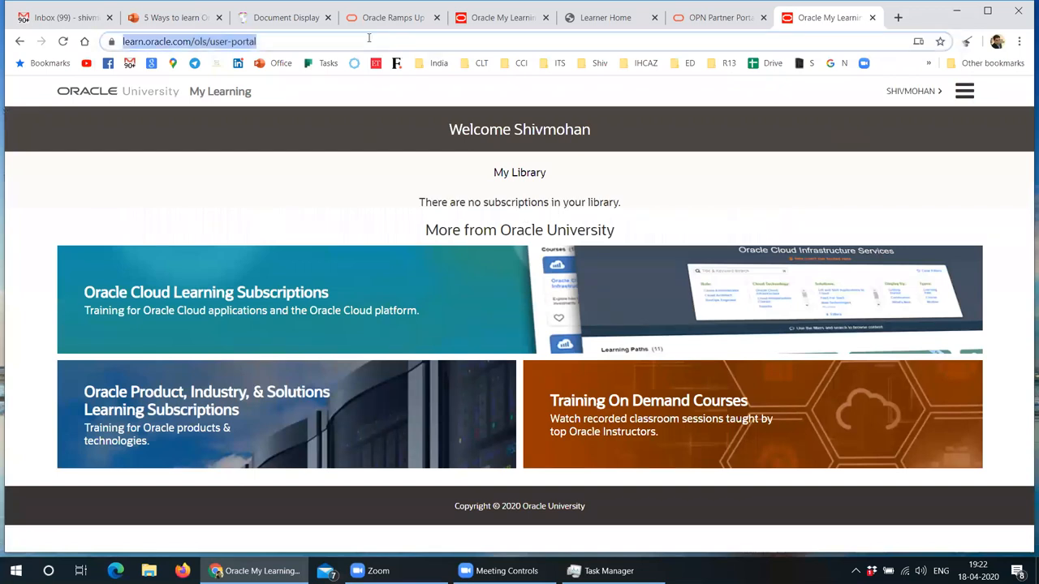
# Step: Scroll through the three free-certification steps in the Oracle Ramps Up blog post
pyautogui.write('oracle lau')
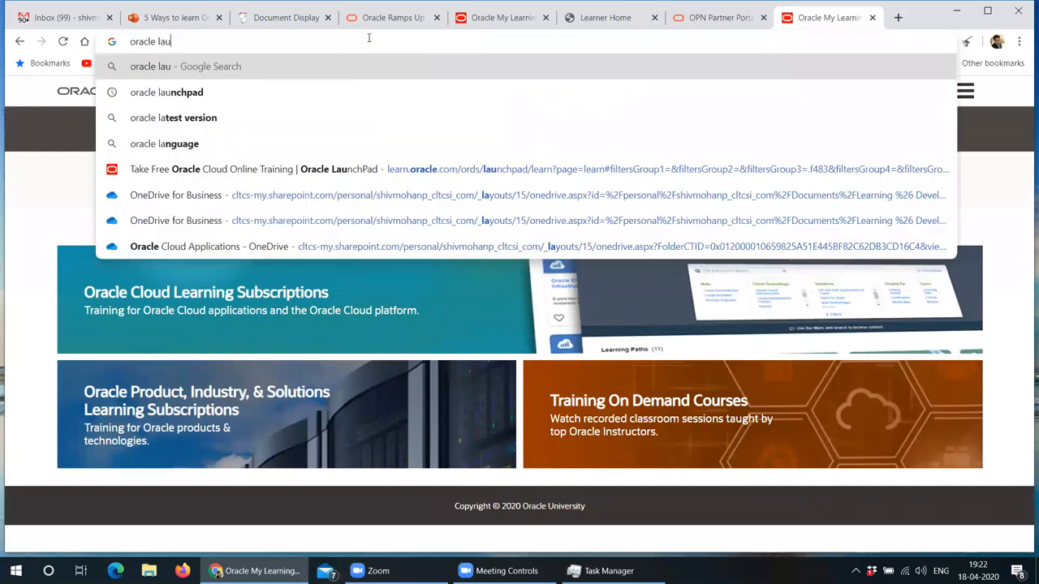
pyautogui.click(392, 16)
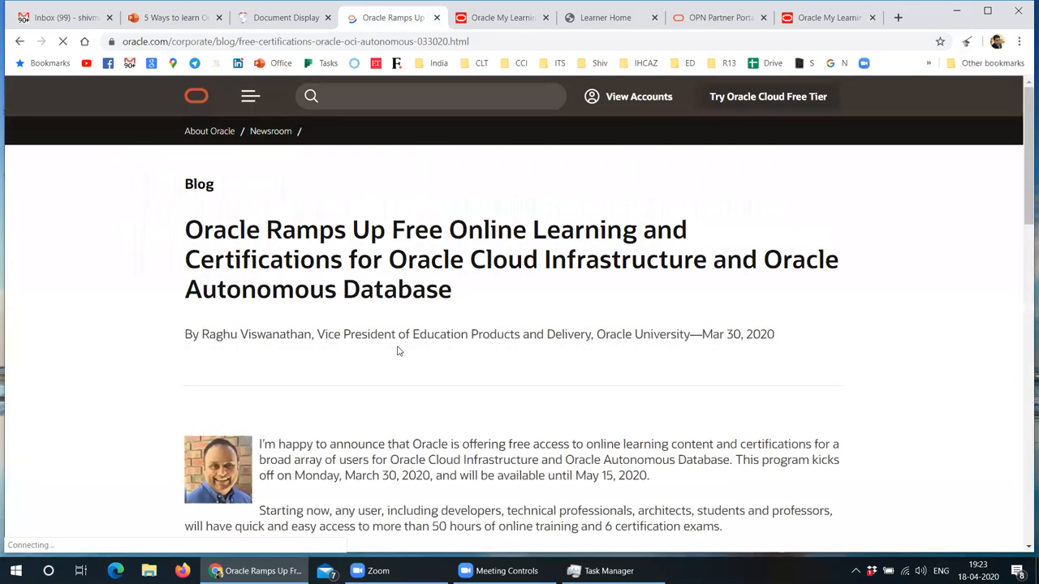
pyautogui.scroll(-3)
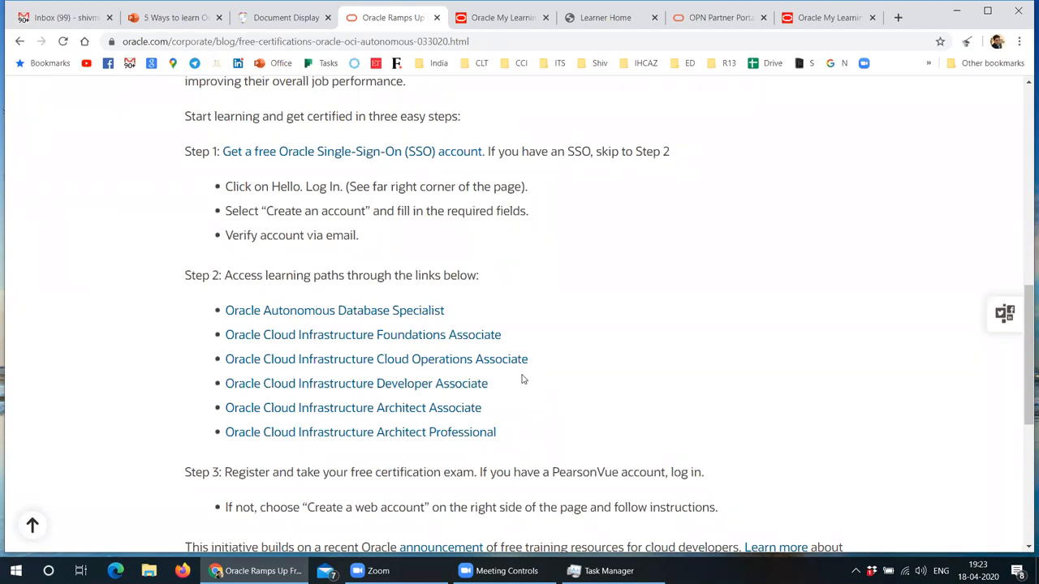
pyautogui.scroll(-3)
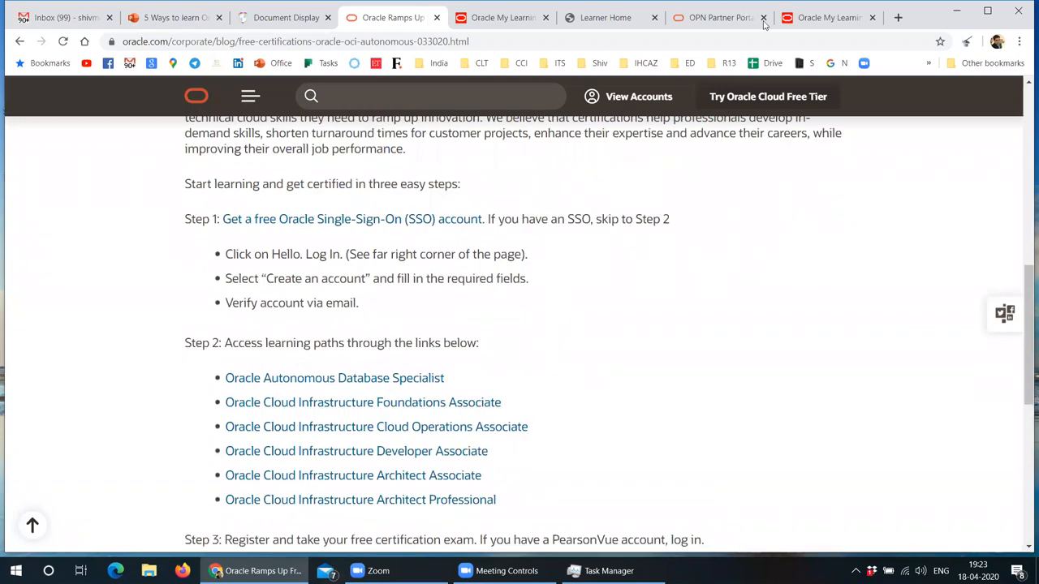
# Step: Search 'oracle launchpad' from the address bar to bring up Google results
pyautogui.click(828, 16)
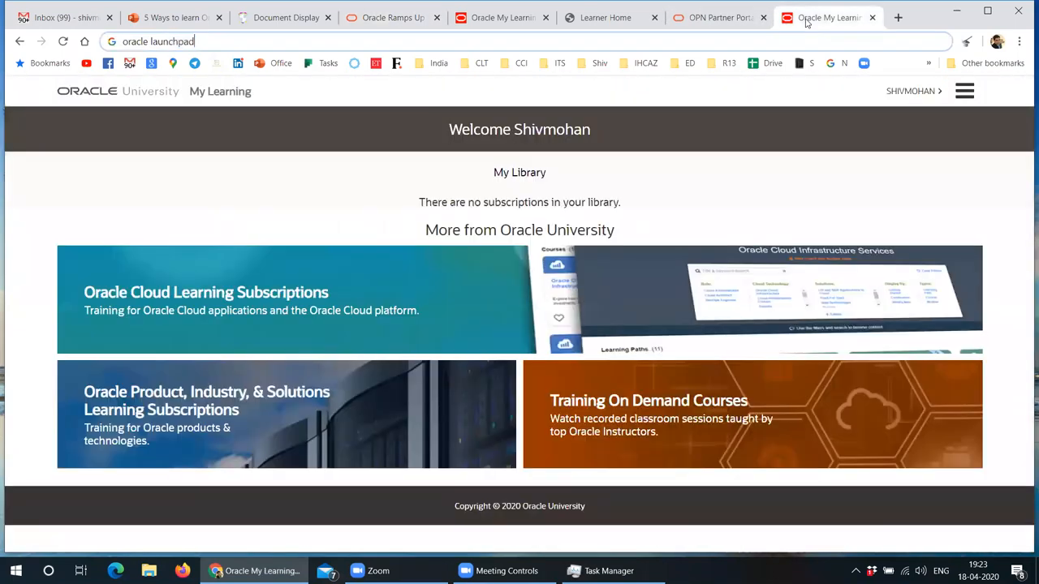
pyautogui.doubleClick(171, 42)
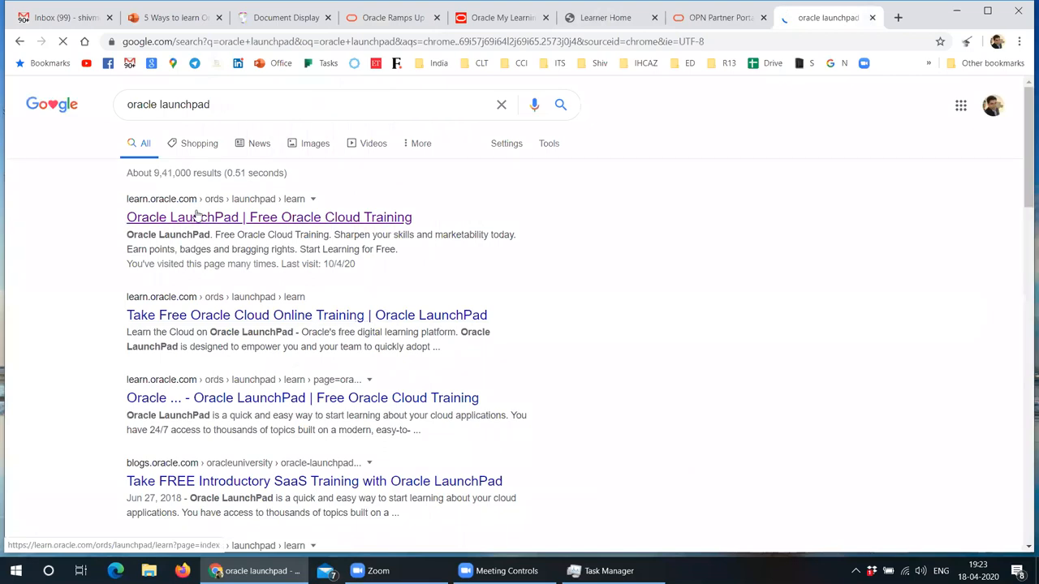
# Step: Open the 'Oracle LaunchPad | Free Oracle Cloud Training' result
pyautogui.click(269, 218)
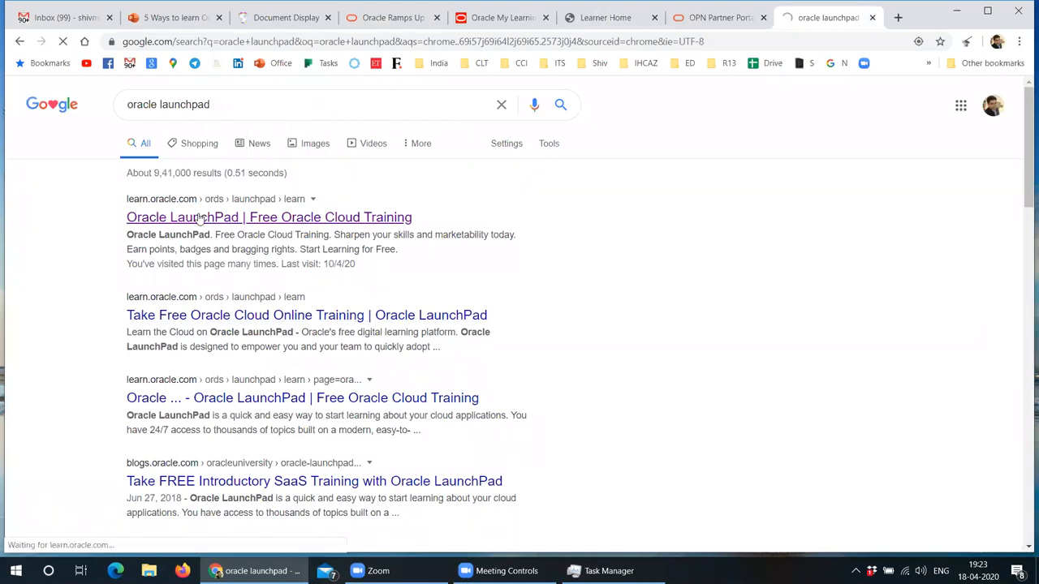
pyautogui.click(270, 218)
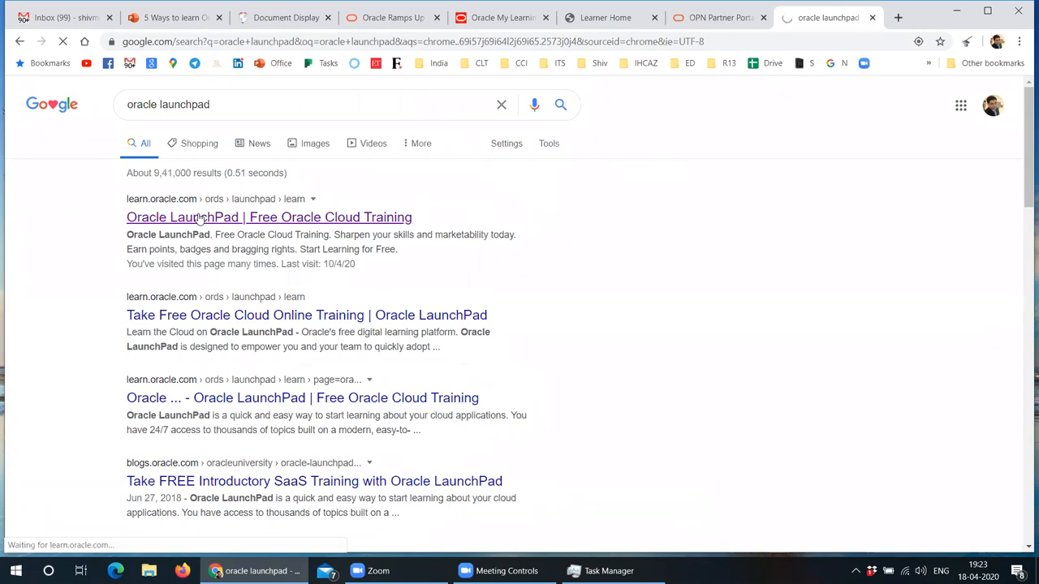
pyautogui.click(269, 217)
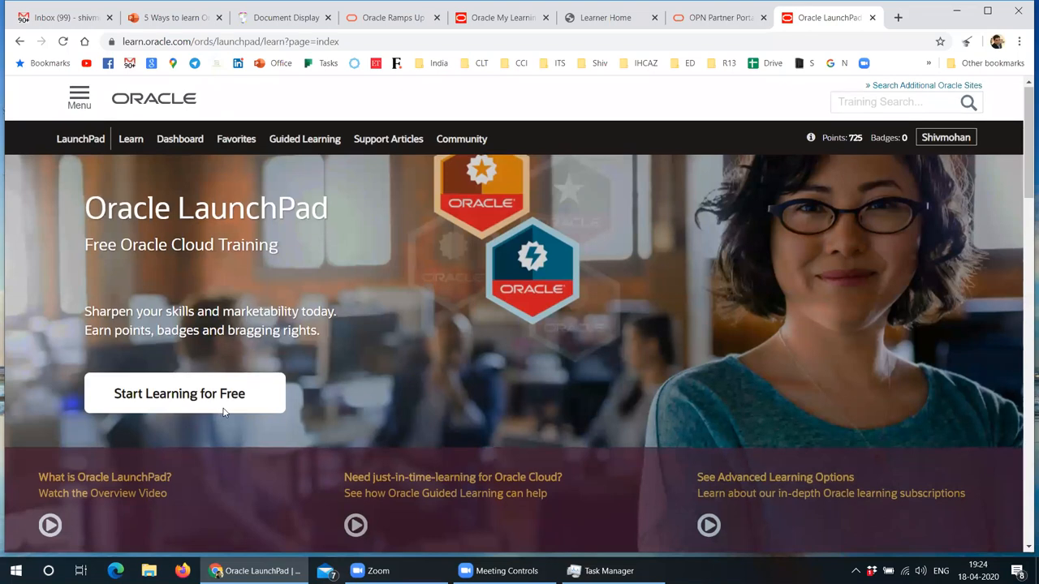
pyautogui.moveTo(366, 365)
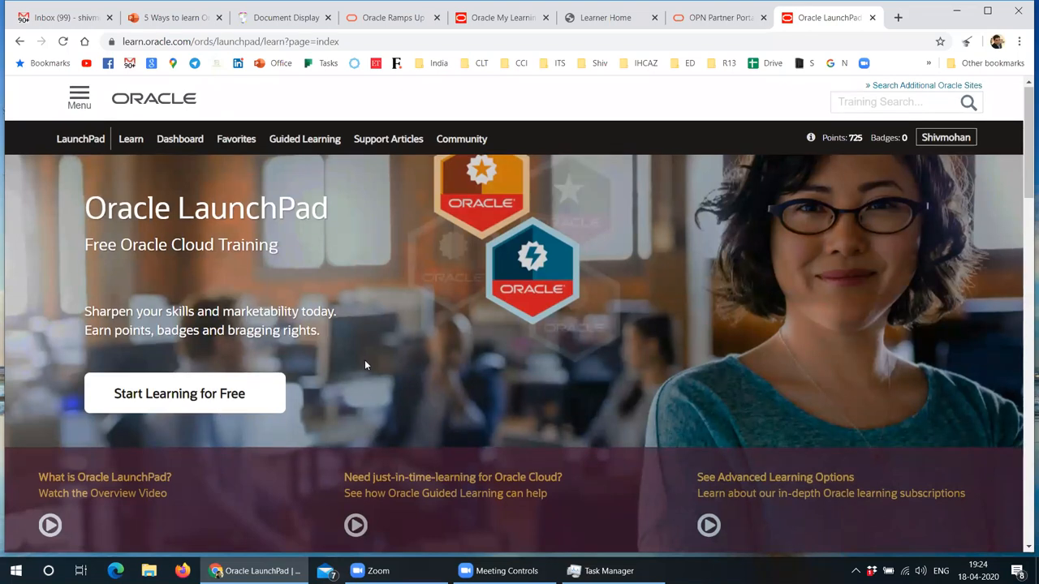
# Step: Scroll the LaunchPad page down to Learn by Cloud (Financials, HCM, SCM) and back up
pyautogui.scroll(-3)
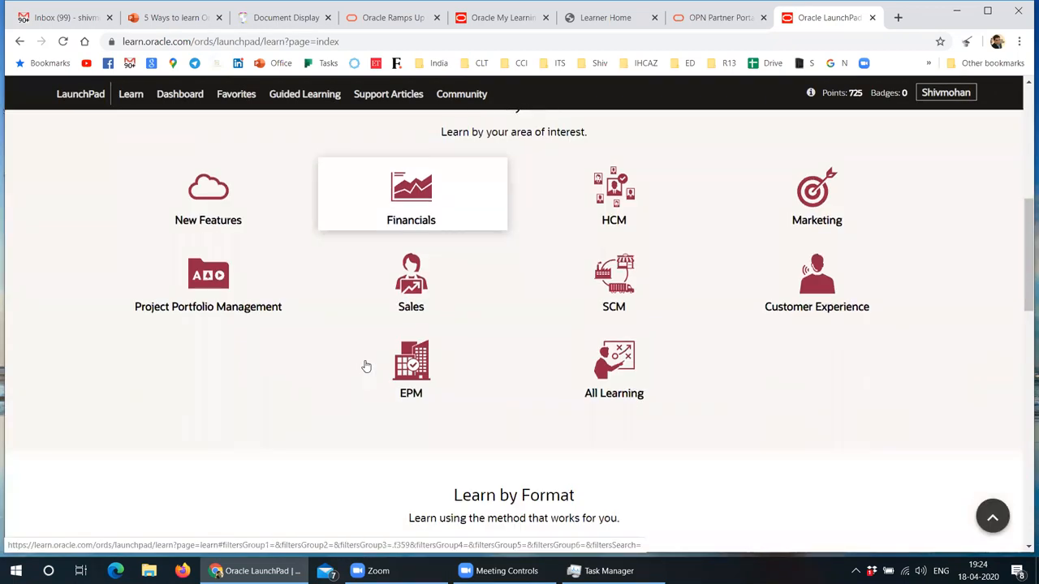
pyautogui.moveTo(663, 215)
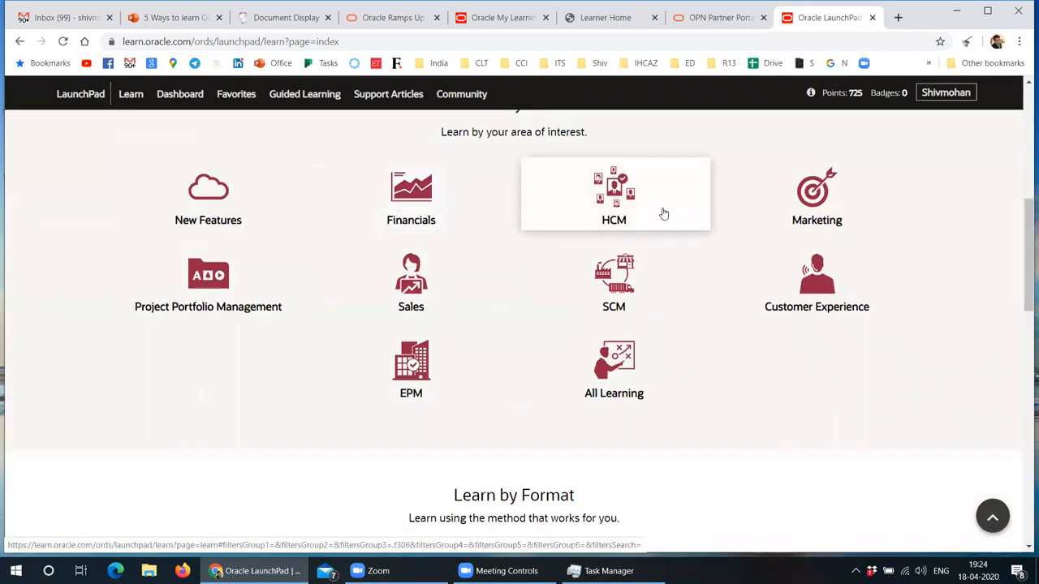
pyautogui.moveTo(689, 394)
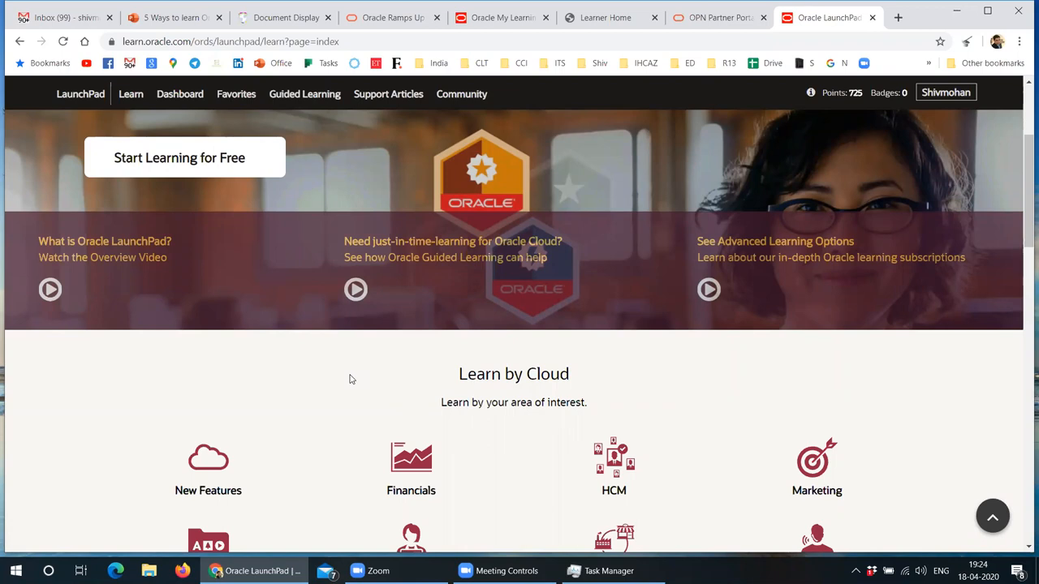
pyautogui.scroll(-3)
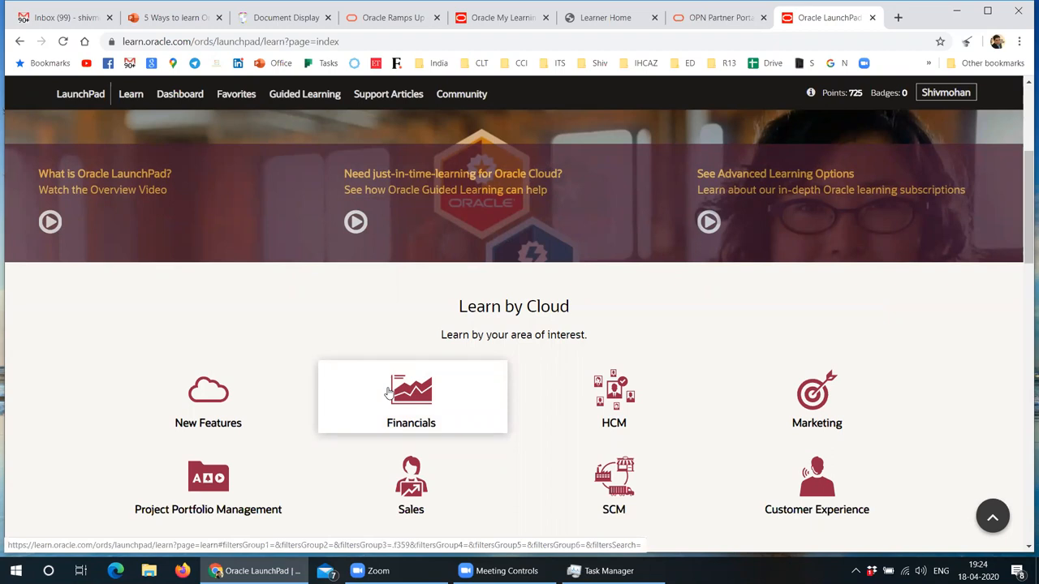
pyautogui.scroll(3)
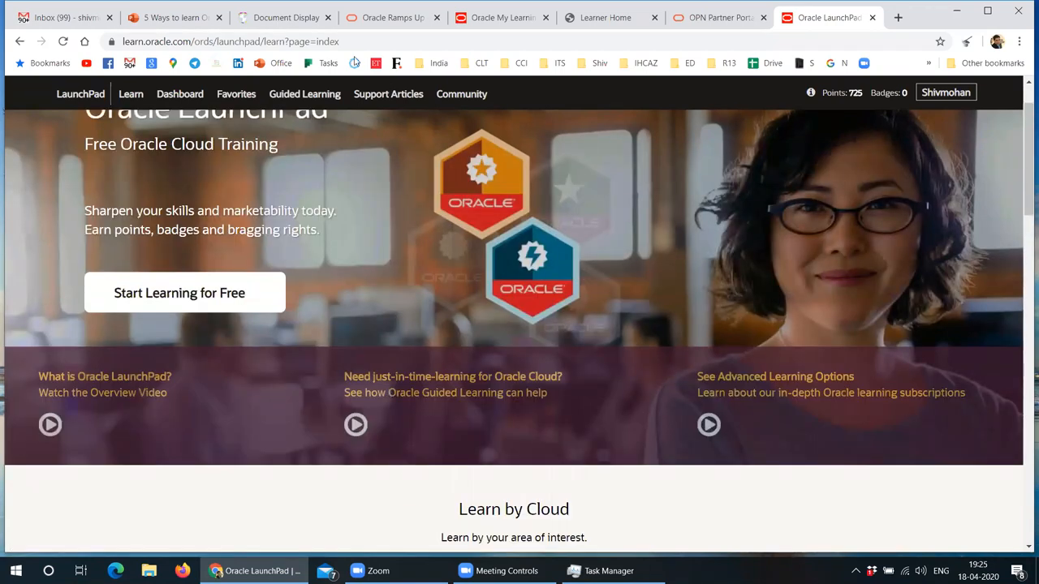
# Step: Revisit the blog's Step 2 learning path links, then return to the 5 Ways deck on slide 8
pyautogui.click(393, 16)
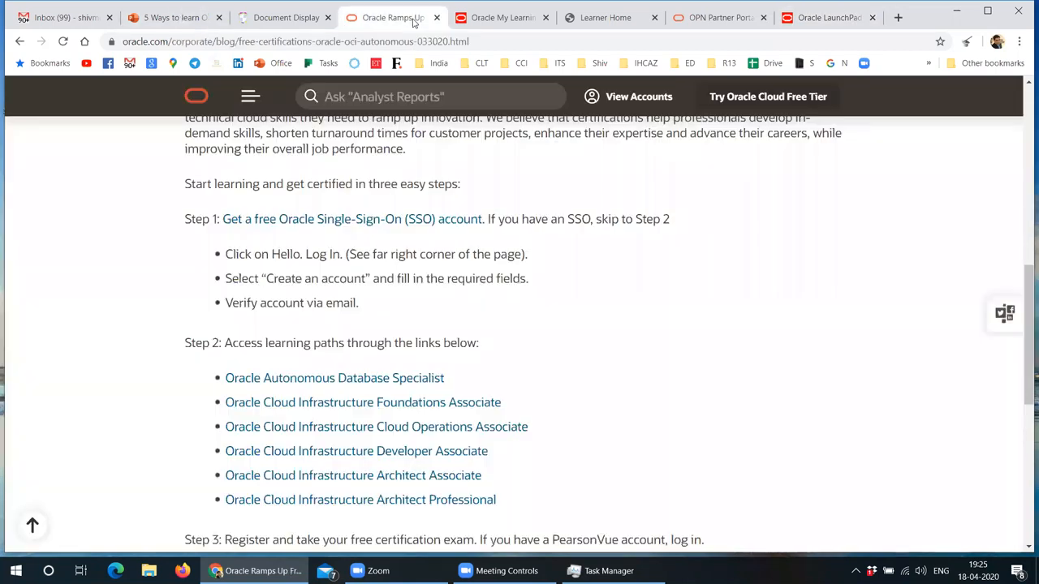
pyautogui.moveTo(422, 426)
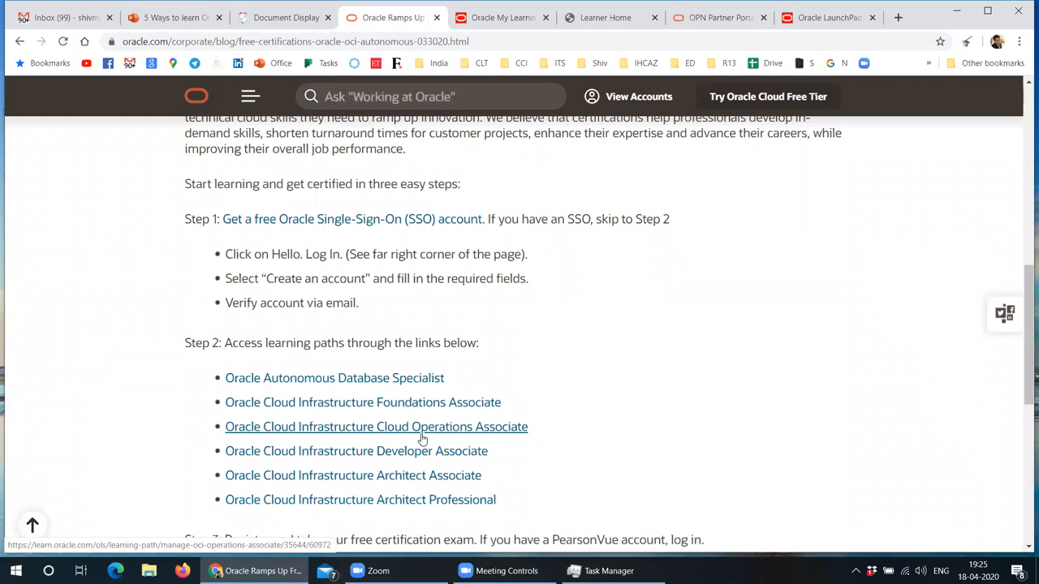
pyautogui.click(430, 96)
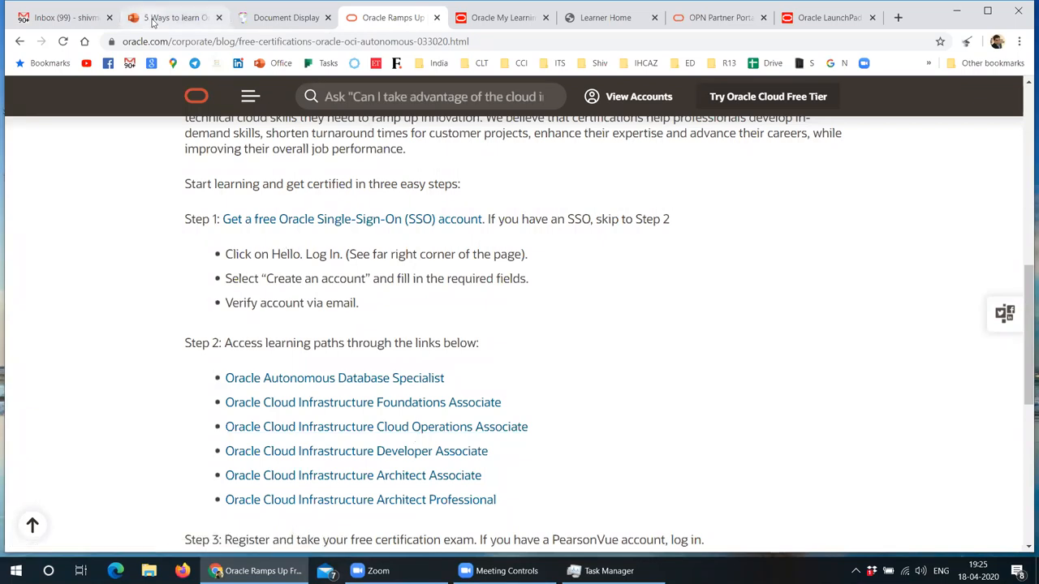
pyautogui.click(170, 16)
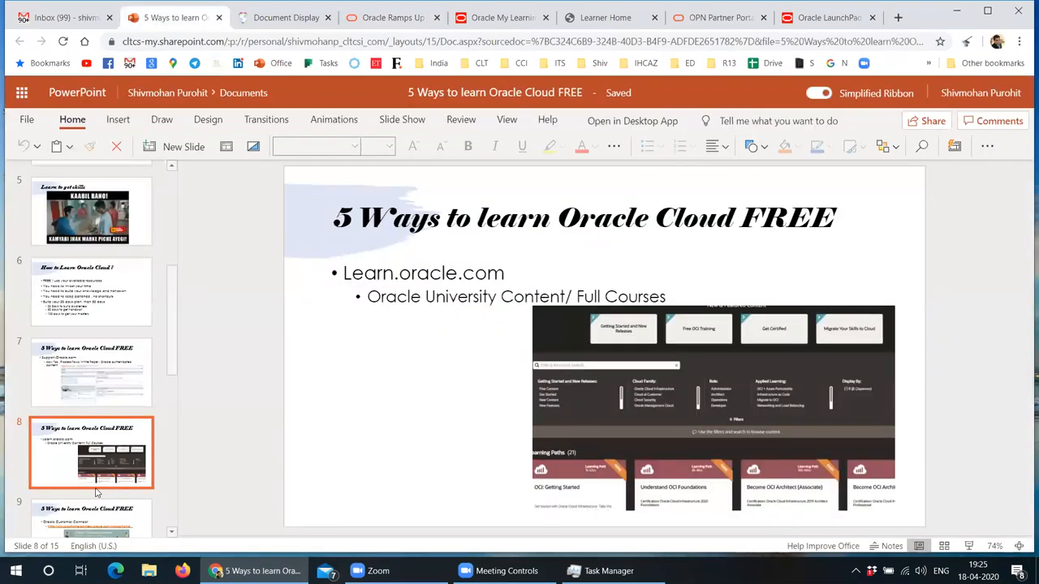
# Step: Show slide 9 on Oracle Customer Connect with its community link
pyautogui.click(91, 464)
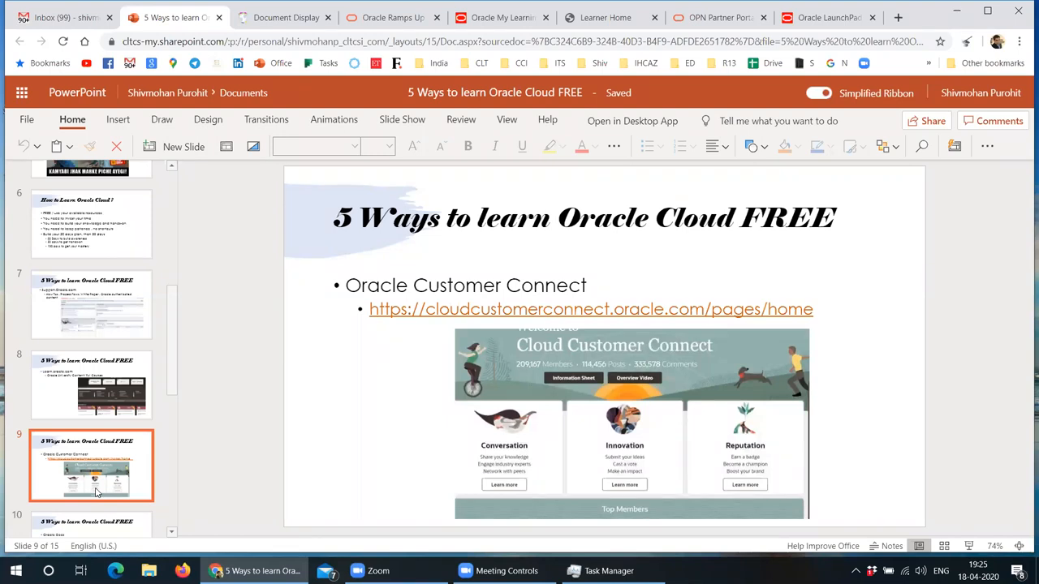
pyautogui.moveTo(295, 126)
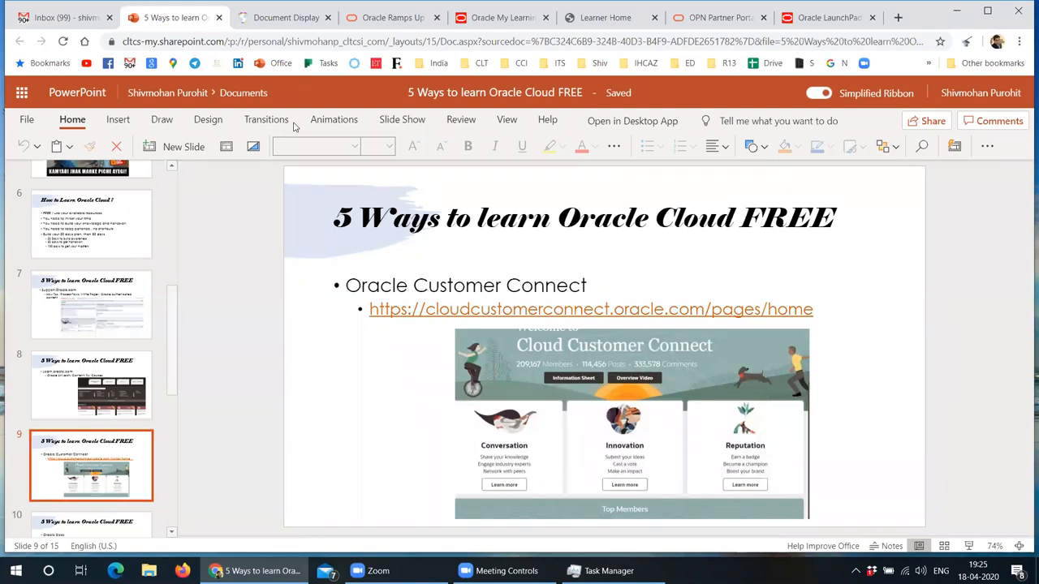
pyautogui.moveTo(717, 16)
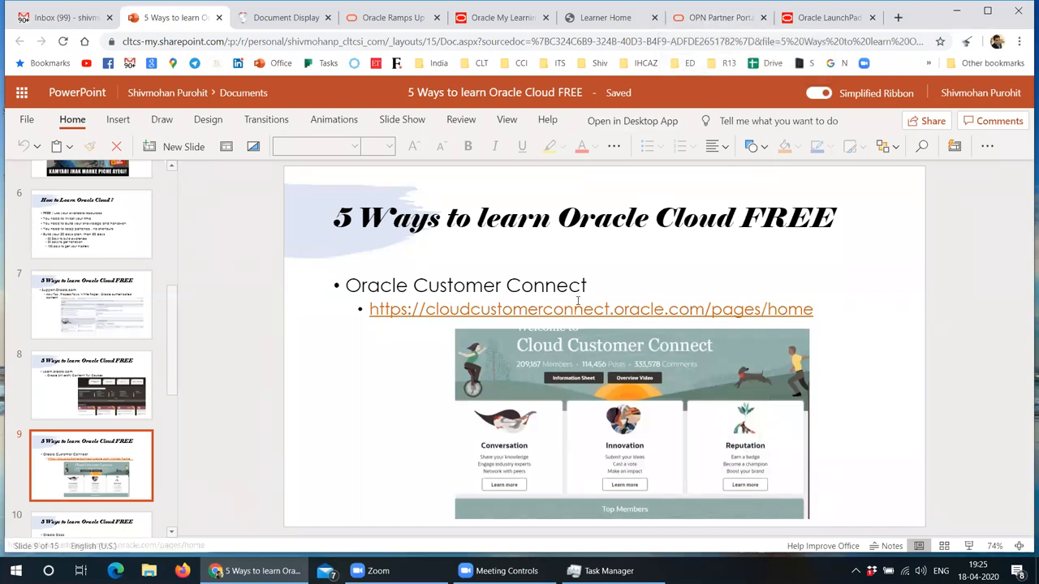
pyautogui.moveTo(591, 308)
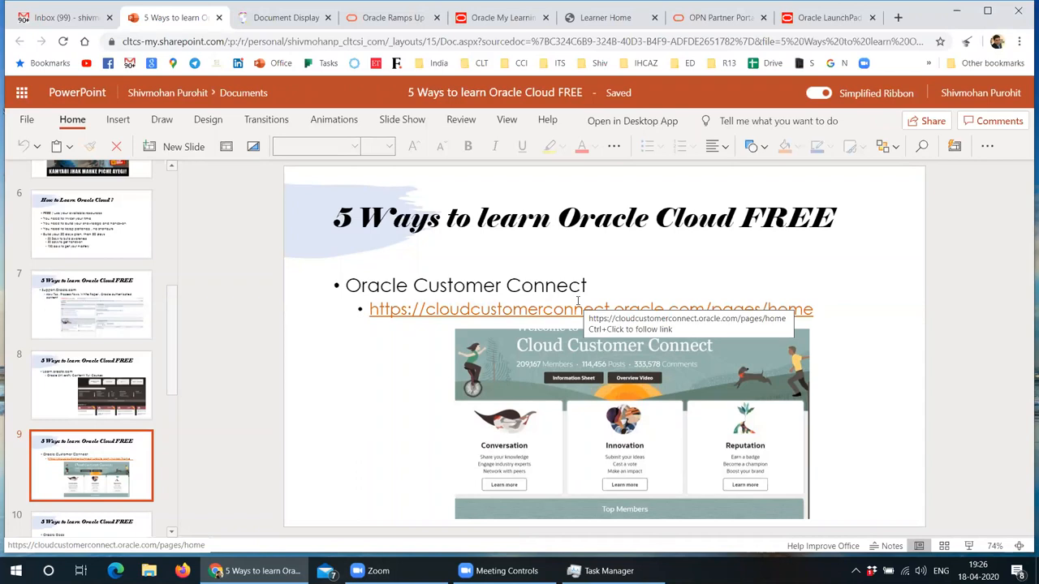
pyautogui.moveTo(577, 308)
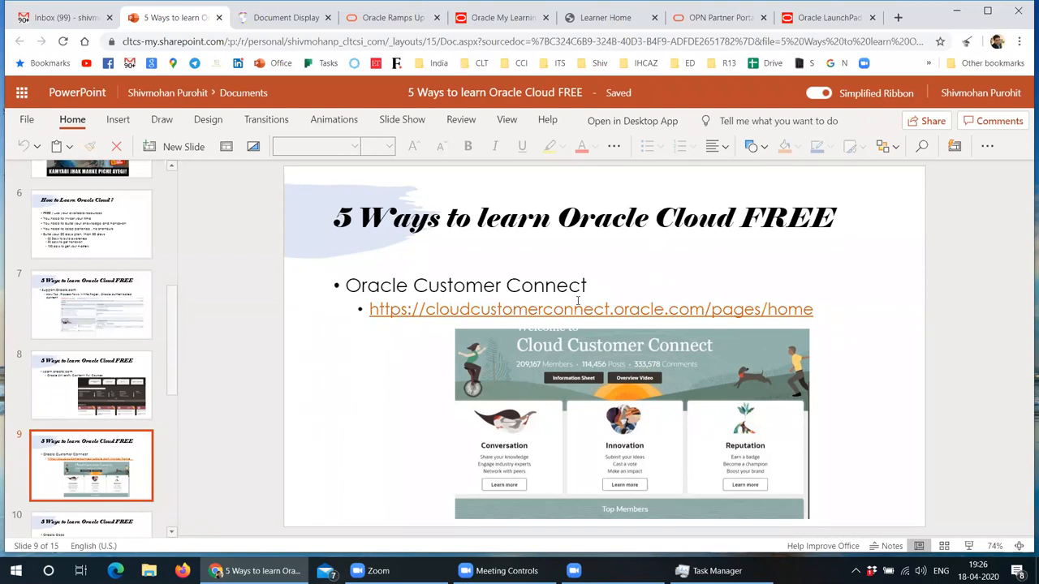
pyautogui.moveTo(528, 399)
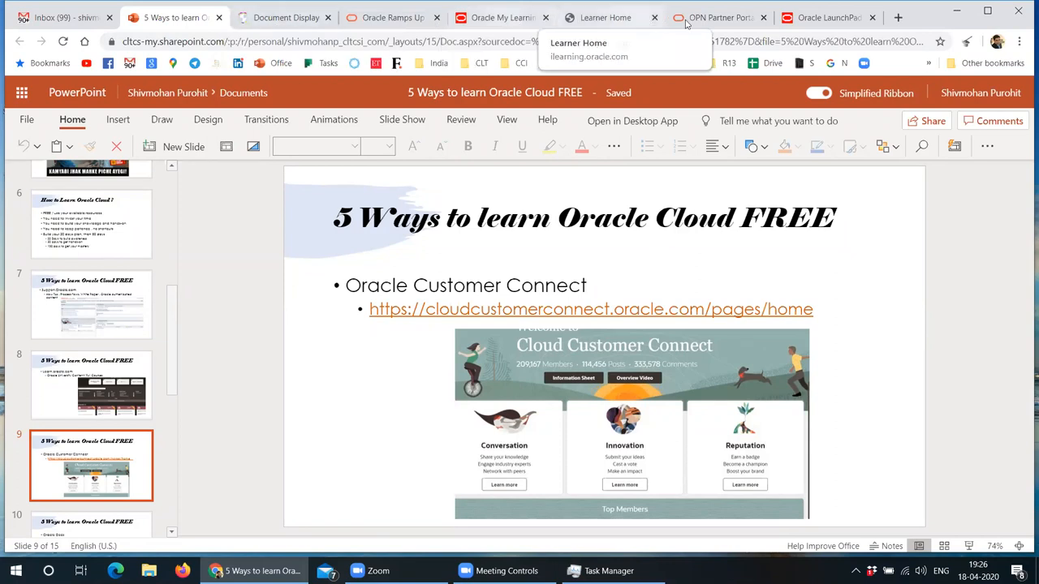
# Step: Enter the Customer Connect address in the LaunchPad tab to load the Cloud Customer Connect home page
pyautogui.click(393, 17)
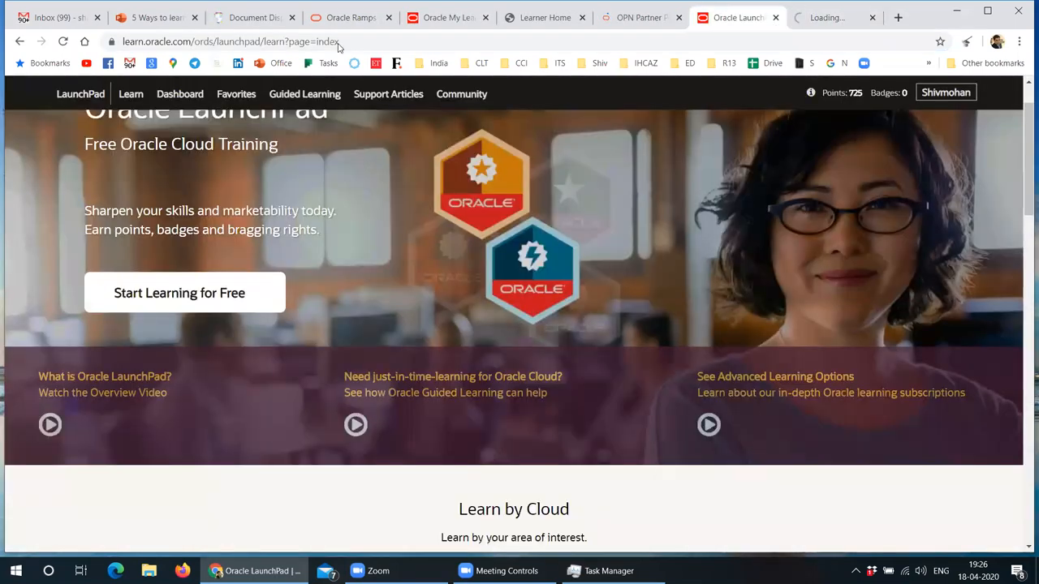
pyautogui.write('cltcsi.com')
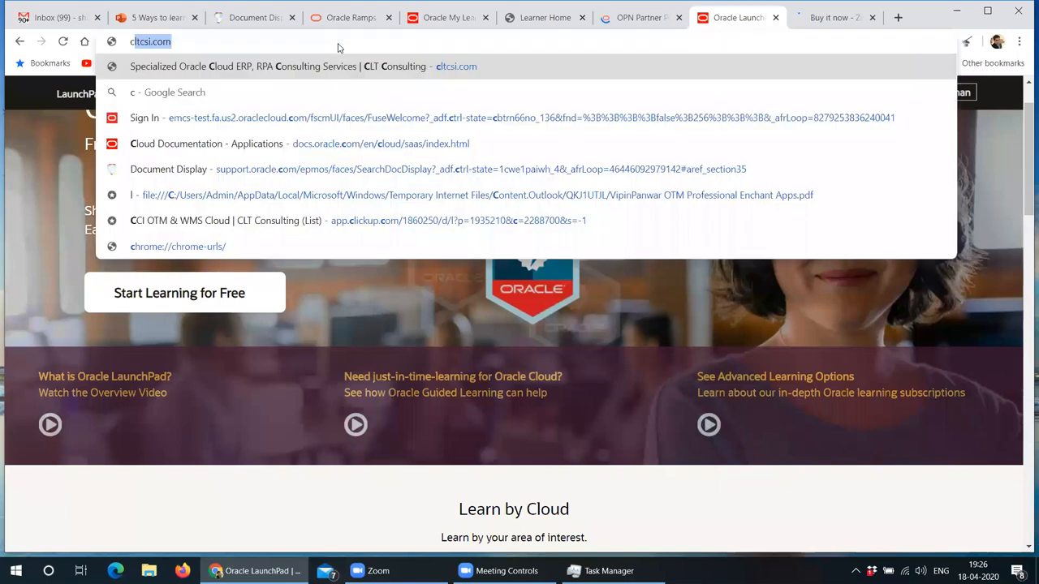
pyautogui.write('cu')
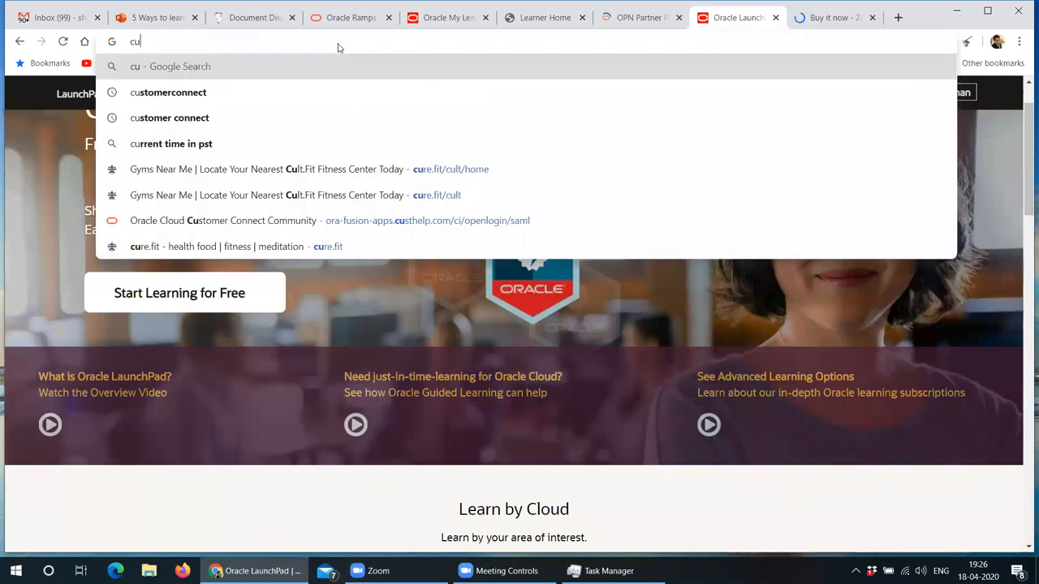
pyautogui.write('cloudcustomerconnect.oracle.com/pages/home')
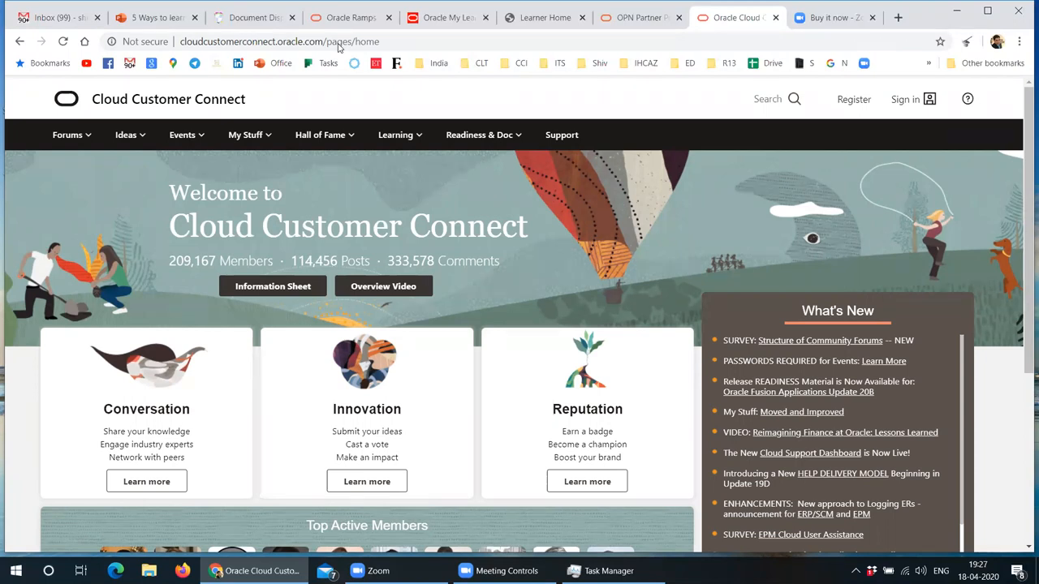
pyautogui.moveTo(284, 91)
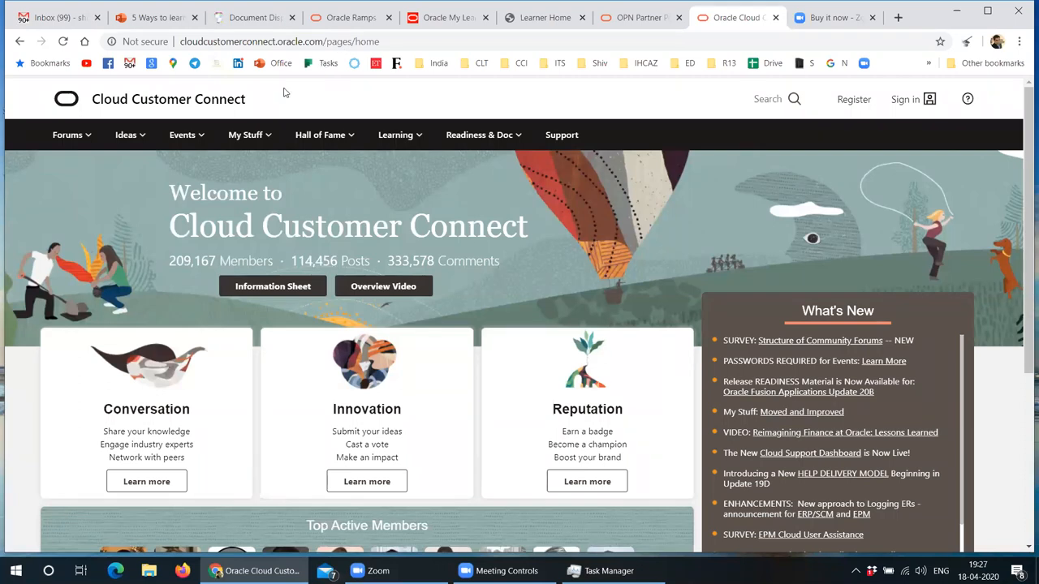
# Step: Choose All Events from the Events menu to show upcoming events and the April 2020 calendar
pyautogui.click(182, 134)
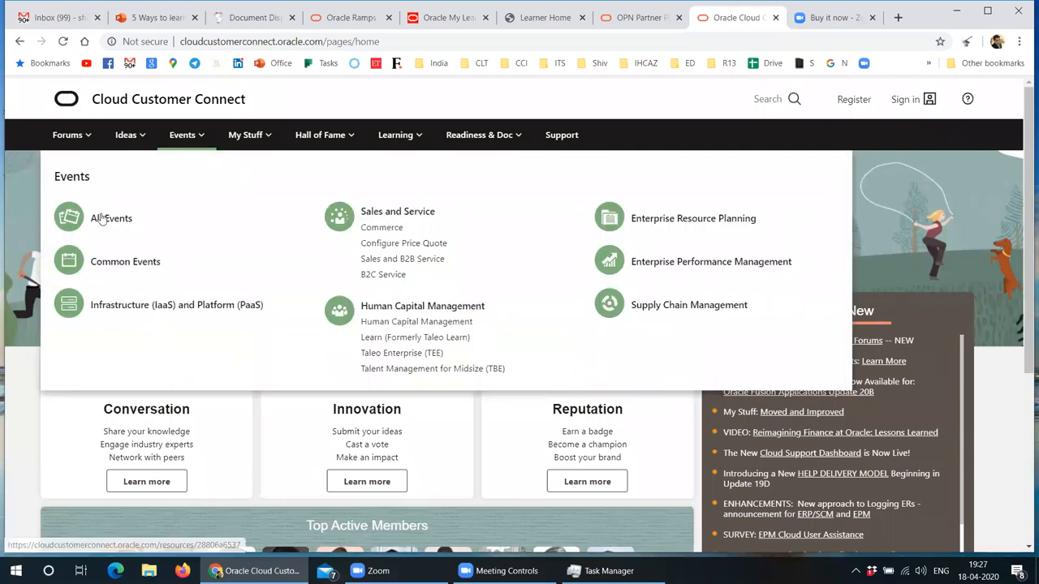
pyautogui.click(110, 218)
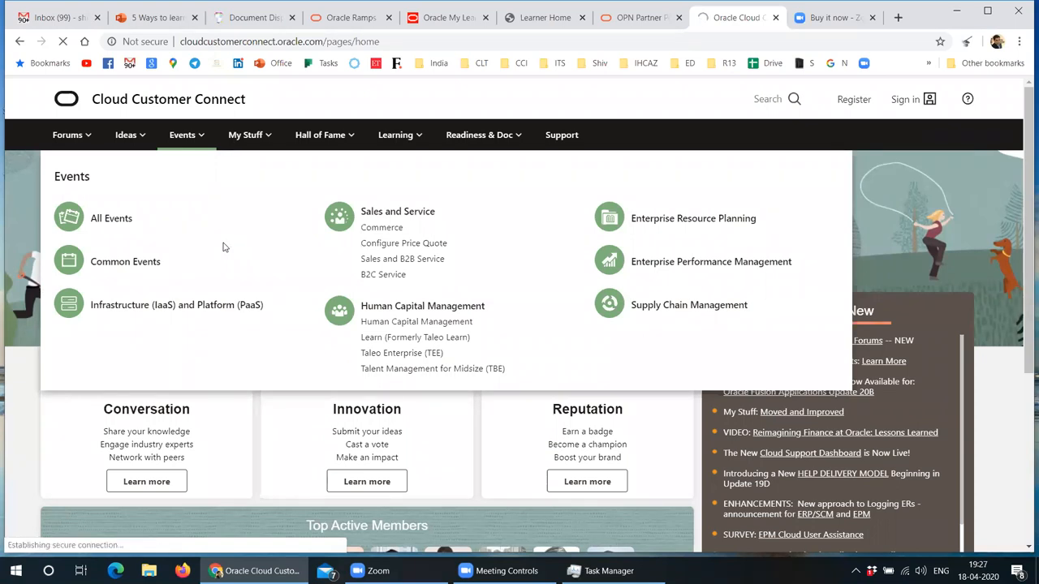
pyautogui.click(110, 218)
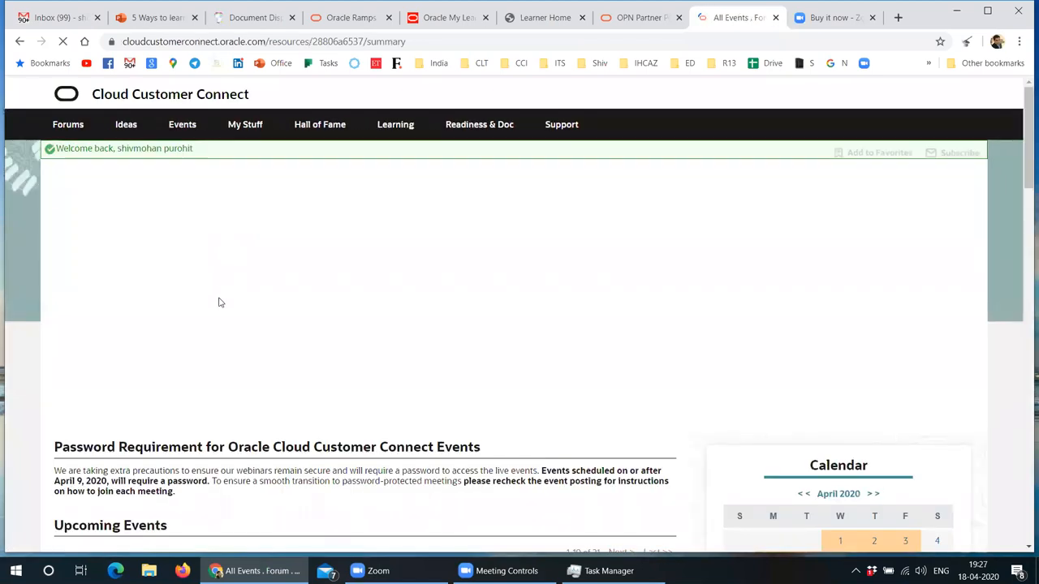
pyautogui.scroll(-3)
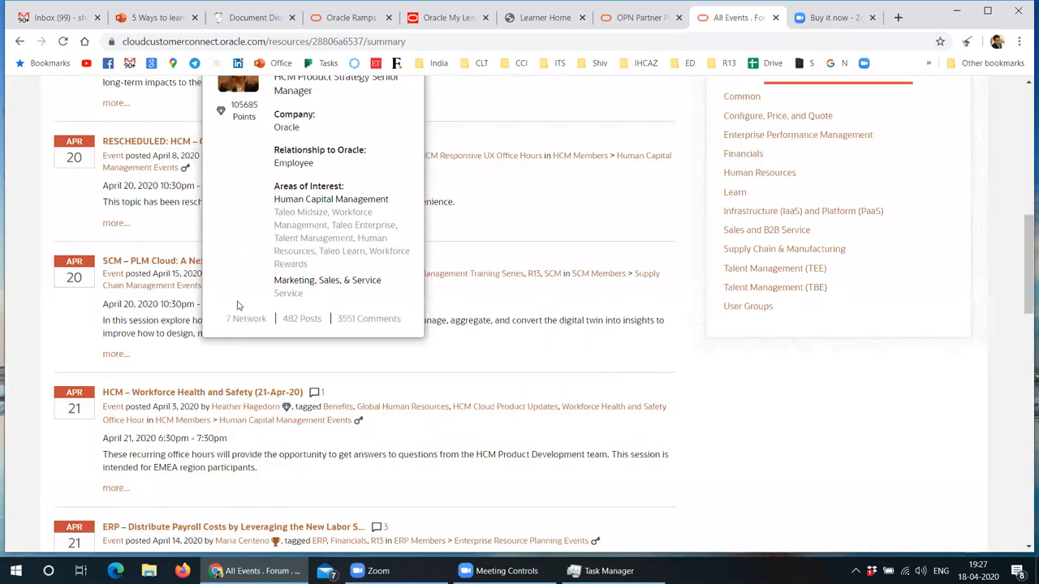
pyautogui.scroll(-3)
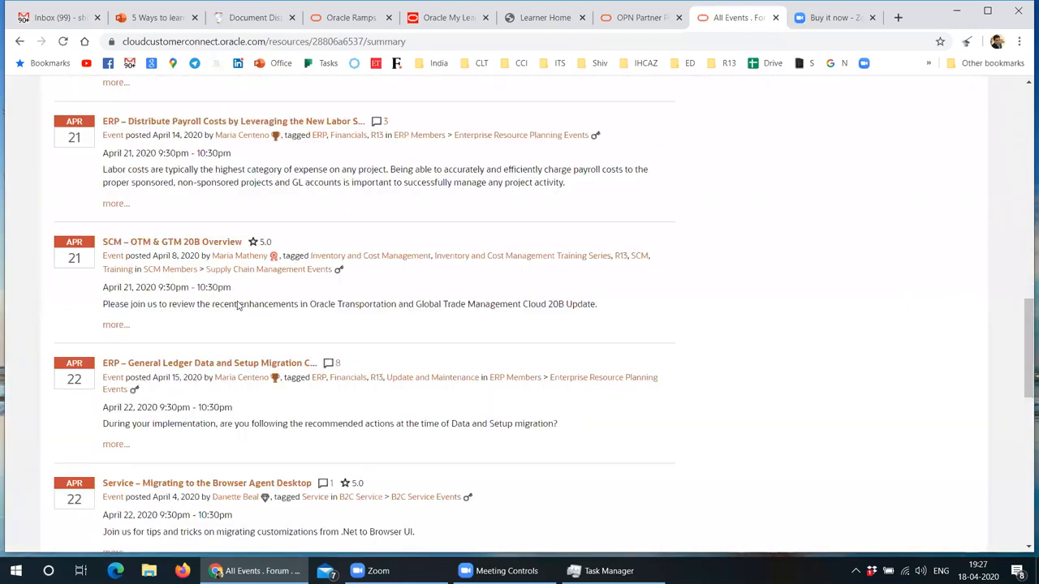
pyautogui.scroll(-3)
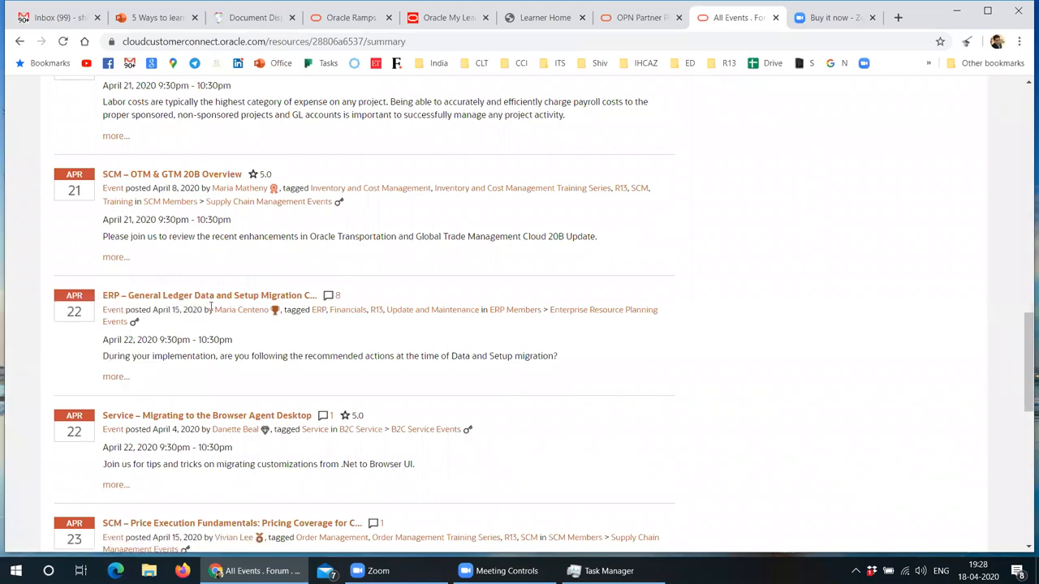
pyautogui.moveTo(240, 308)
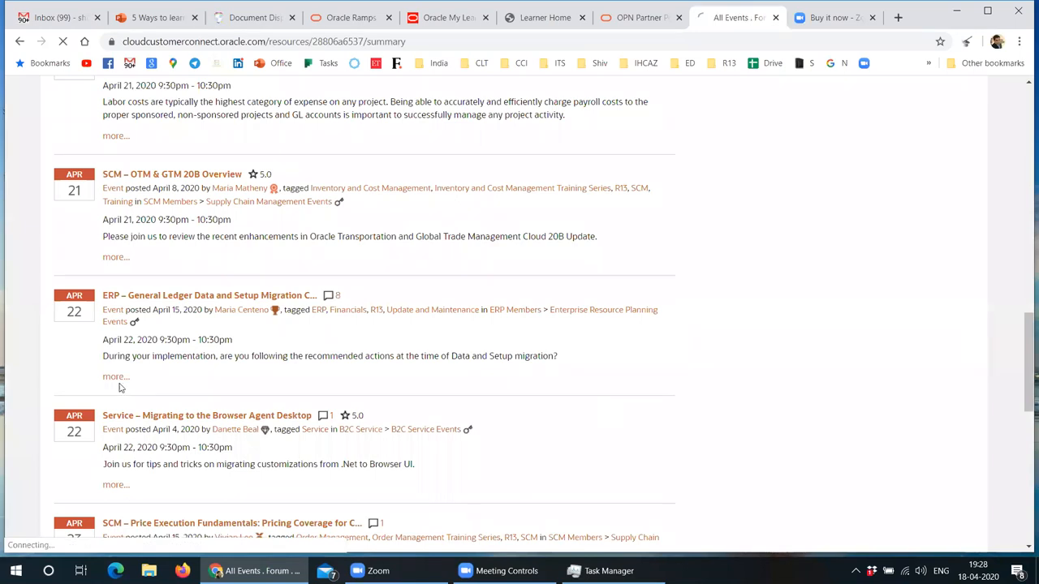
pyautogui.moveTo(279, 380)
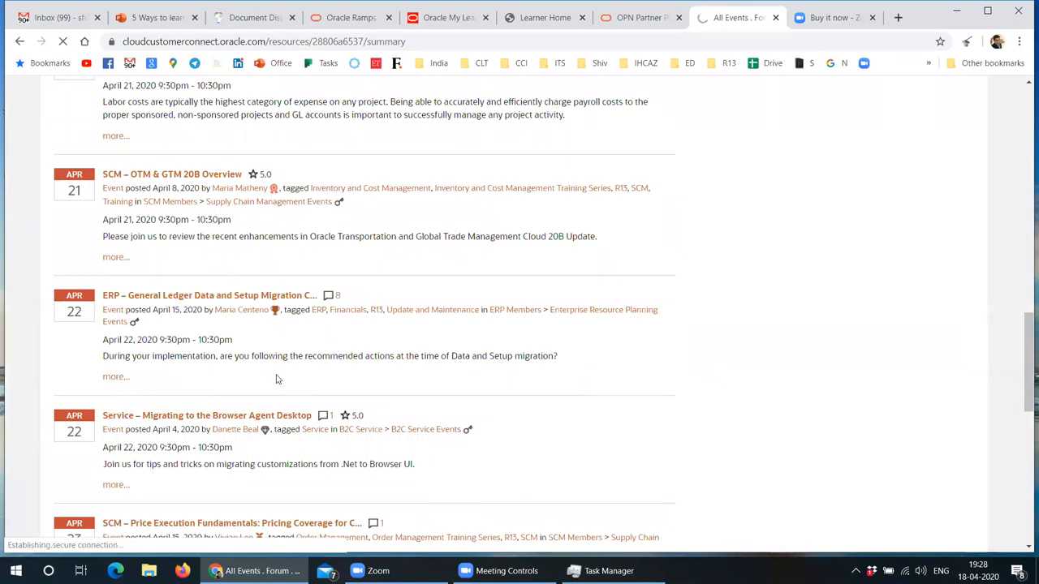
pyautogui.click(208, 295)
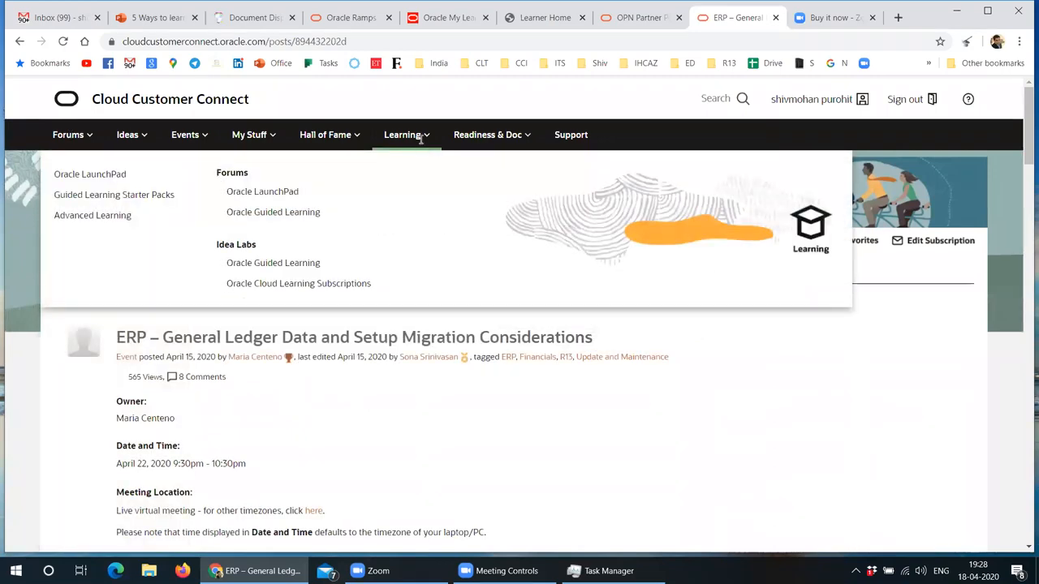
pyautogui.moveTo(562, 266)
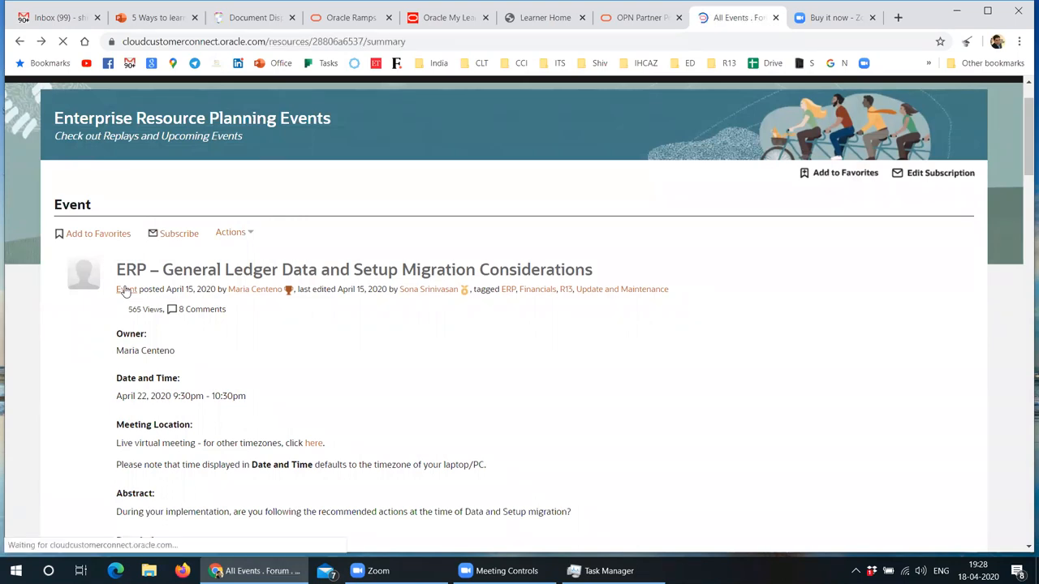
pyautogui.click(20, 42)
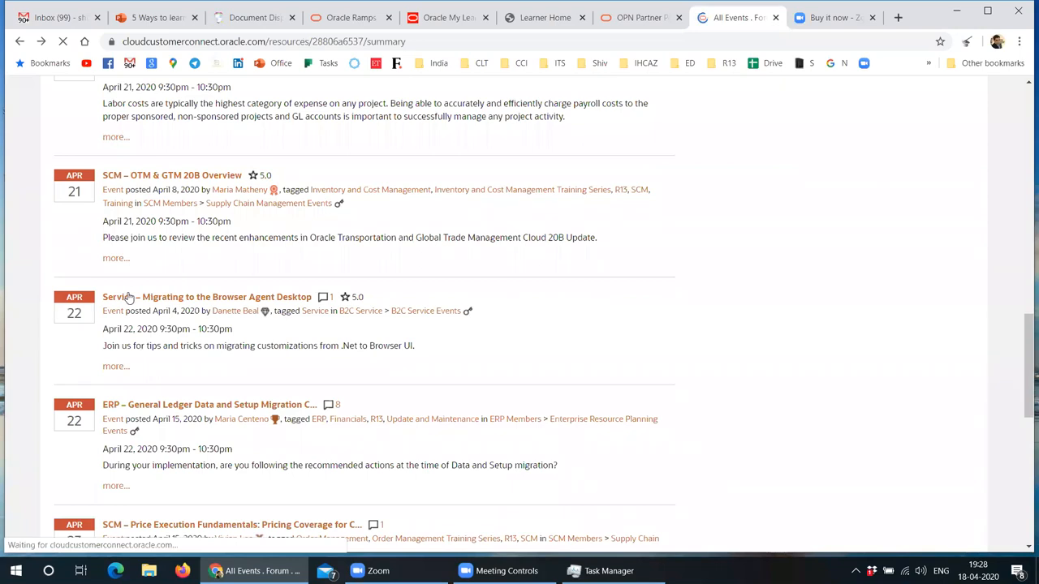
# Step: Scroll down to the Past Events / Replays table of rated replay sessions
pyautogui.scroll(-3)
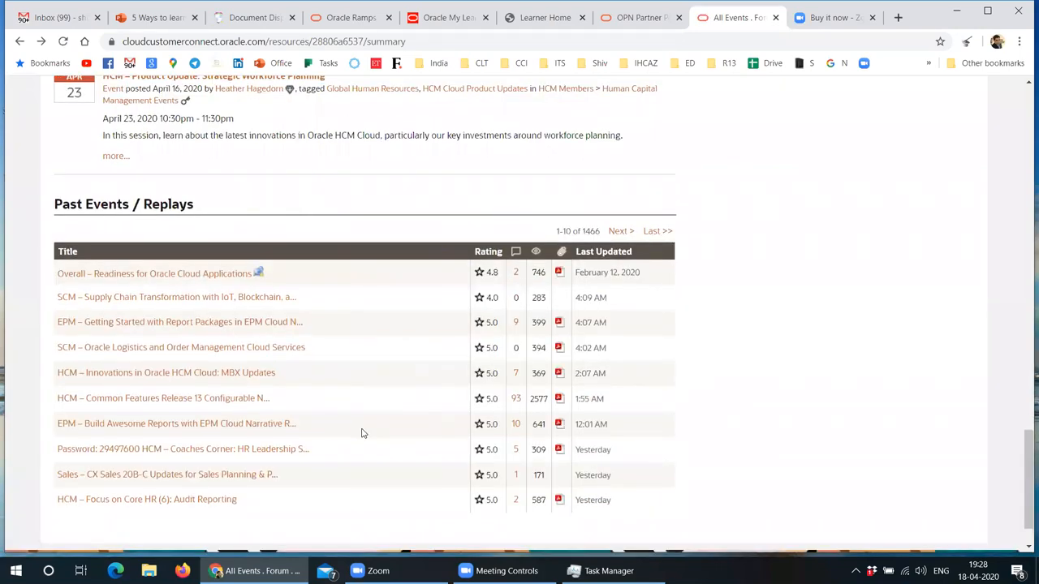
pyautogui.scroll(-3)
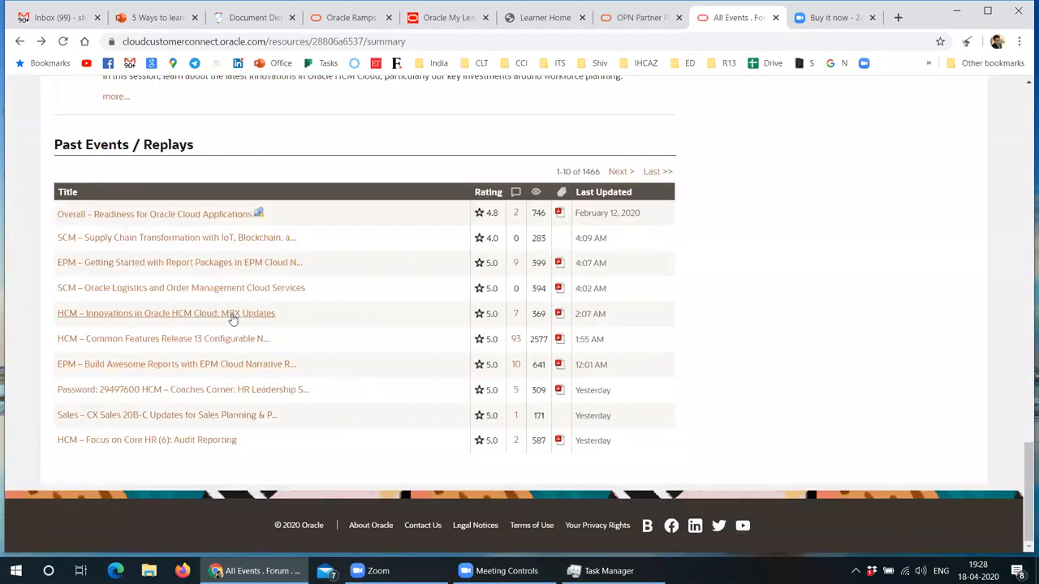
pyautogui.moveTo(559, 143)
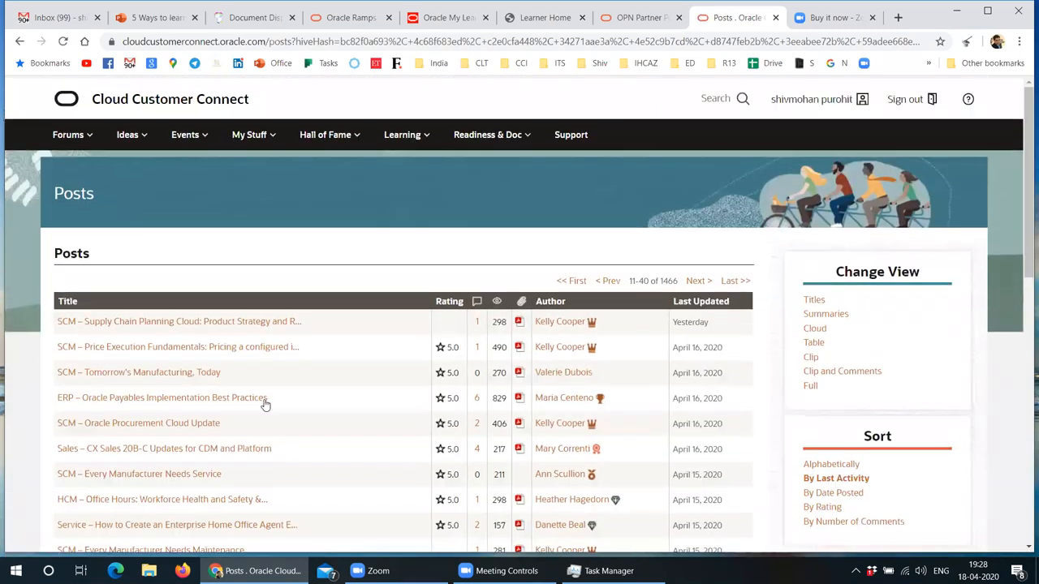
pyautogui.moveTo(286, 407)
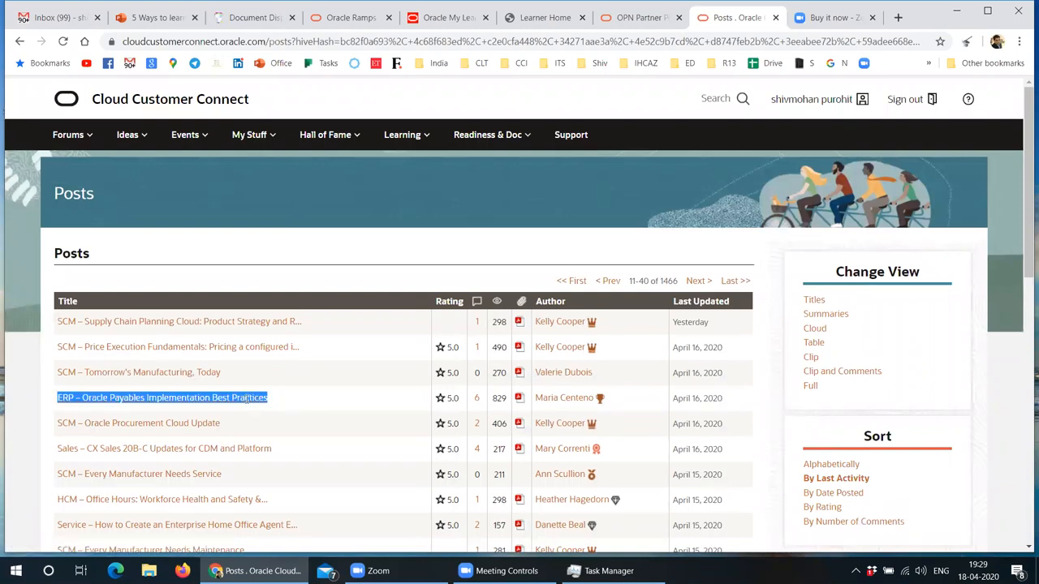
# Step: Open the ERP – Oracle Payables Implementation Best Practices event and view its replay and slide file
pyautogui.click(162, 396)
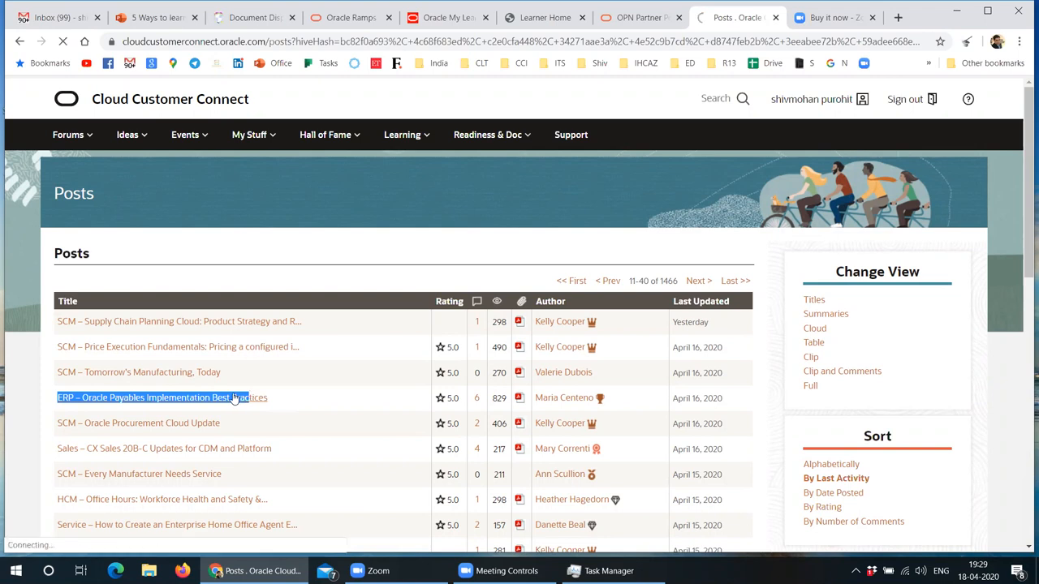
pyautogui.click(162, 398)
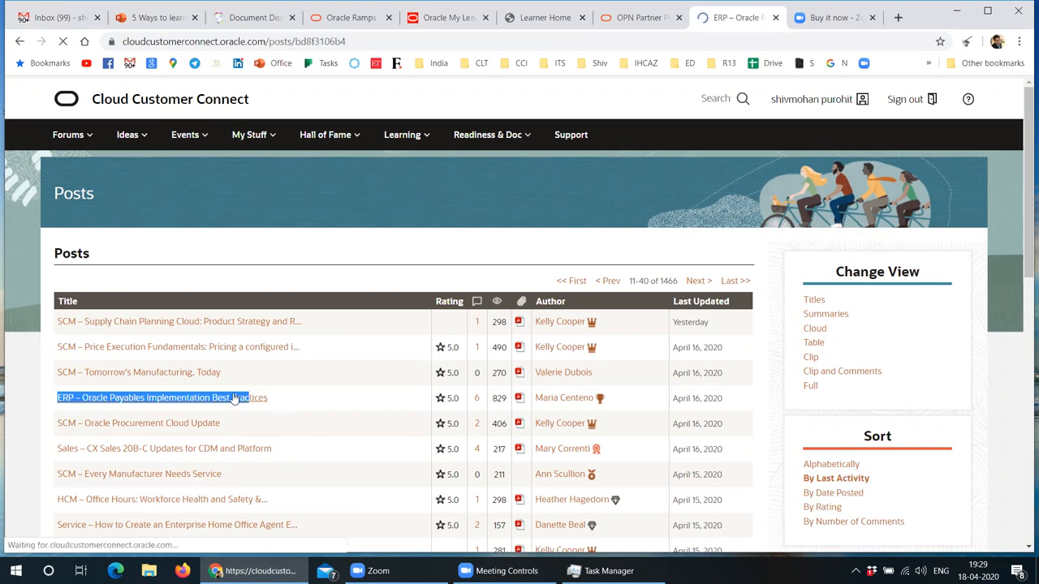
pyautogui.click(162, 398)
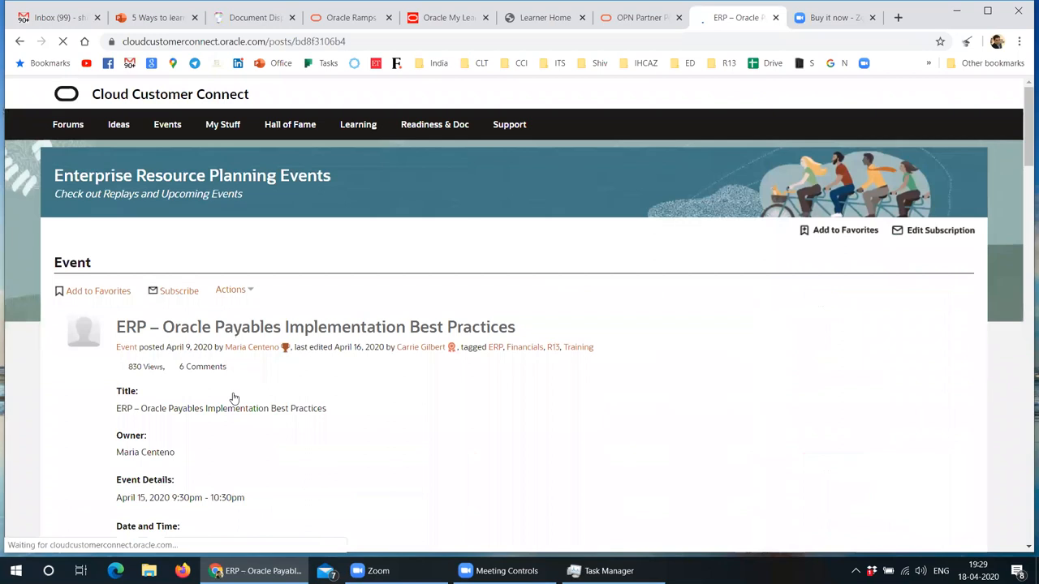
pyautogui.scroll(-3)
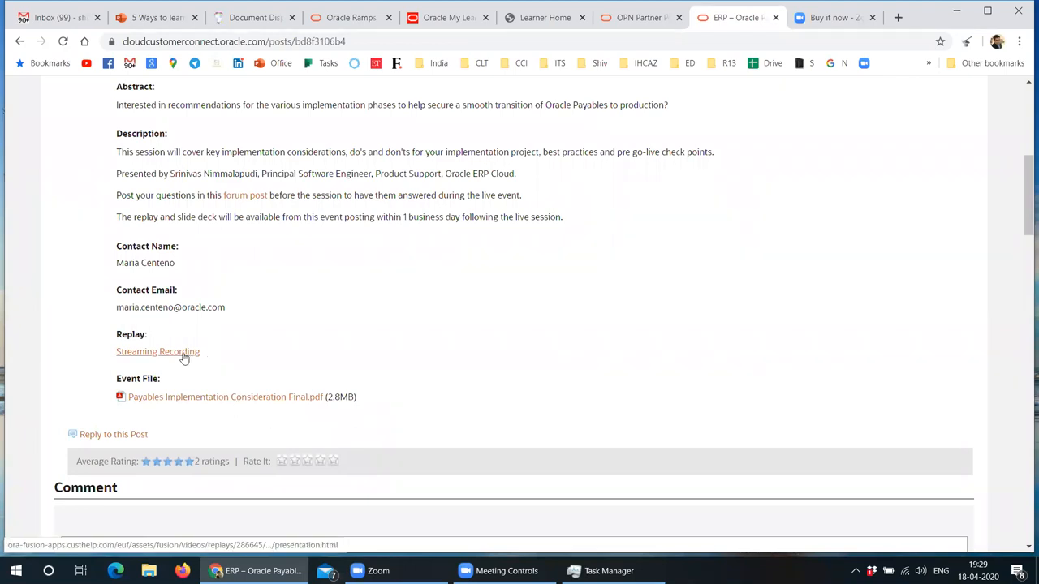
pyautogui.moveTo(623, 349)
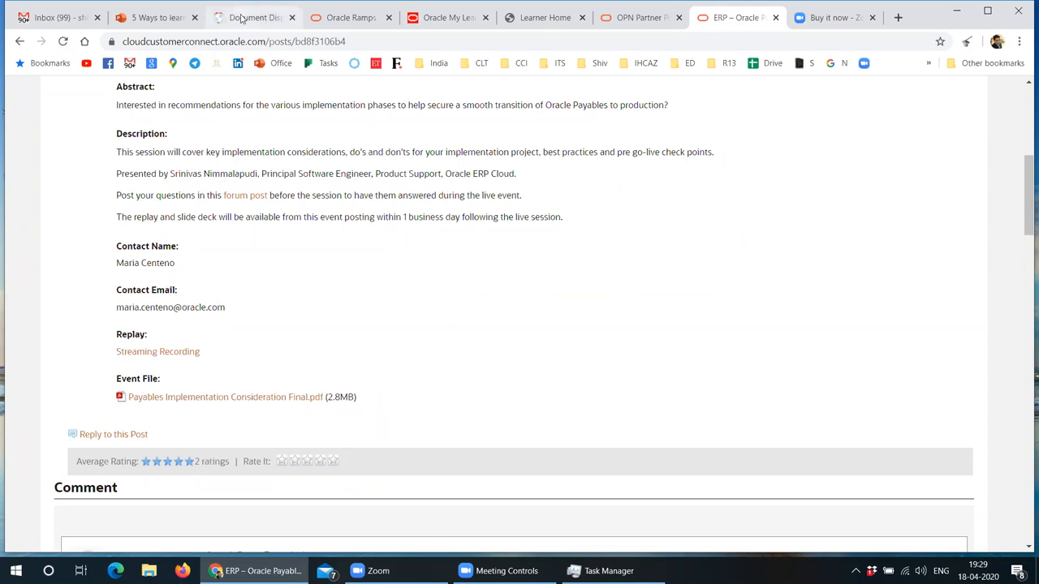
pyautogui.moveTo(253, 16)
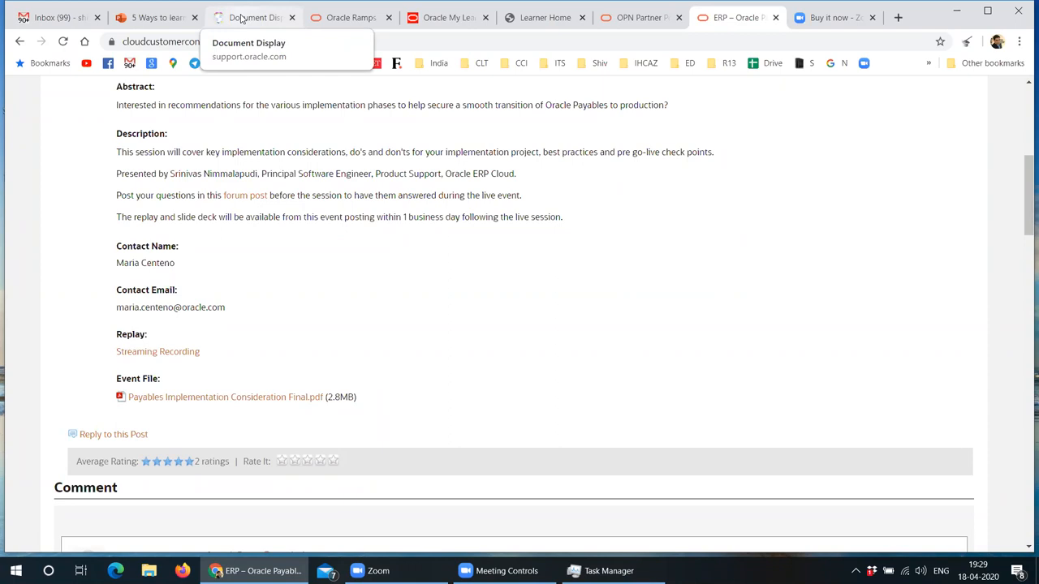
pyautogui.moveTo(251, 25)
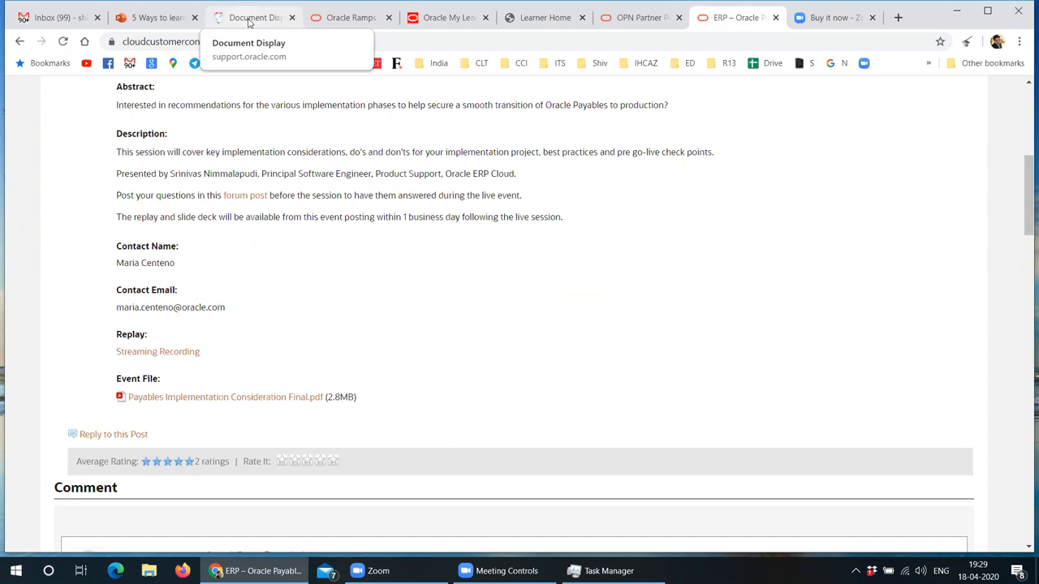
# Step: Return to the presentation deck on slide 9
pyautogui.click(155, 16)
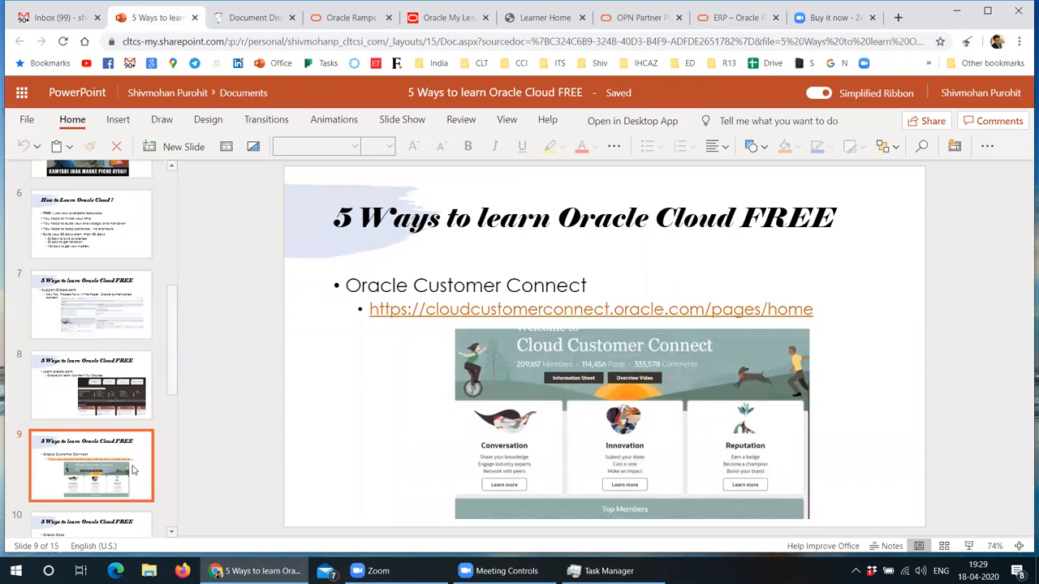
# Step: Show slide 10 on Oracle Docs with its cloud SaaS documentation link
pyautogui.click(91, 409)
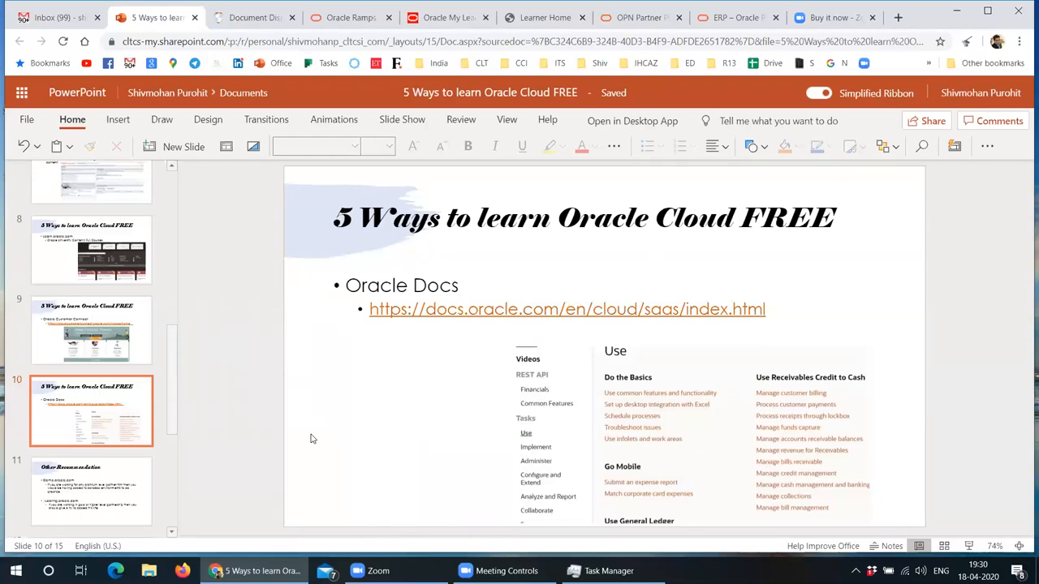
pyautogui.moveTo(386, 445)
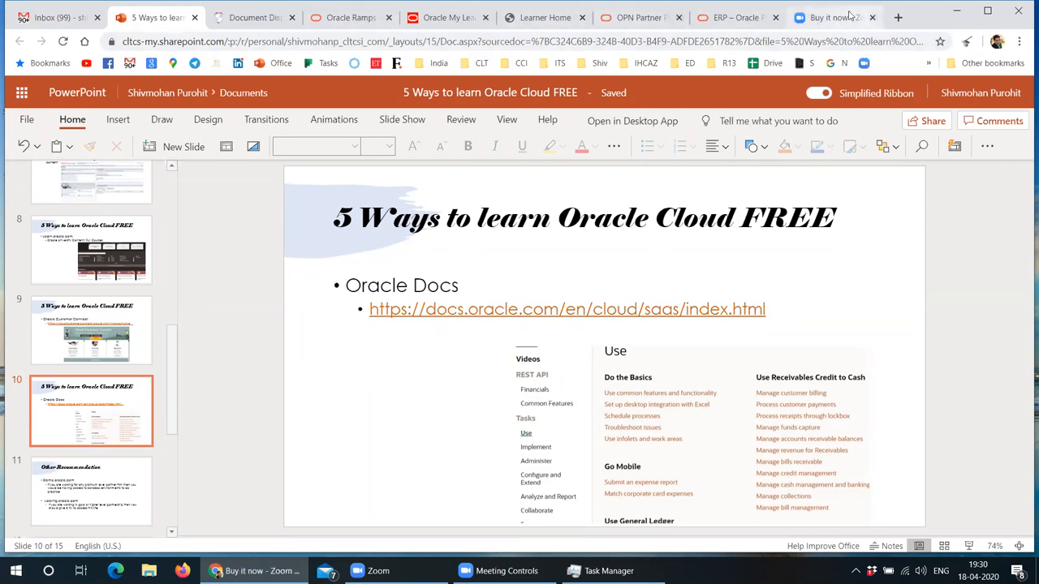
# Step: Show the Zoom Pro plan checkout page, then move on to Oracle's documentation site
pyautogui.click(827, 17)
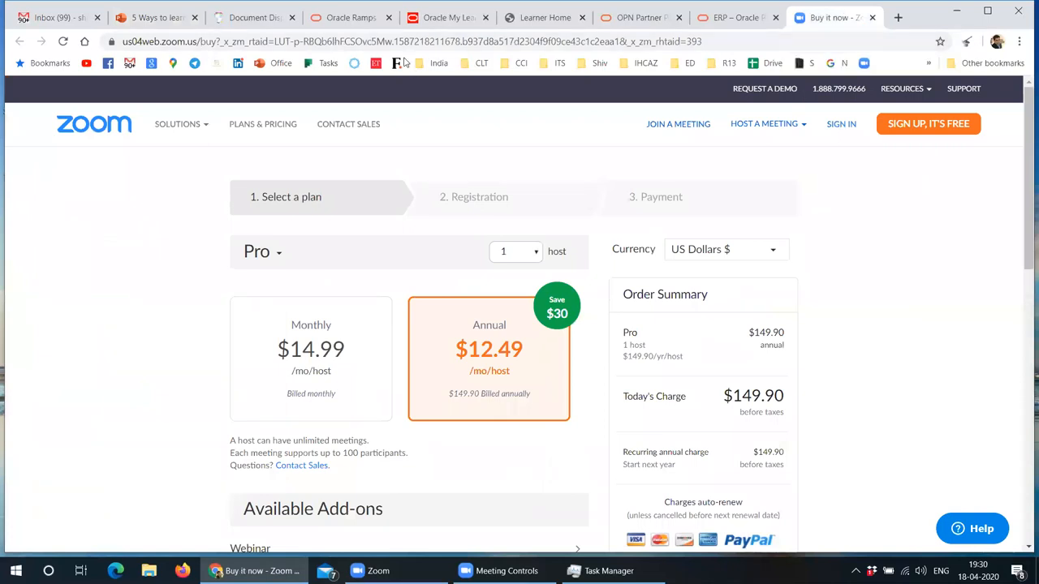
pyautogui.click(406, 42)
pyautogui.write('docs.oracle.com/en/')
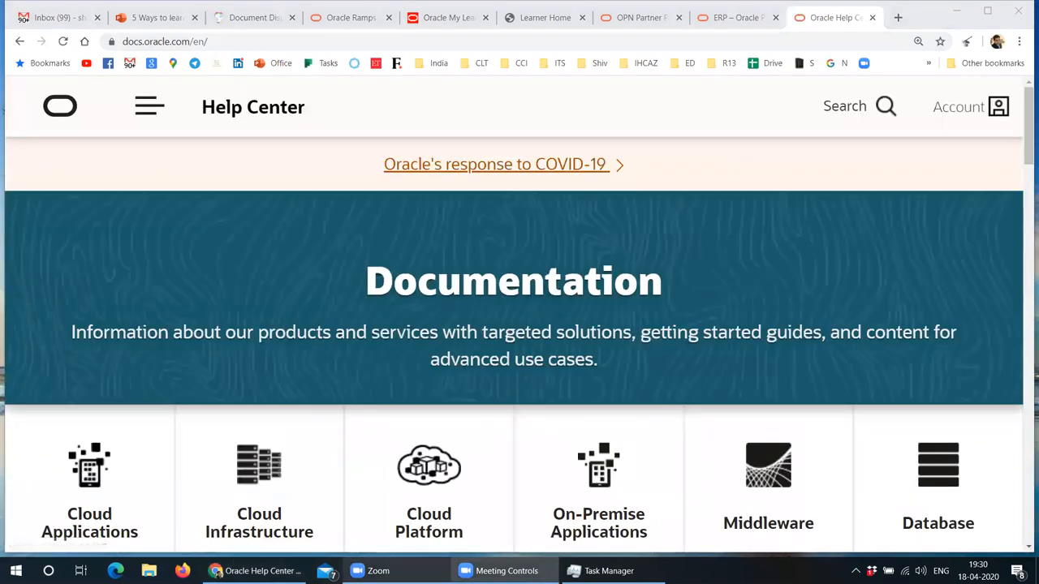
pyautogui.moveTo(680, 402)
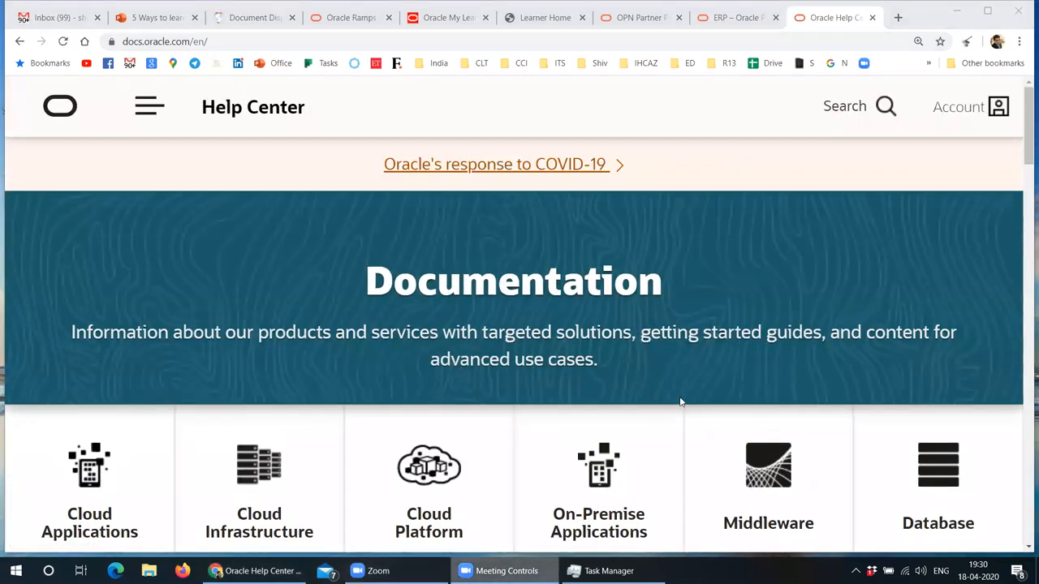
pyautogui.moveTo(474, 164)
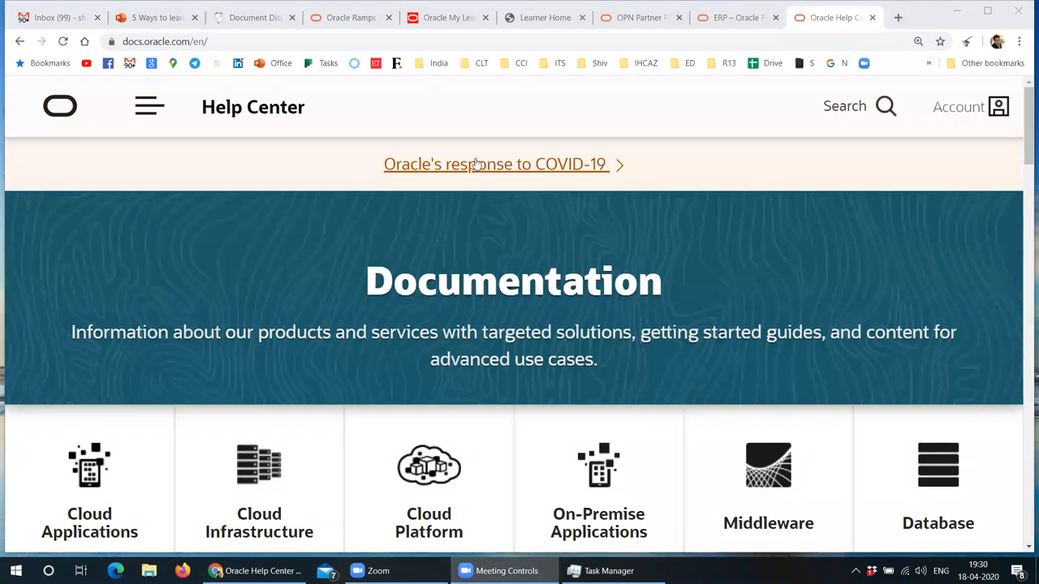
# Step: Scroll the Cloud Documentation page down to the Cloud Applications Services list
pyautogui.scroll(-3)
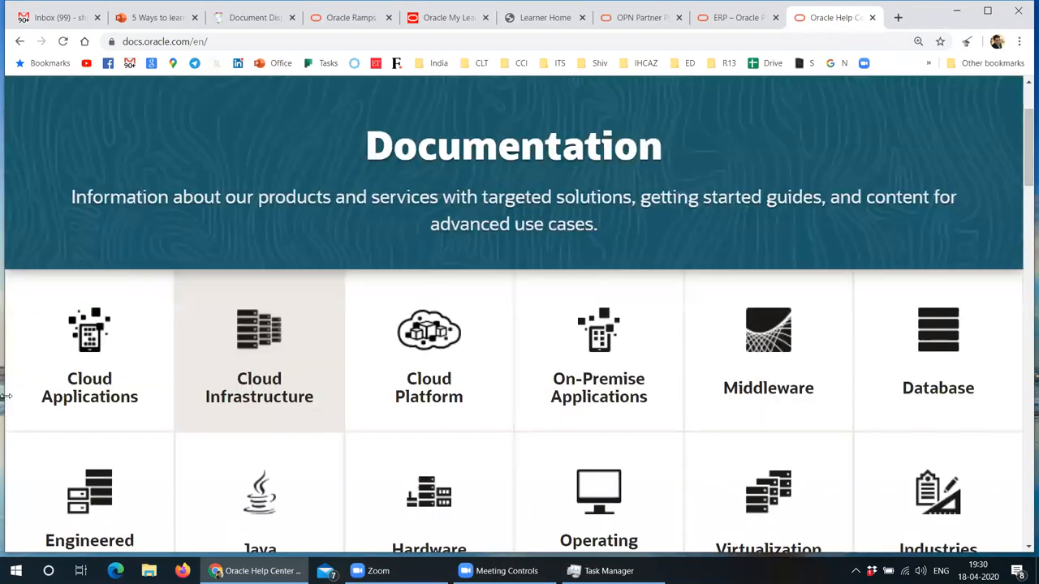
pyautogui.moveTo(89, 349)
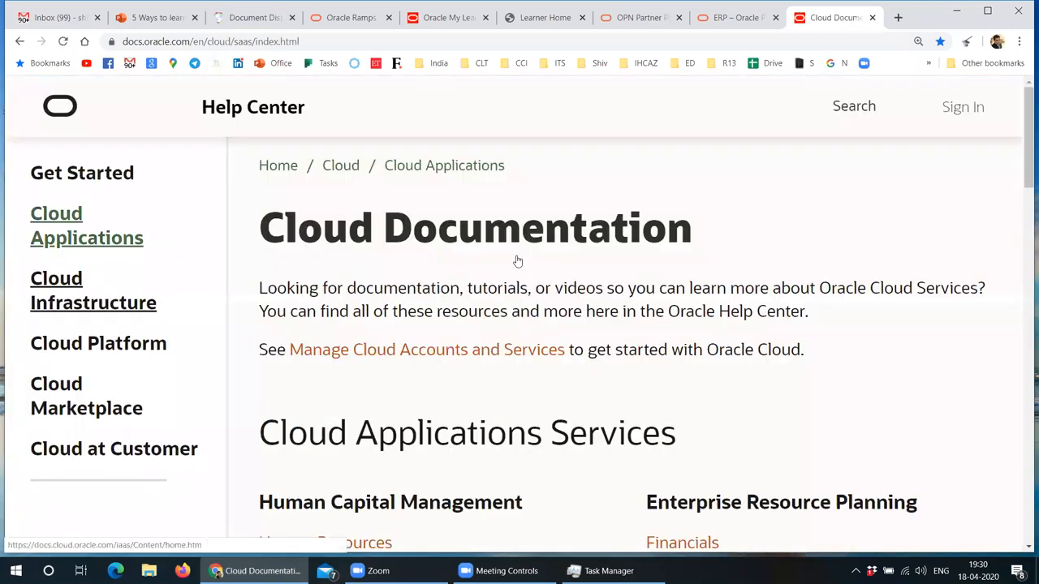
pyautogui.scroll(-3)
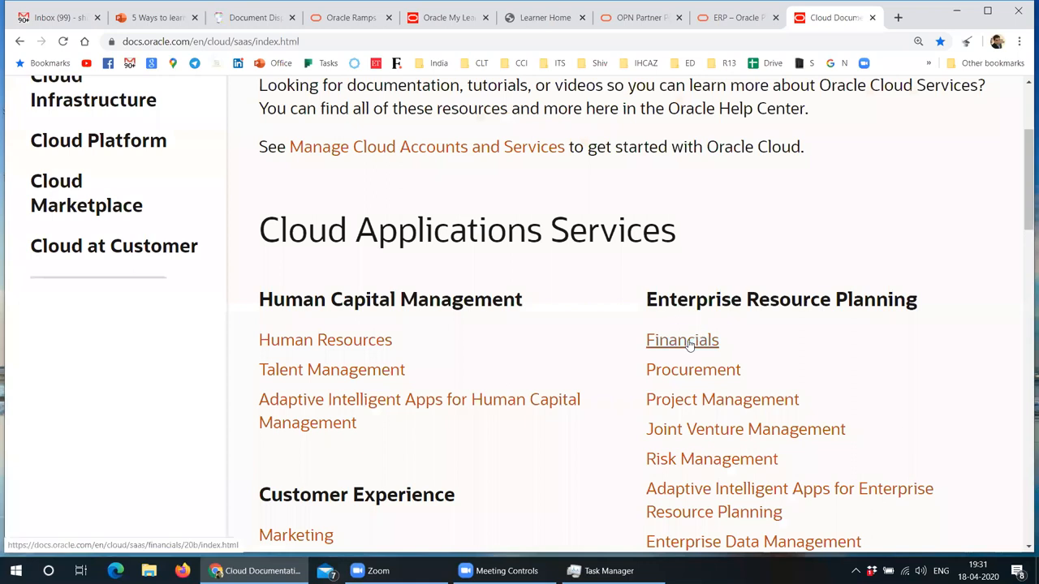
# Step: Open the Financials documentation and scroll through its Tasks list and update cards
pyautogui.click(681, 339)
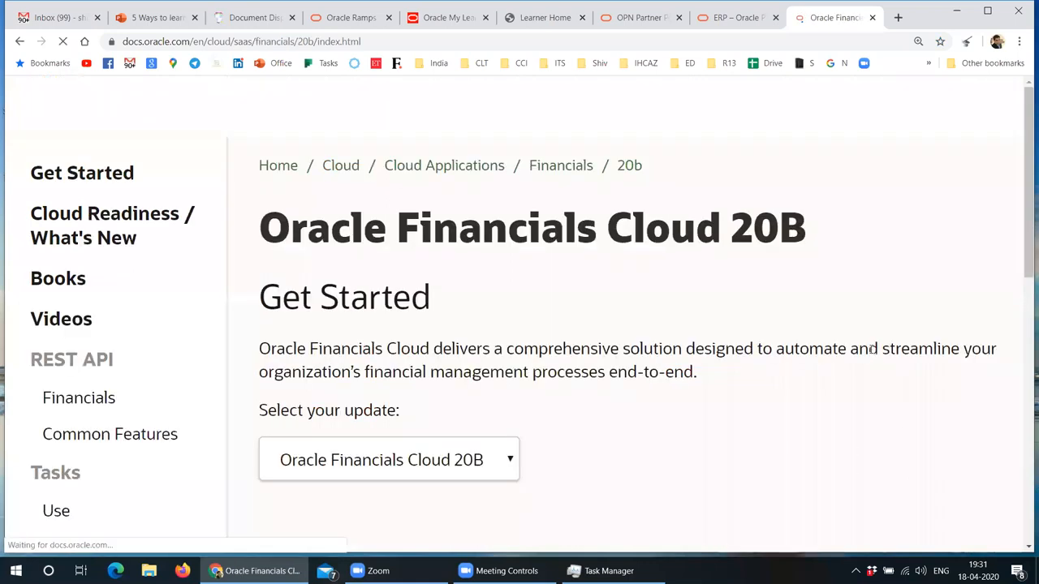
pyautogui.scroll(-3)
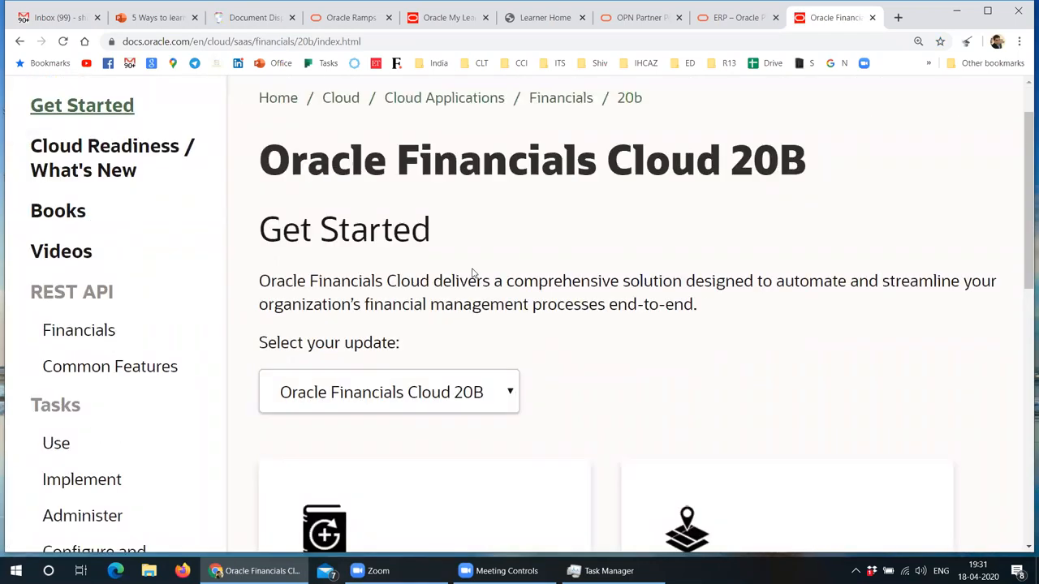
pyautogui.moveTo(59, 211)
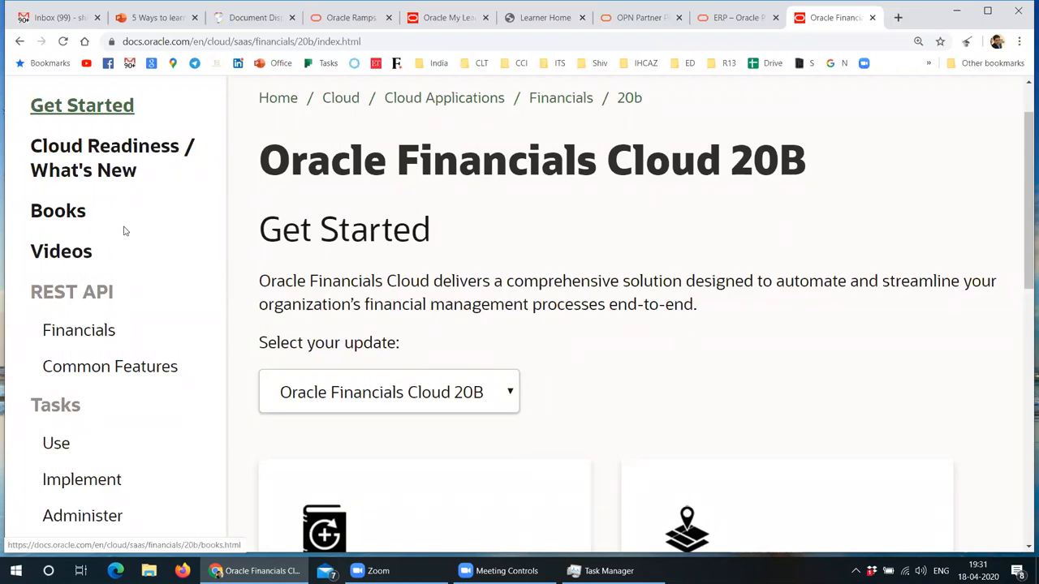
pyautogui.scroll(-3)
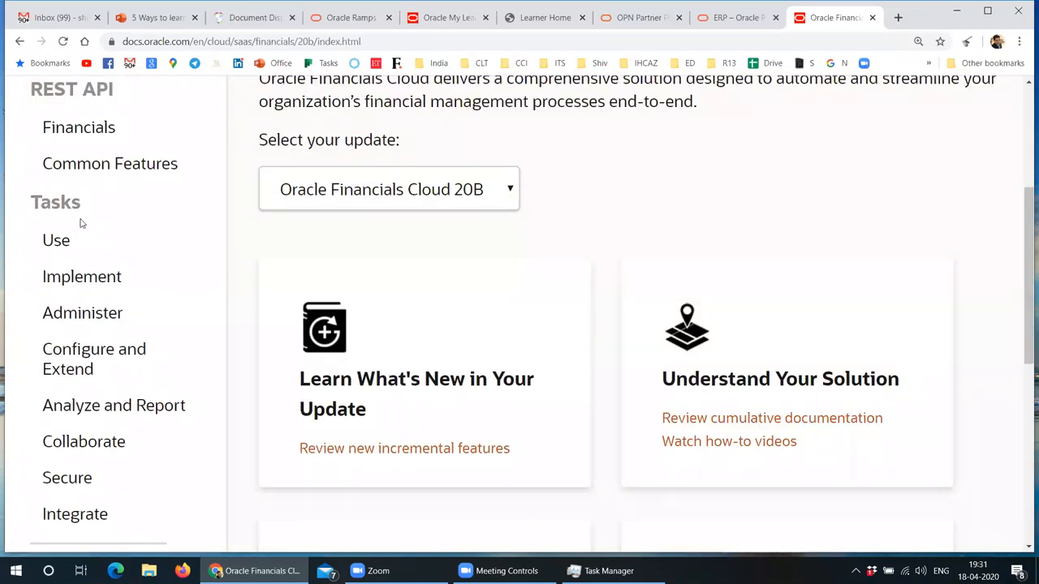
pyautogui.scroll(-3)
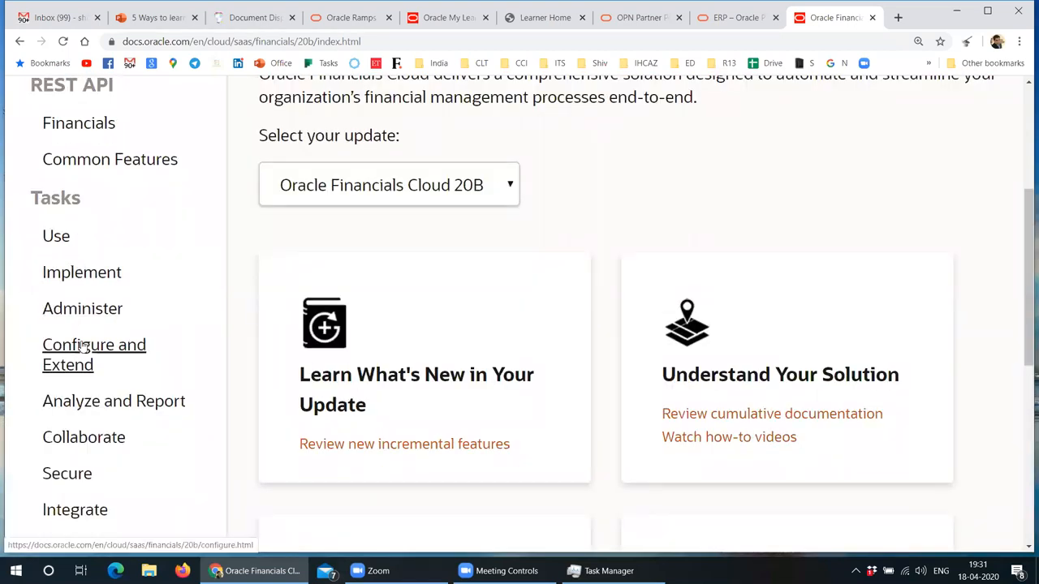
pyautogui.moveTo(84, 437)
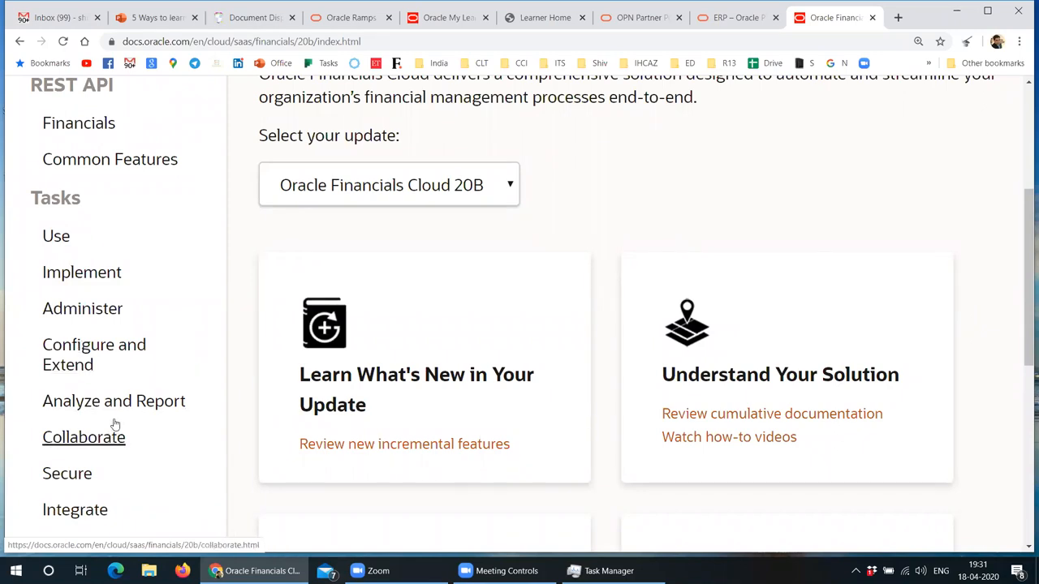
# Step: Open the Analyze and Report guide and download the Financials analyses and reports spreadsheet
pyautogui.click(114, 399)
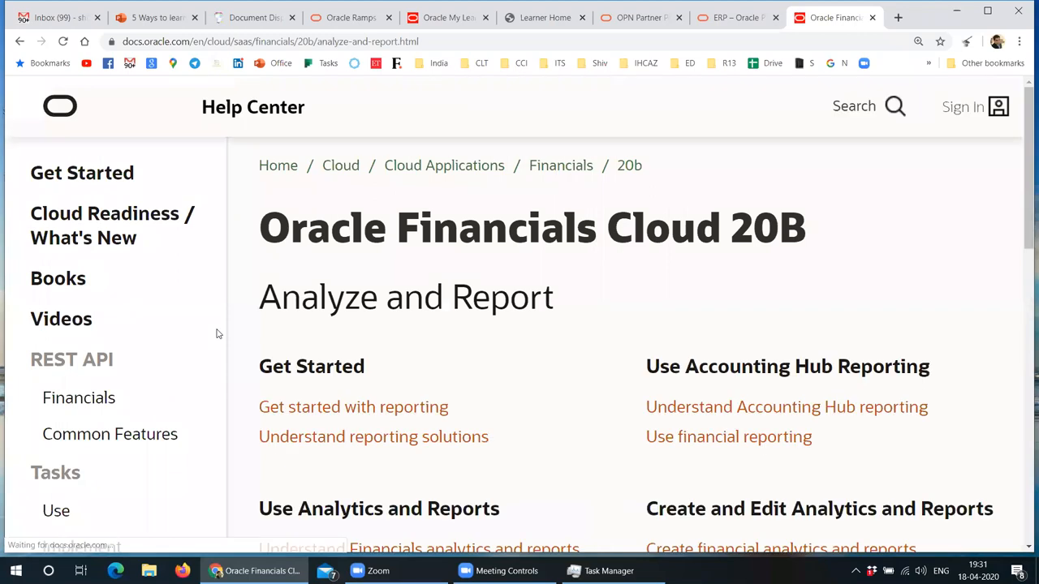
pyautogui.scroll(-3)
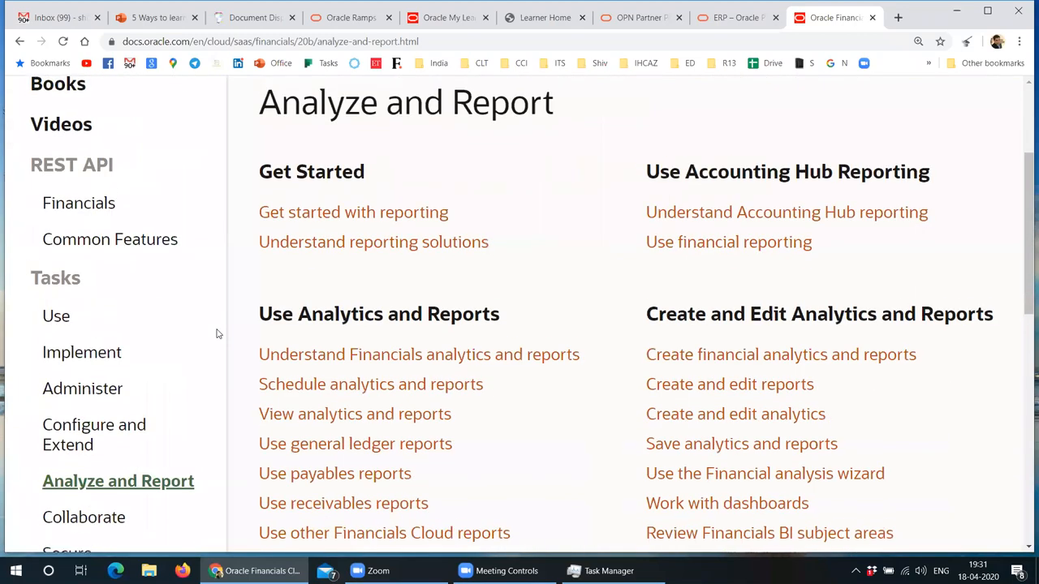
pyautogui.scroll(-3)
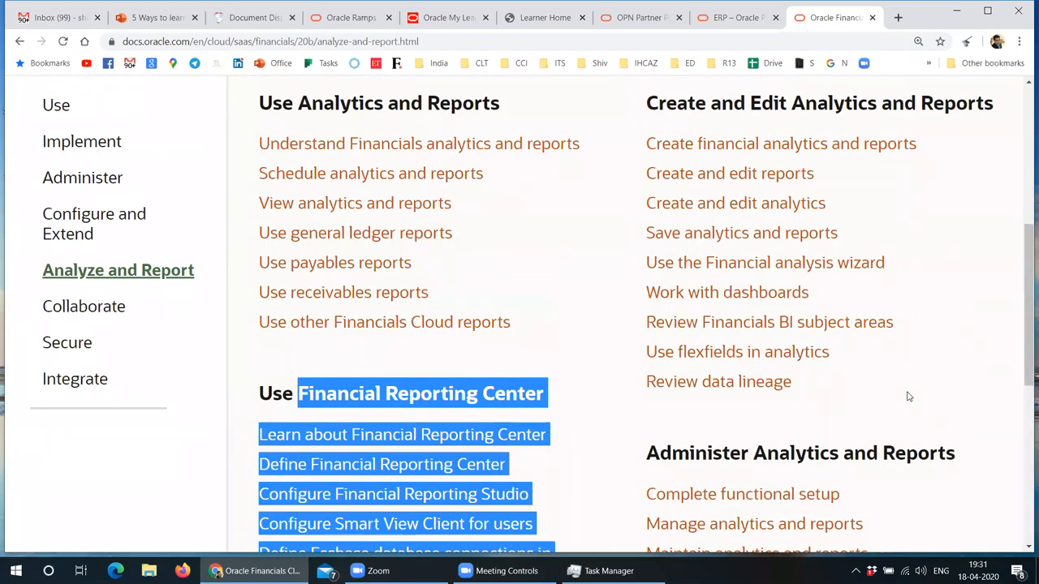
pyautogui.scroll(-3)
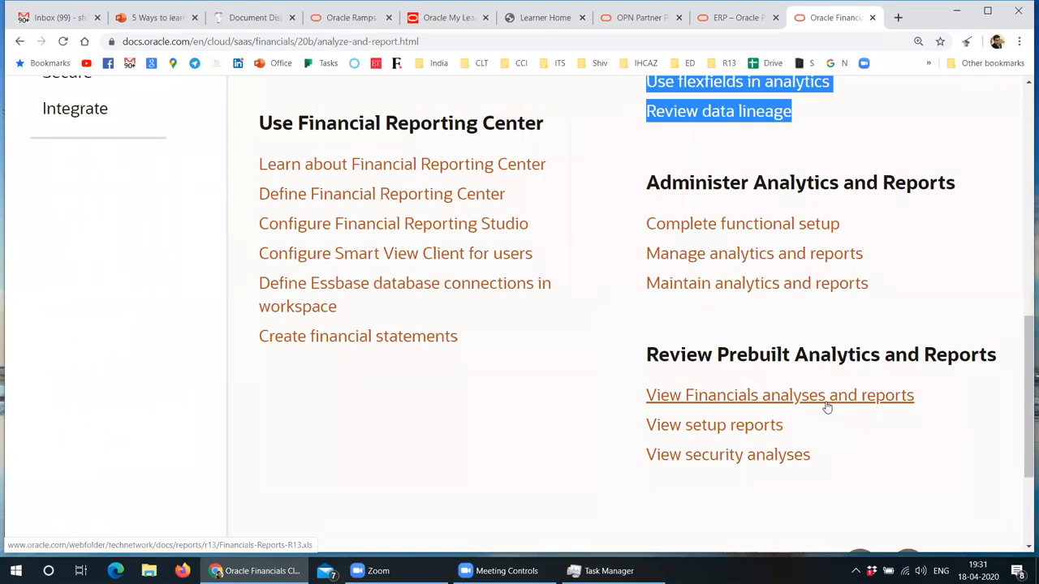
pyautogui.click(779, 395)
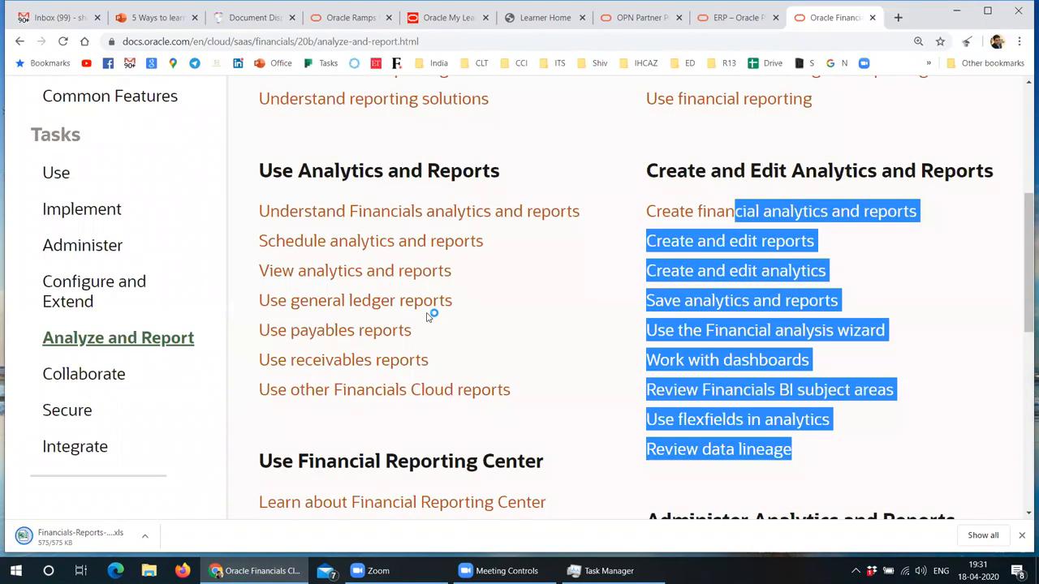
# Step: Scroll further down and open the Use payables reports documentation
pyautogui.scroll(-3)
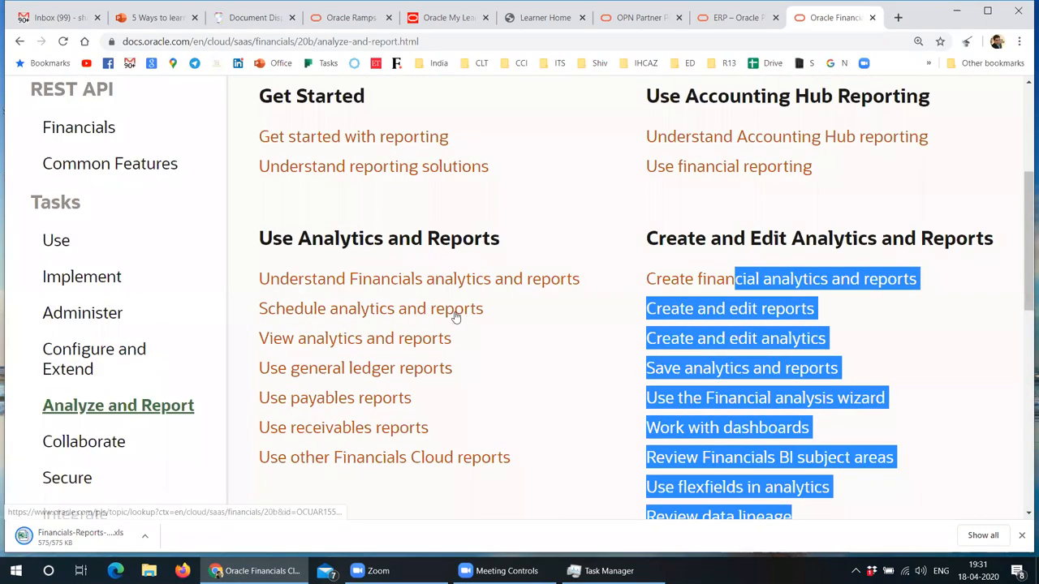
pyautogui.scroll(-3)
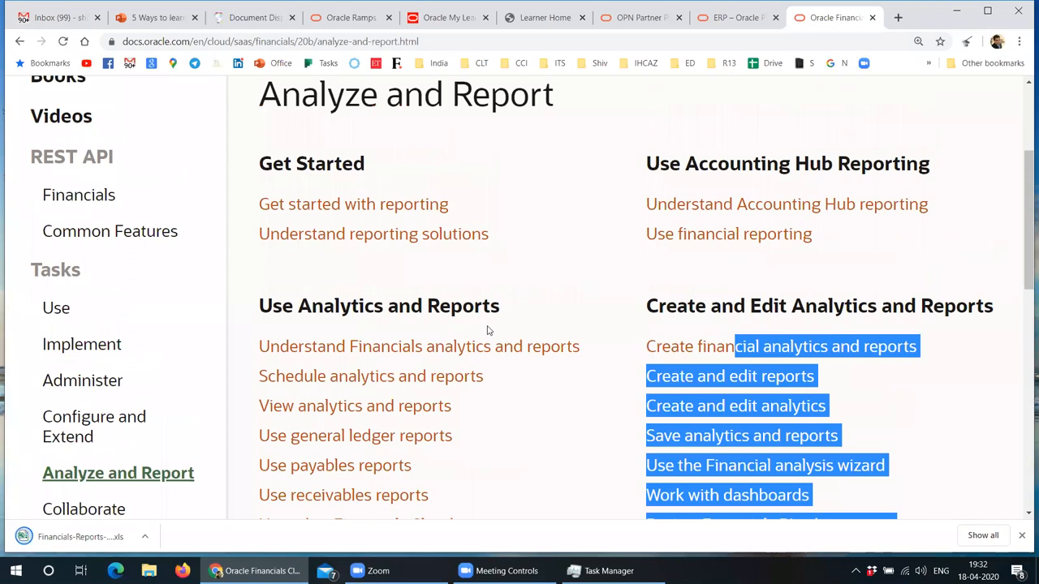
pyautogui.scroll(-3)
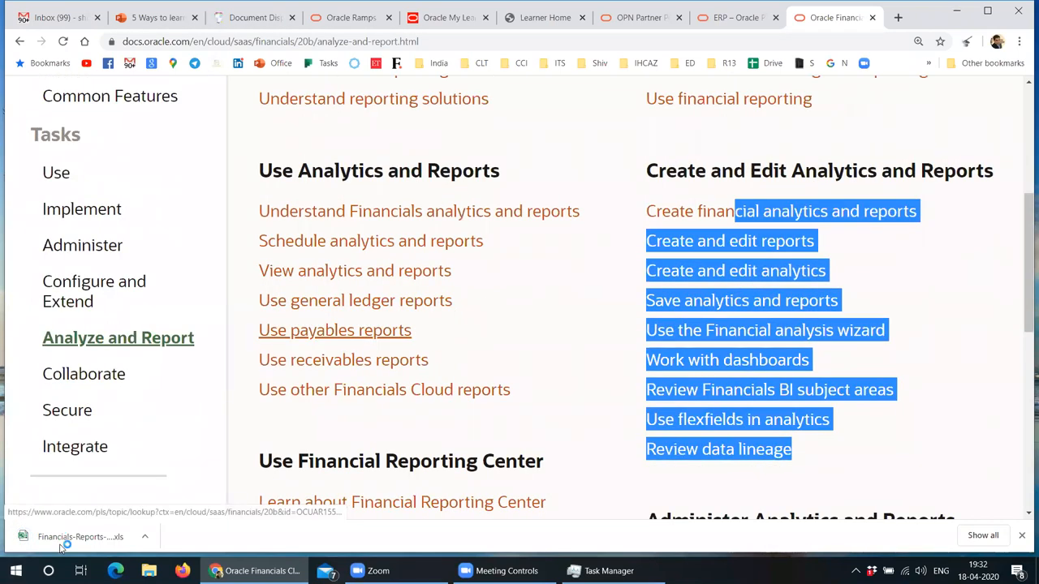
pyautogui.click(82, 536)
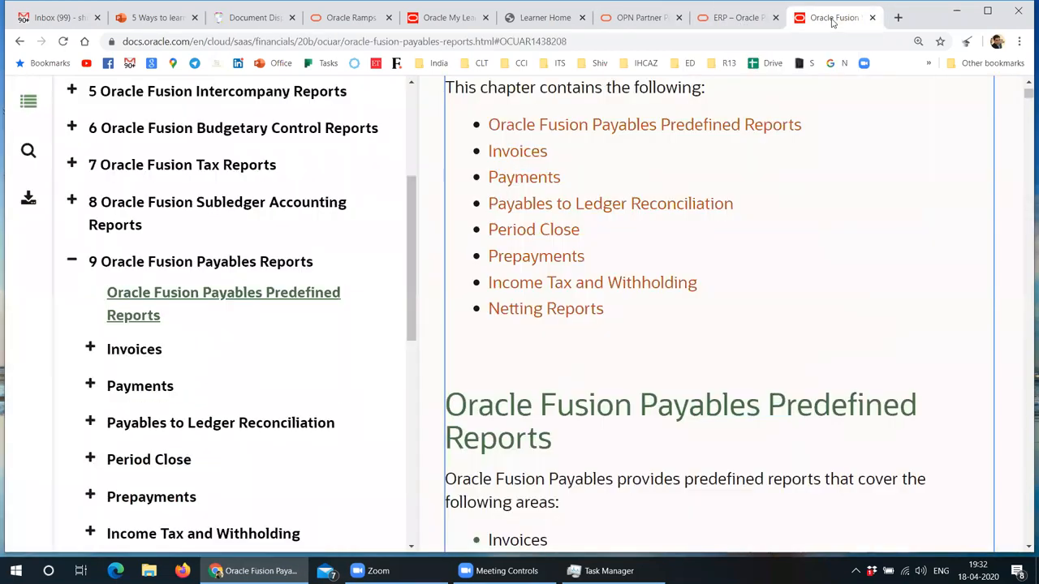
# Step: Scroll through the Oracle Fusion Payables Reports chapter
pyautogui.scroll(-3)
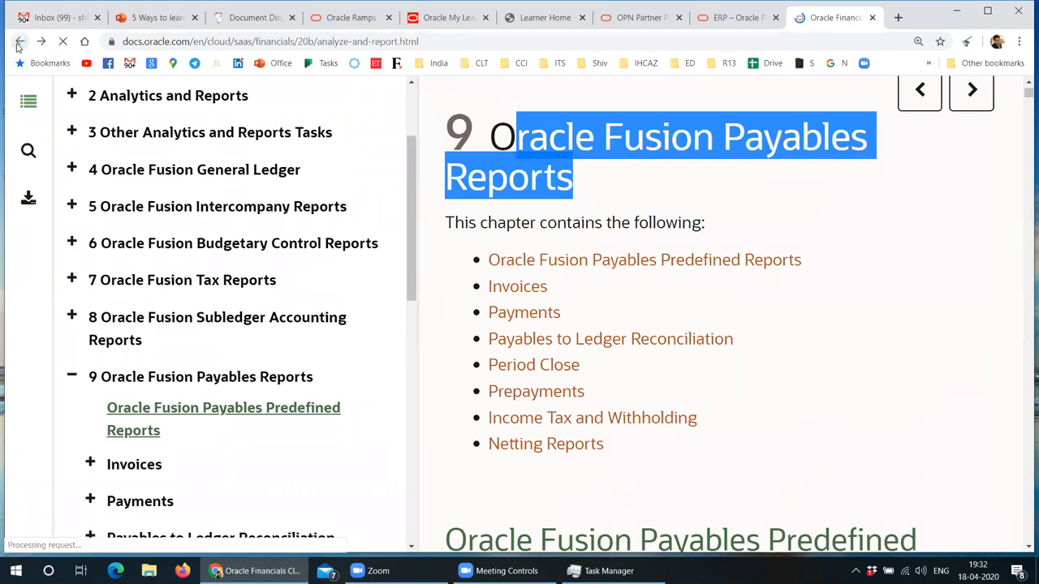
# Step: Go back to Analyze and Report, open the Financials 20B Videos page and browse its tutorials
pyautogui.click(19, 42)
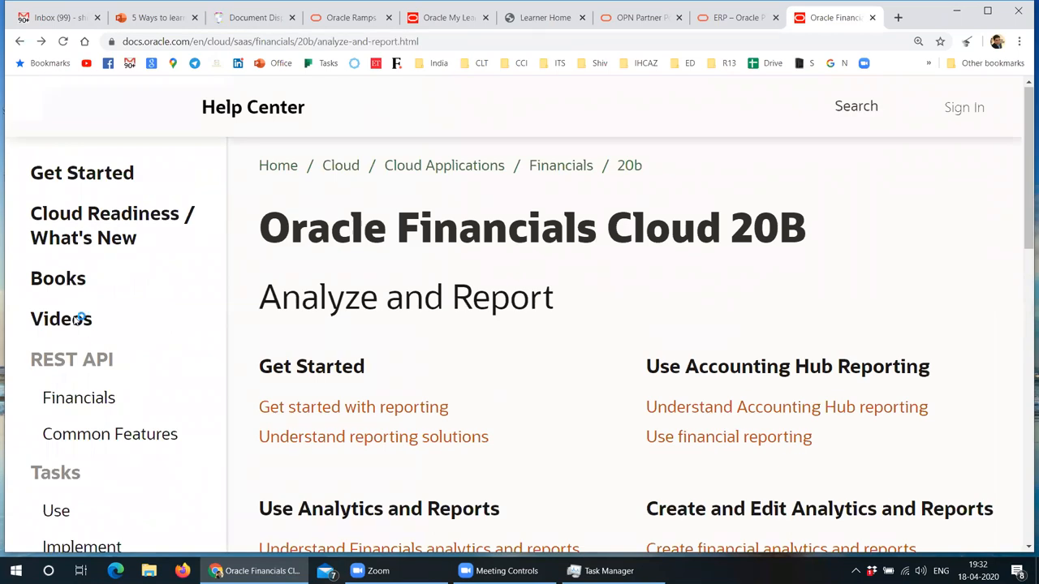
pyautogui.click(62, 318)
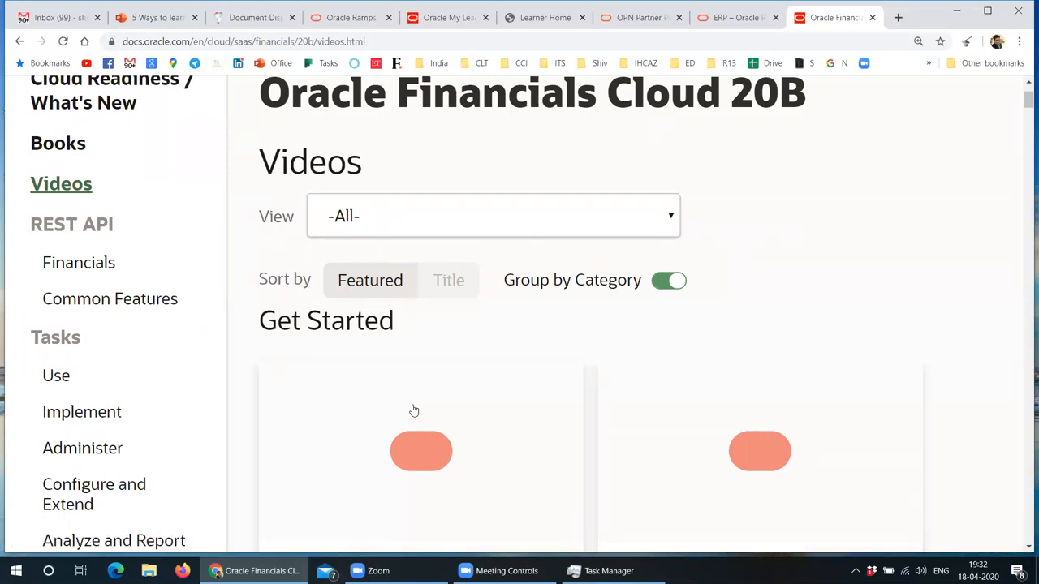
pyautogui.scroll(-3)
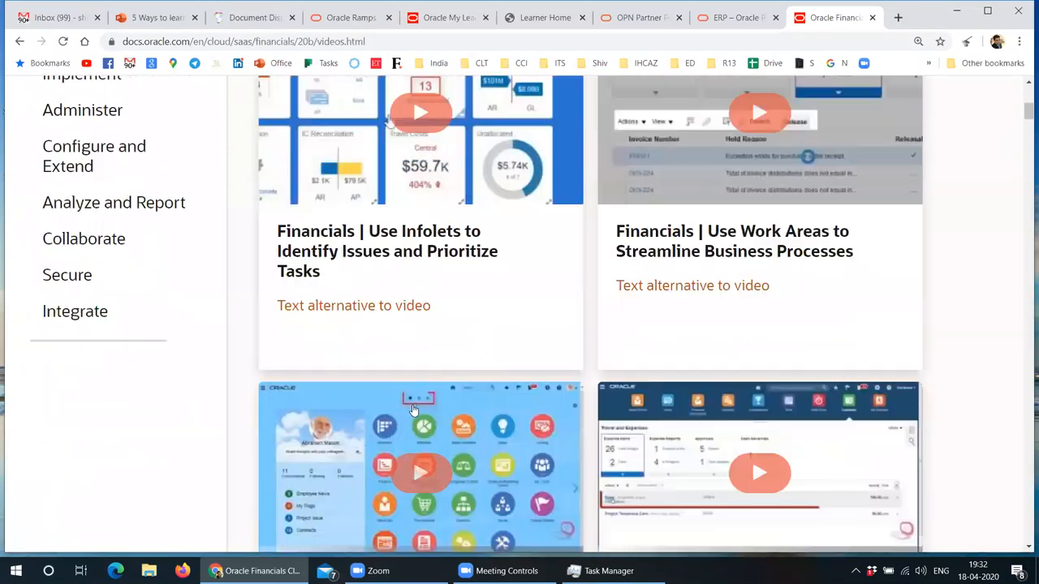
pyautogui.scroll(-3)
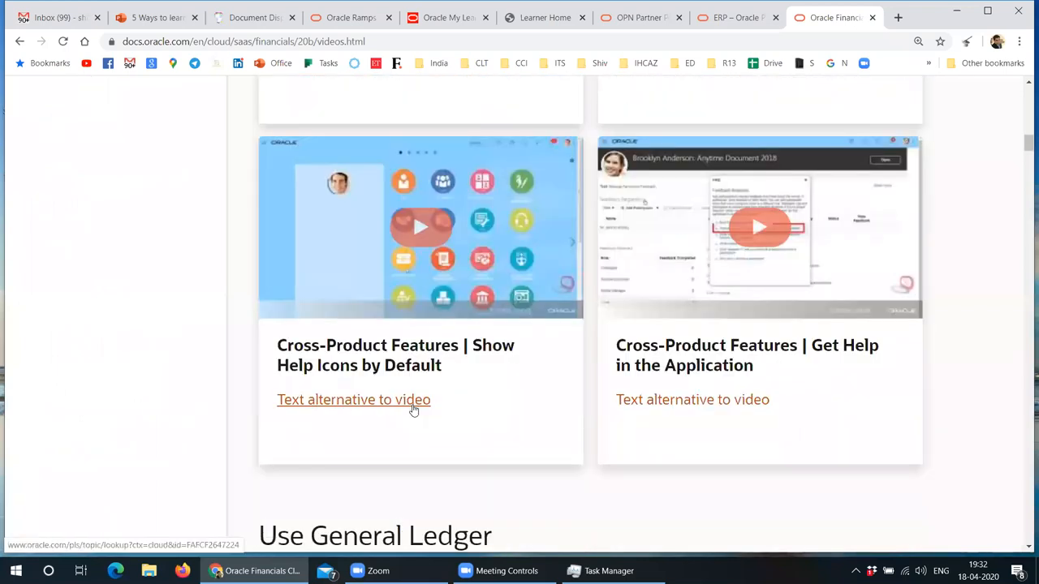
pyautogui.scroll(-3)
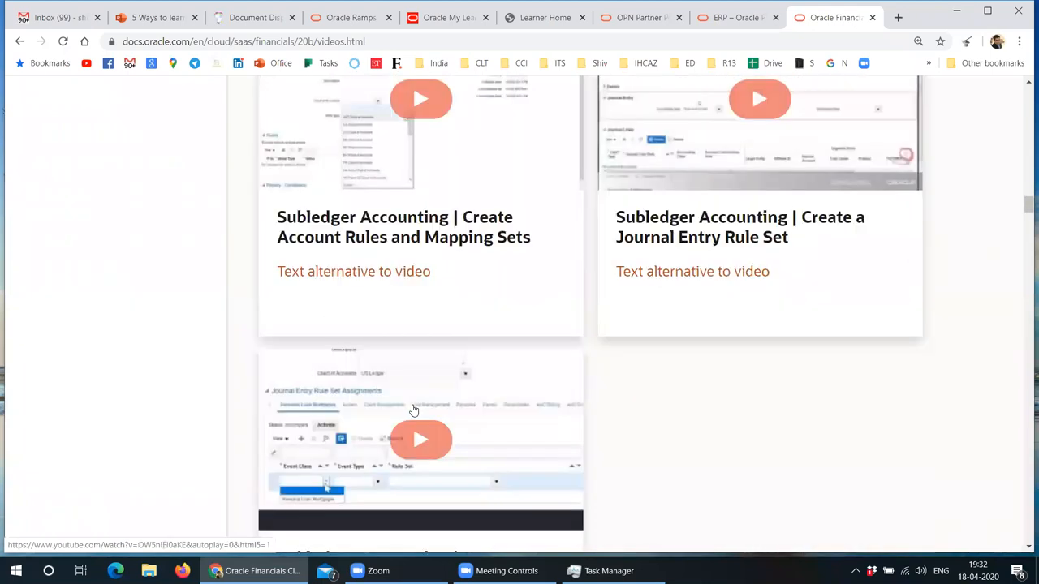
pyautogui.scroll(-3)
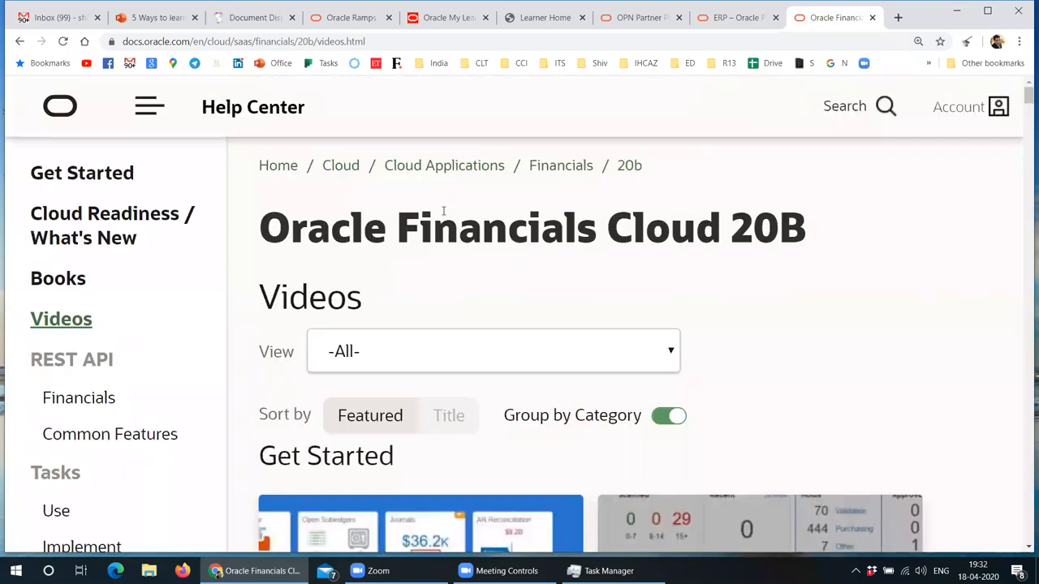
pyautogui.moveTo(561, 165)
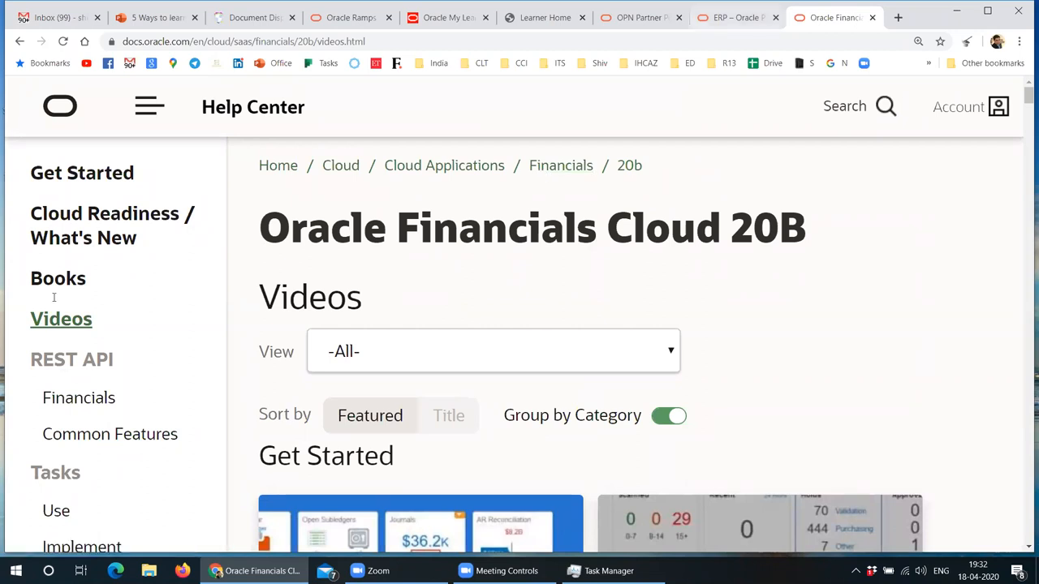
pyautogui.click(59, 278)
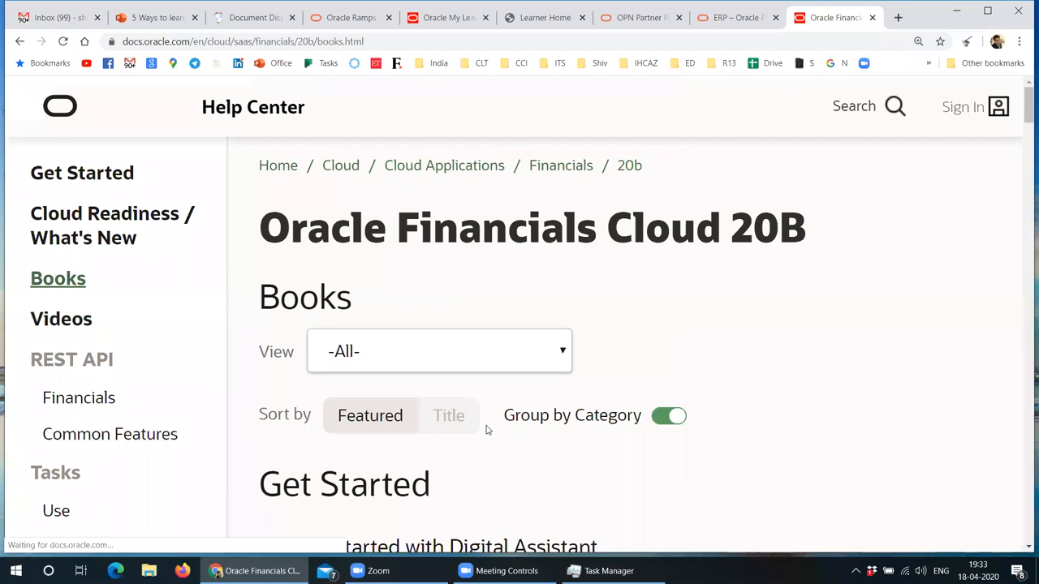
pyautogui.scroll(-3)
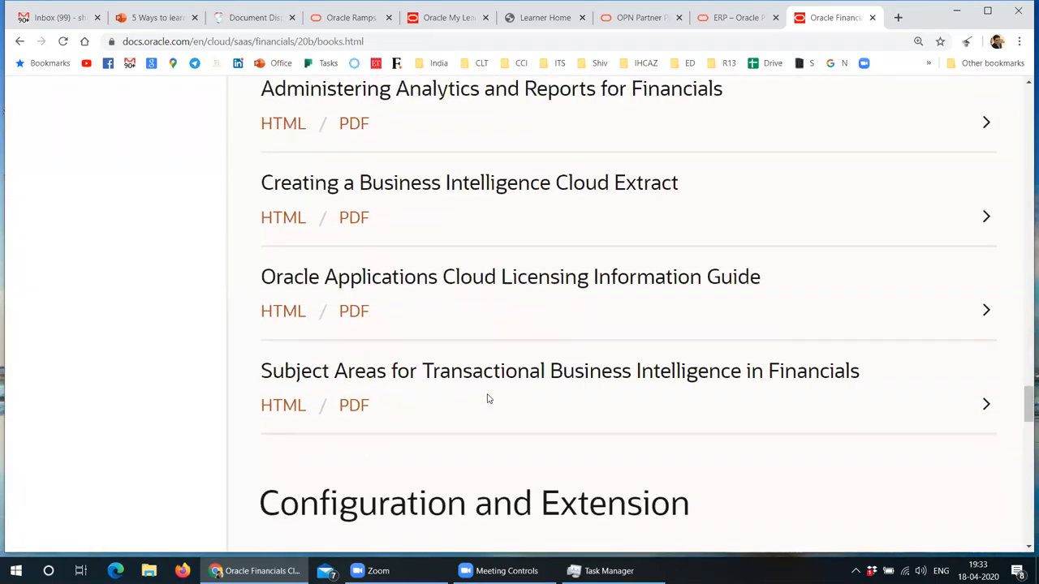
pyautogui.scroll(-3)
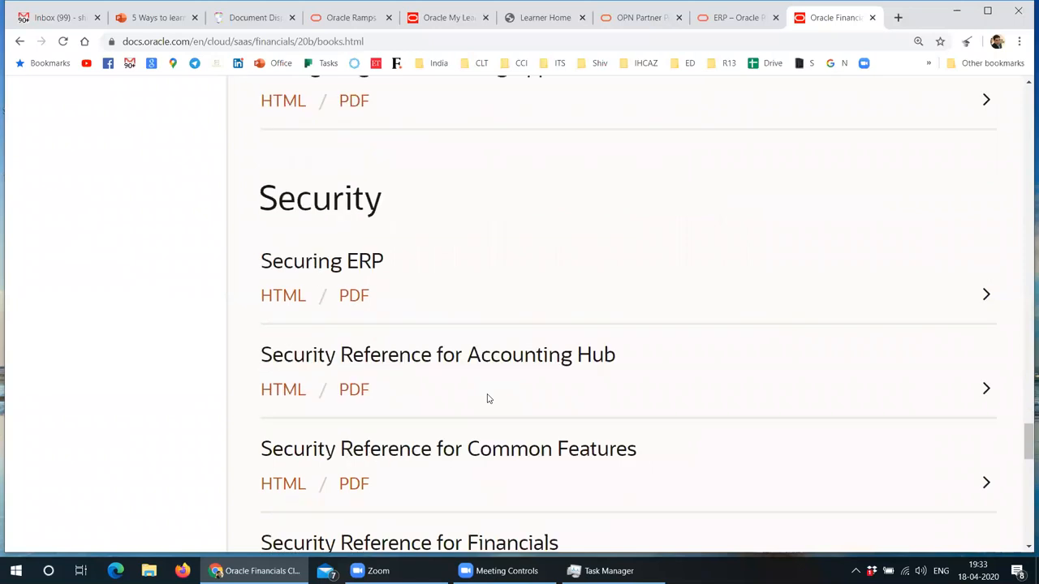
pyautogui.scroll(-3)
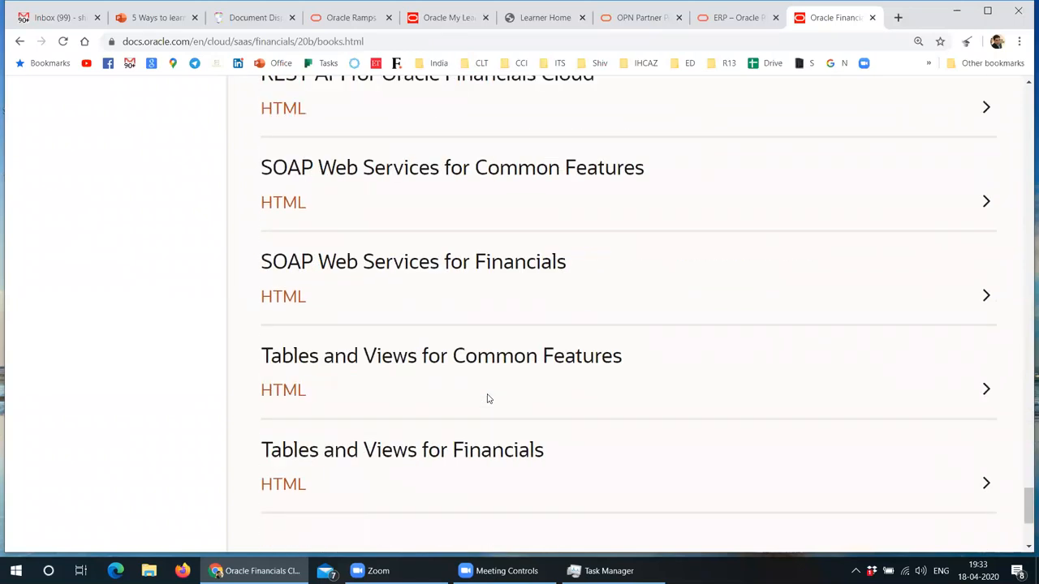
pyautogui.scroll(-3)
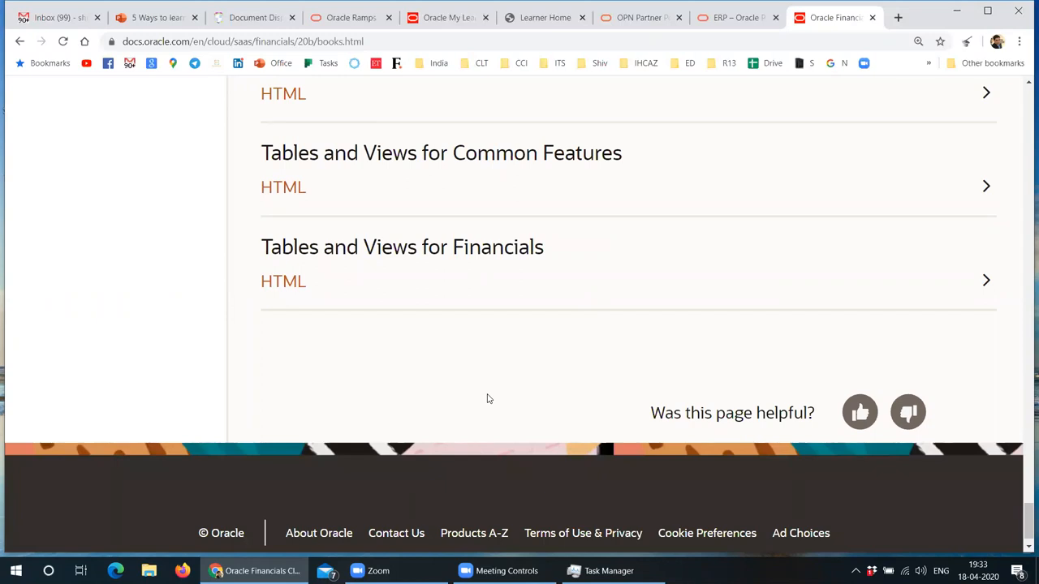
pyautogui.scroll(3)
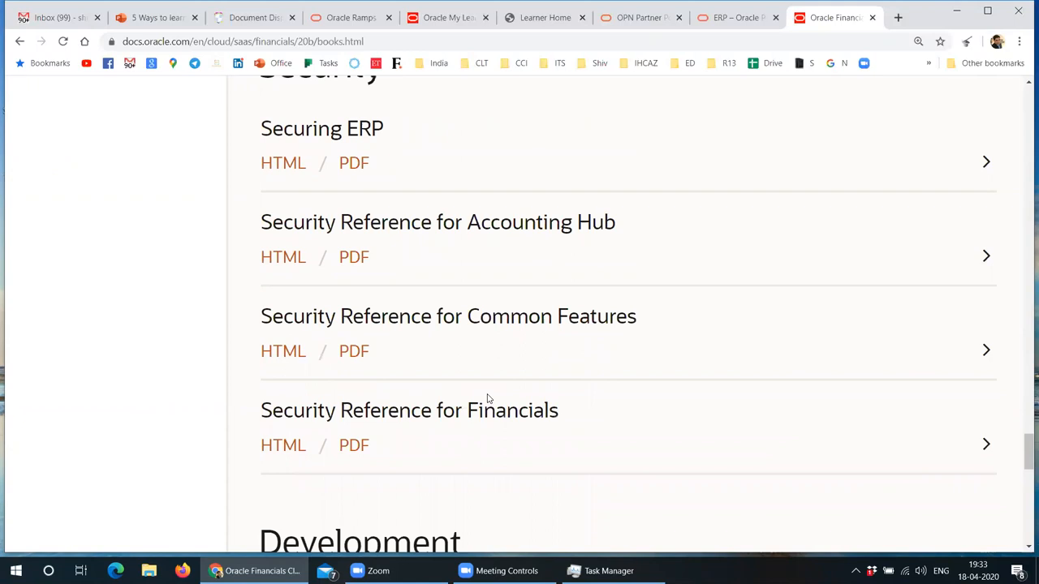
pyautogui.scroll(-3)
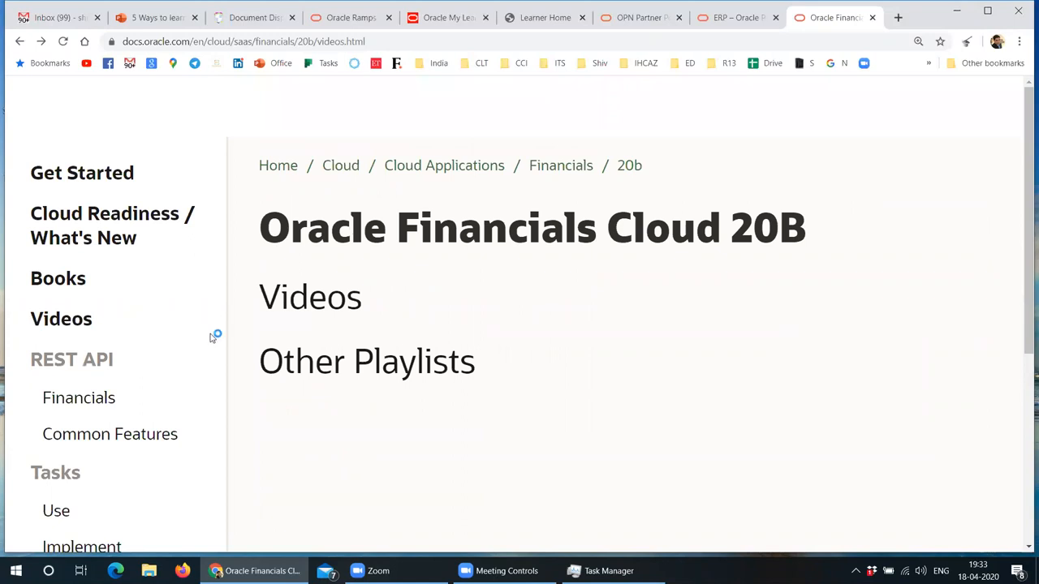
# Step: From the Videos page, open the Oracle Financials Cloud 20B Get Started page
pyautogui.click(61, 318)
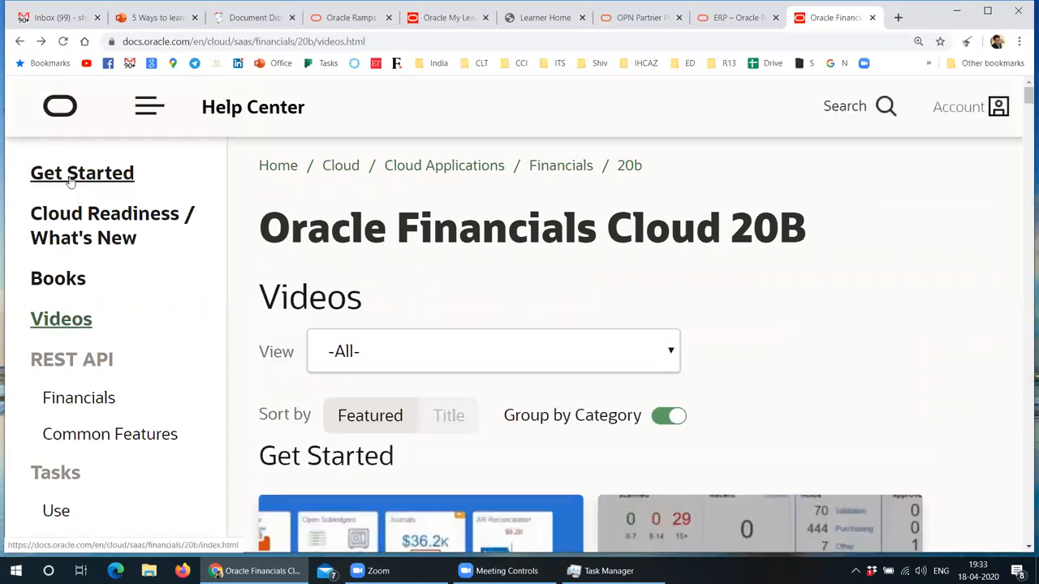
pyautogui.click(81, 172)
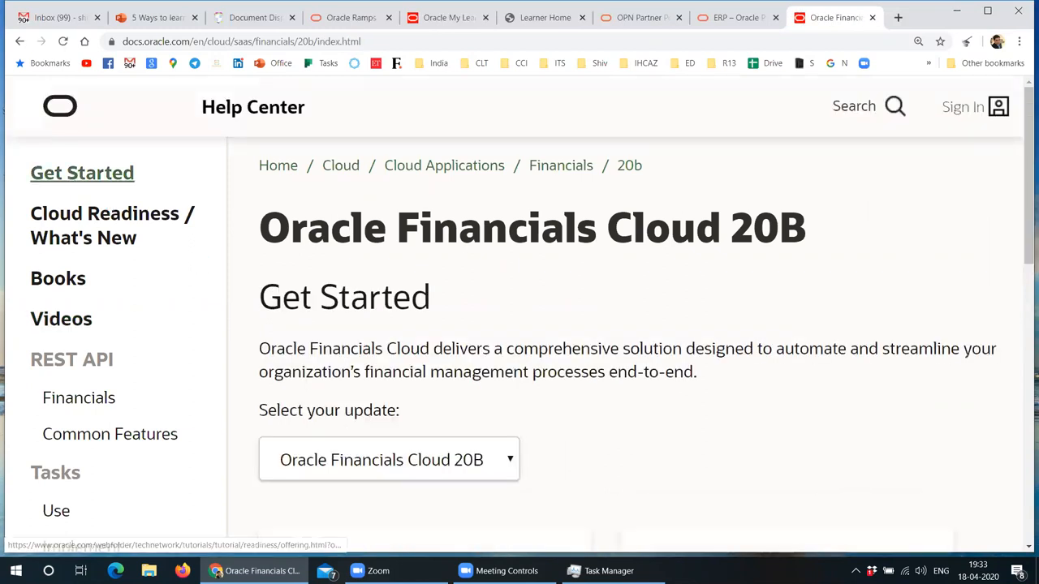
# Step: Switch back to the presentation deck on the Oracle Docs slide
pyautogui.click(154, 16)
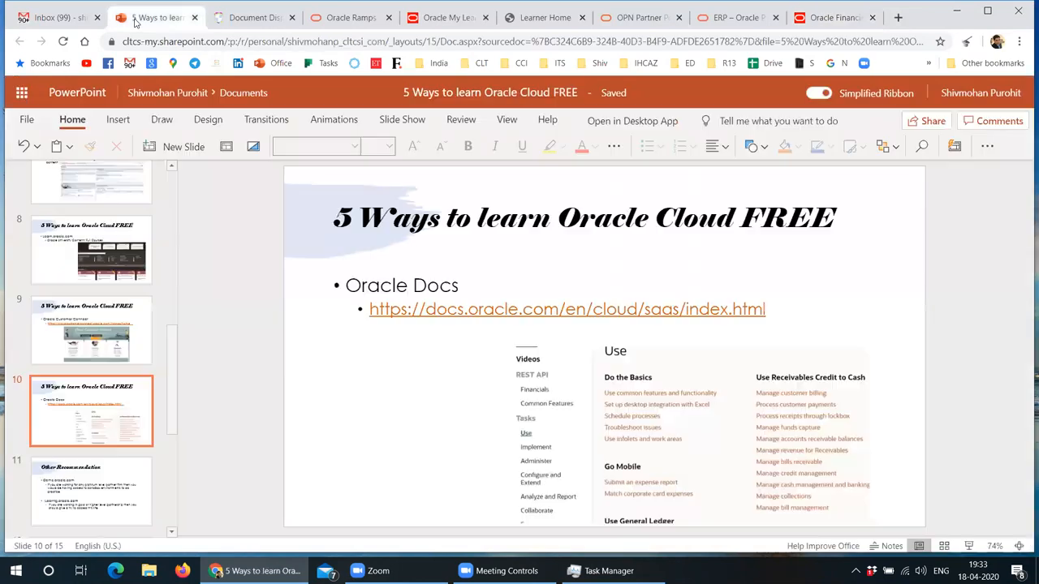
pyautogui.moveTo(91, 414)
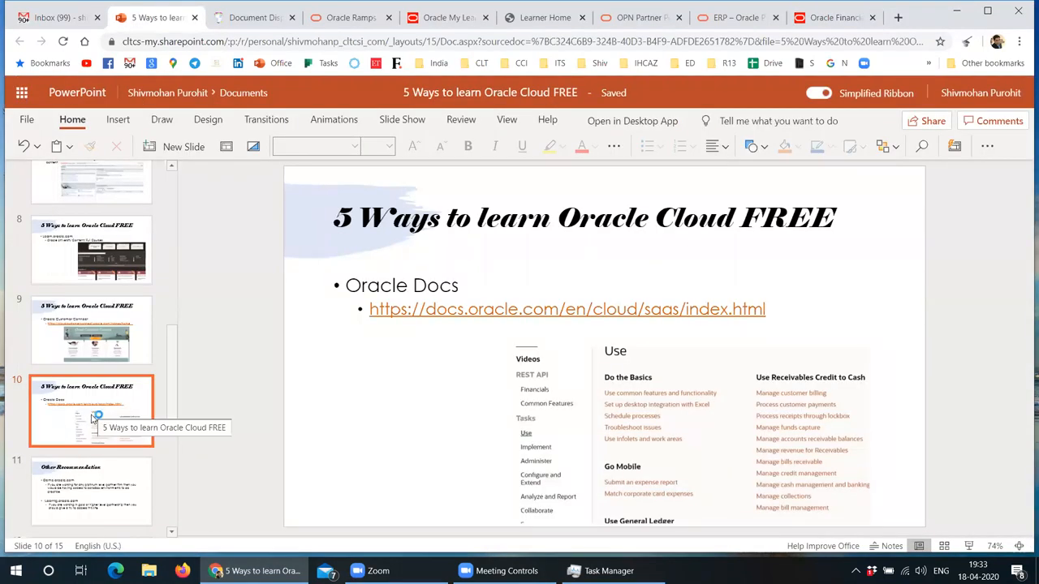
pyautogui.moveTo(89, 473)
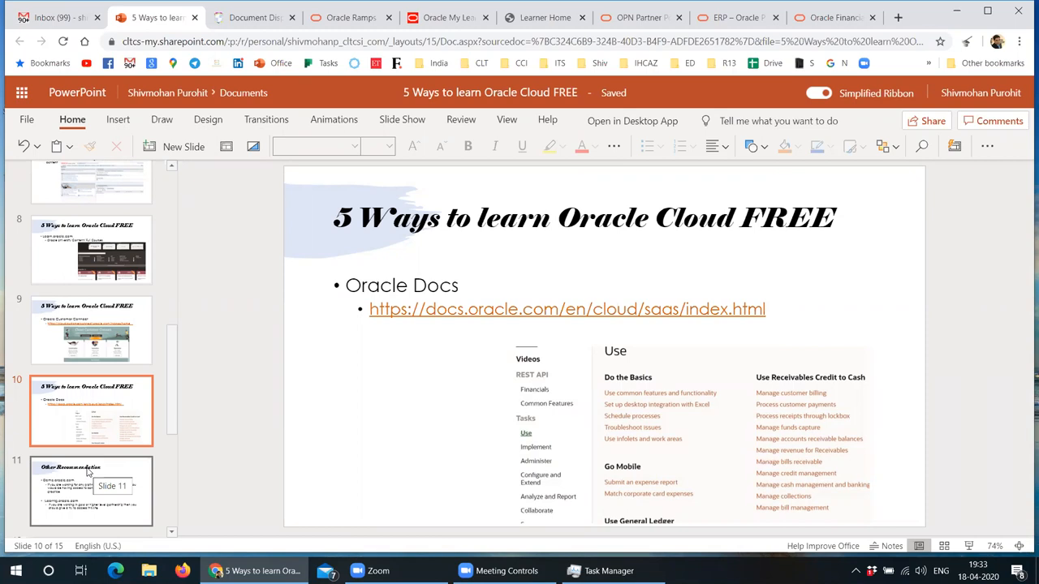
# Step: Show slide 11, Other Recommendation, about Demo.oracle.com and ILearning.oracle.com
pyautogui.click(91, 490)
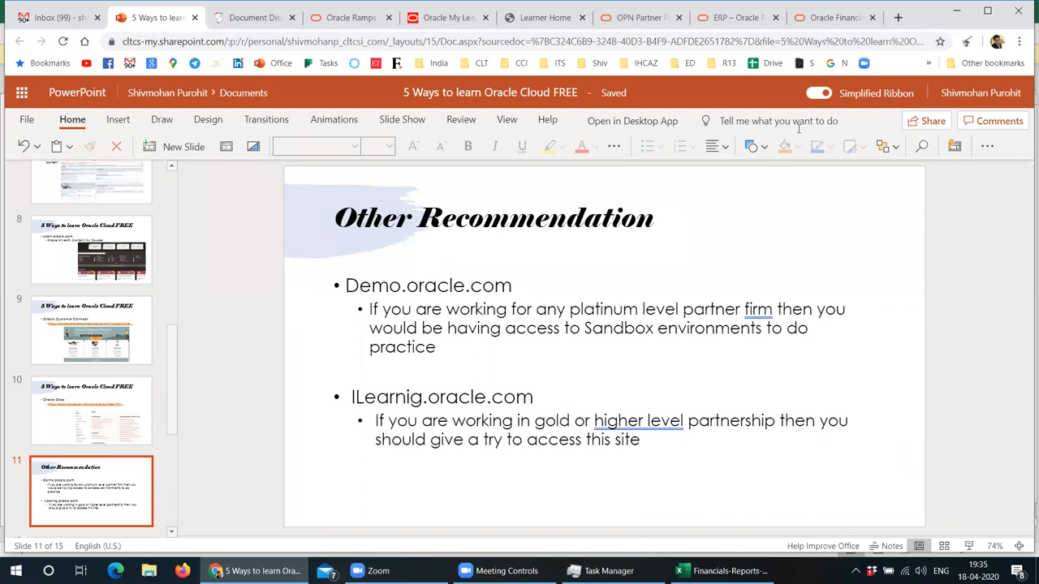
pyautogui.moveTo(779, 228)
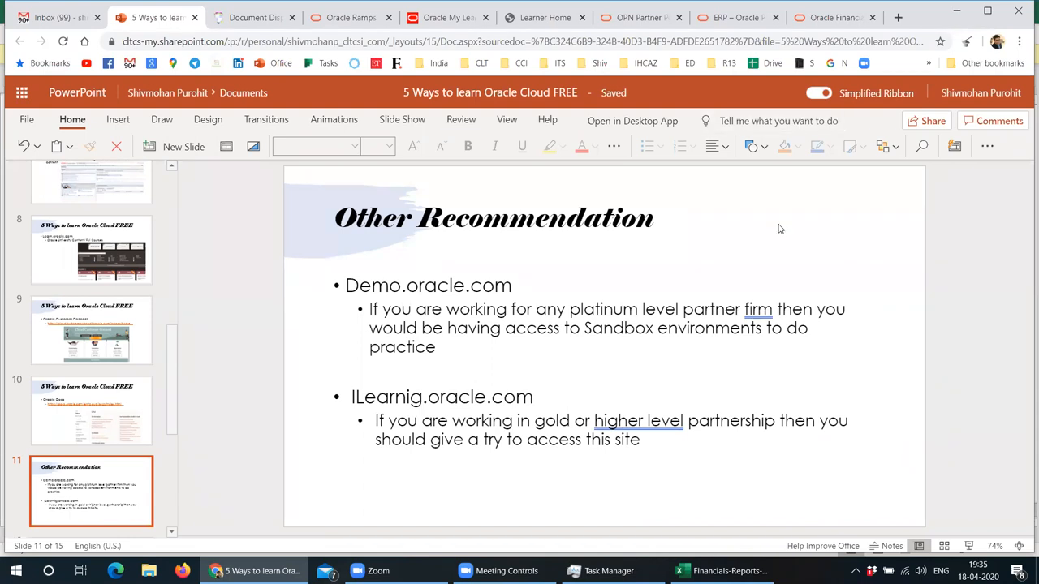